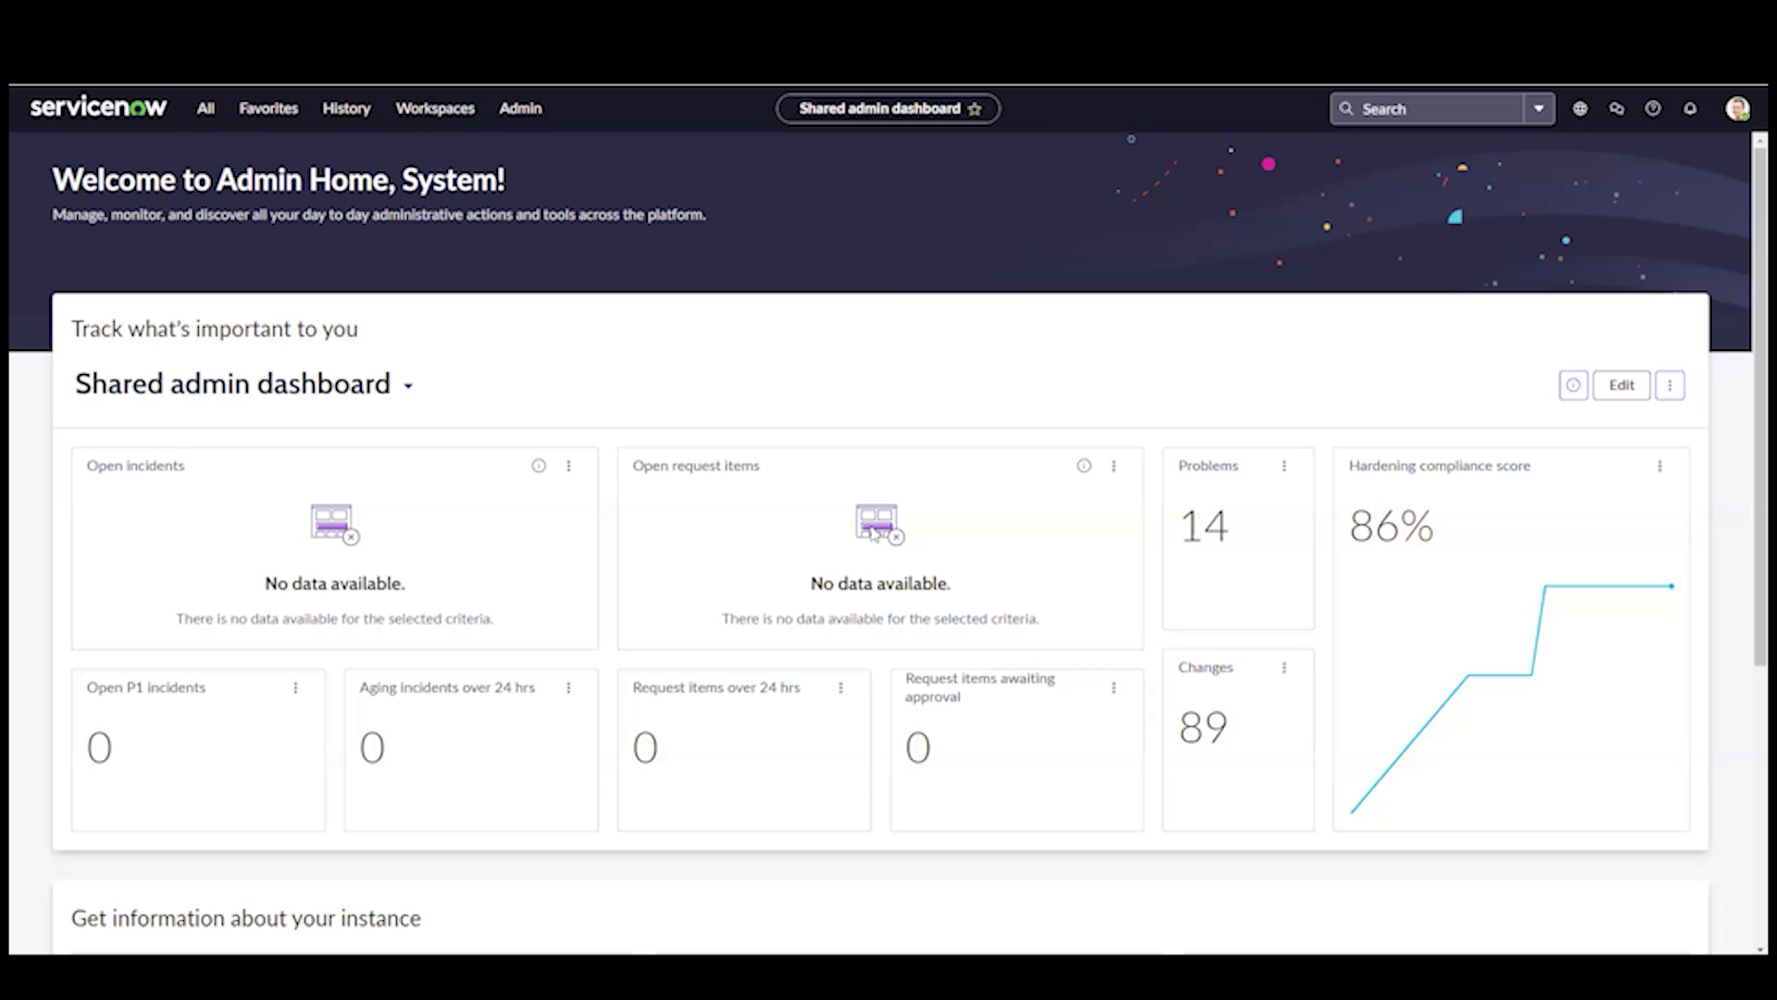
mouse_move(870, 546)
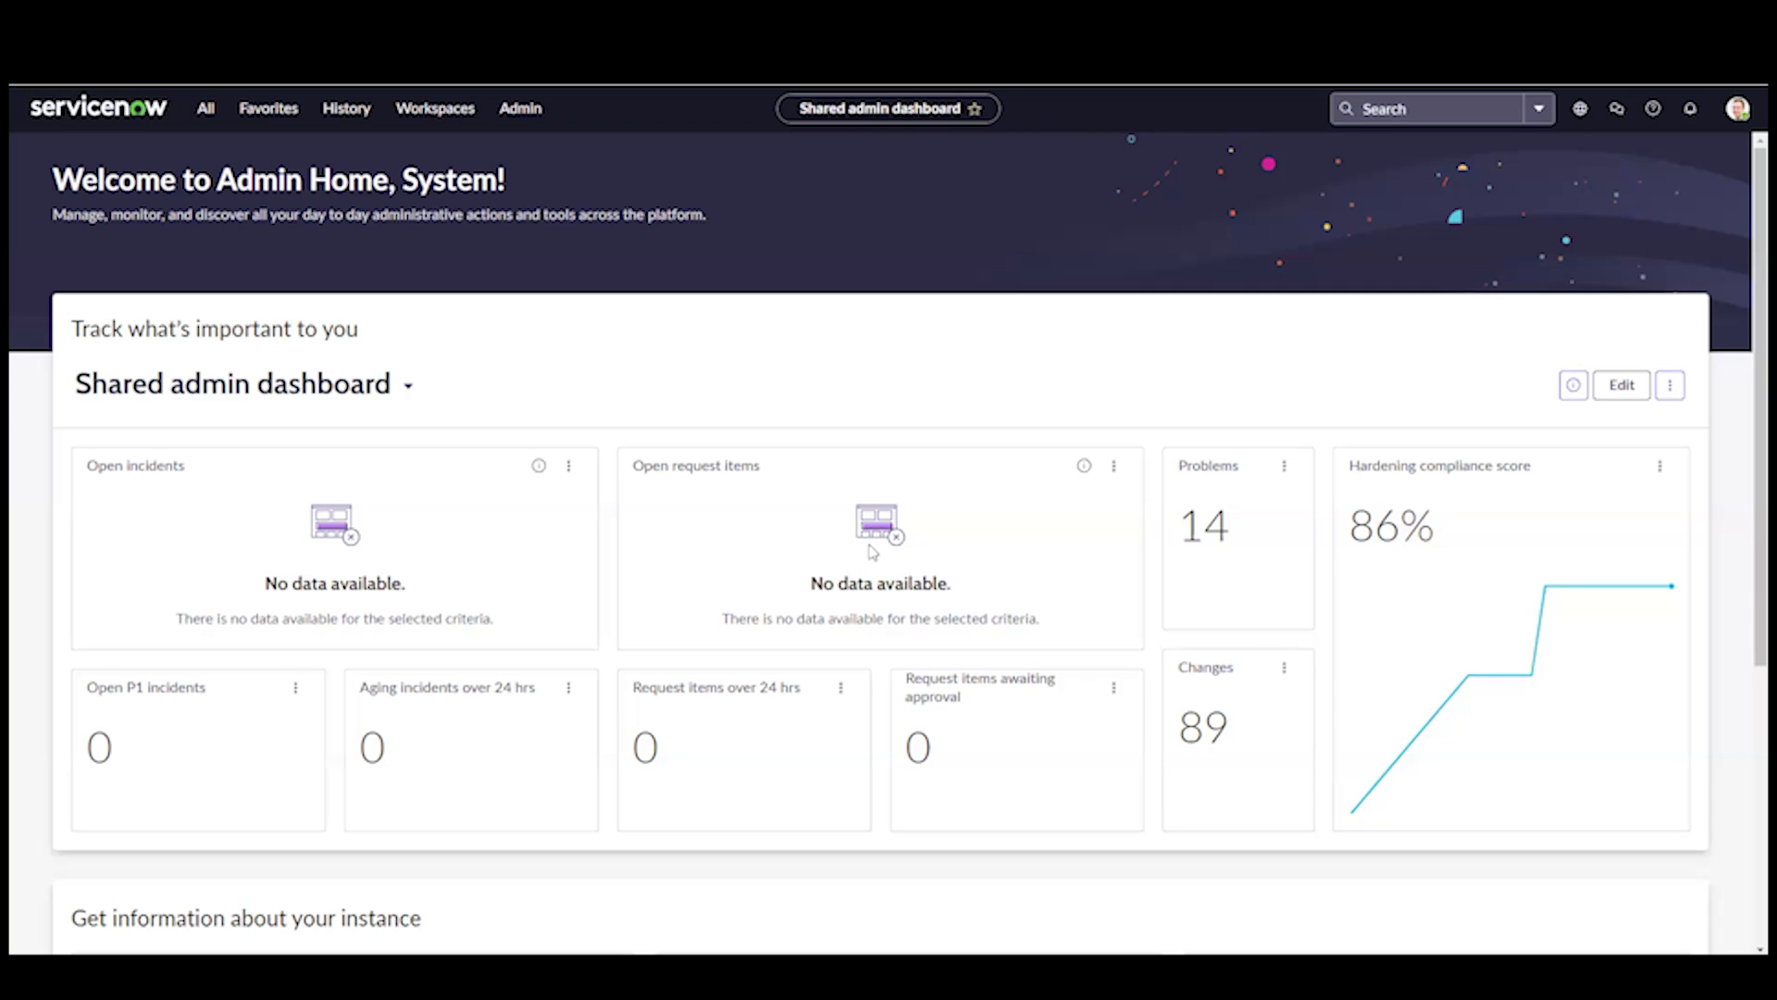
mouse_move(504, 419)
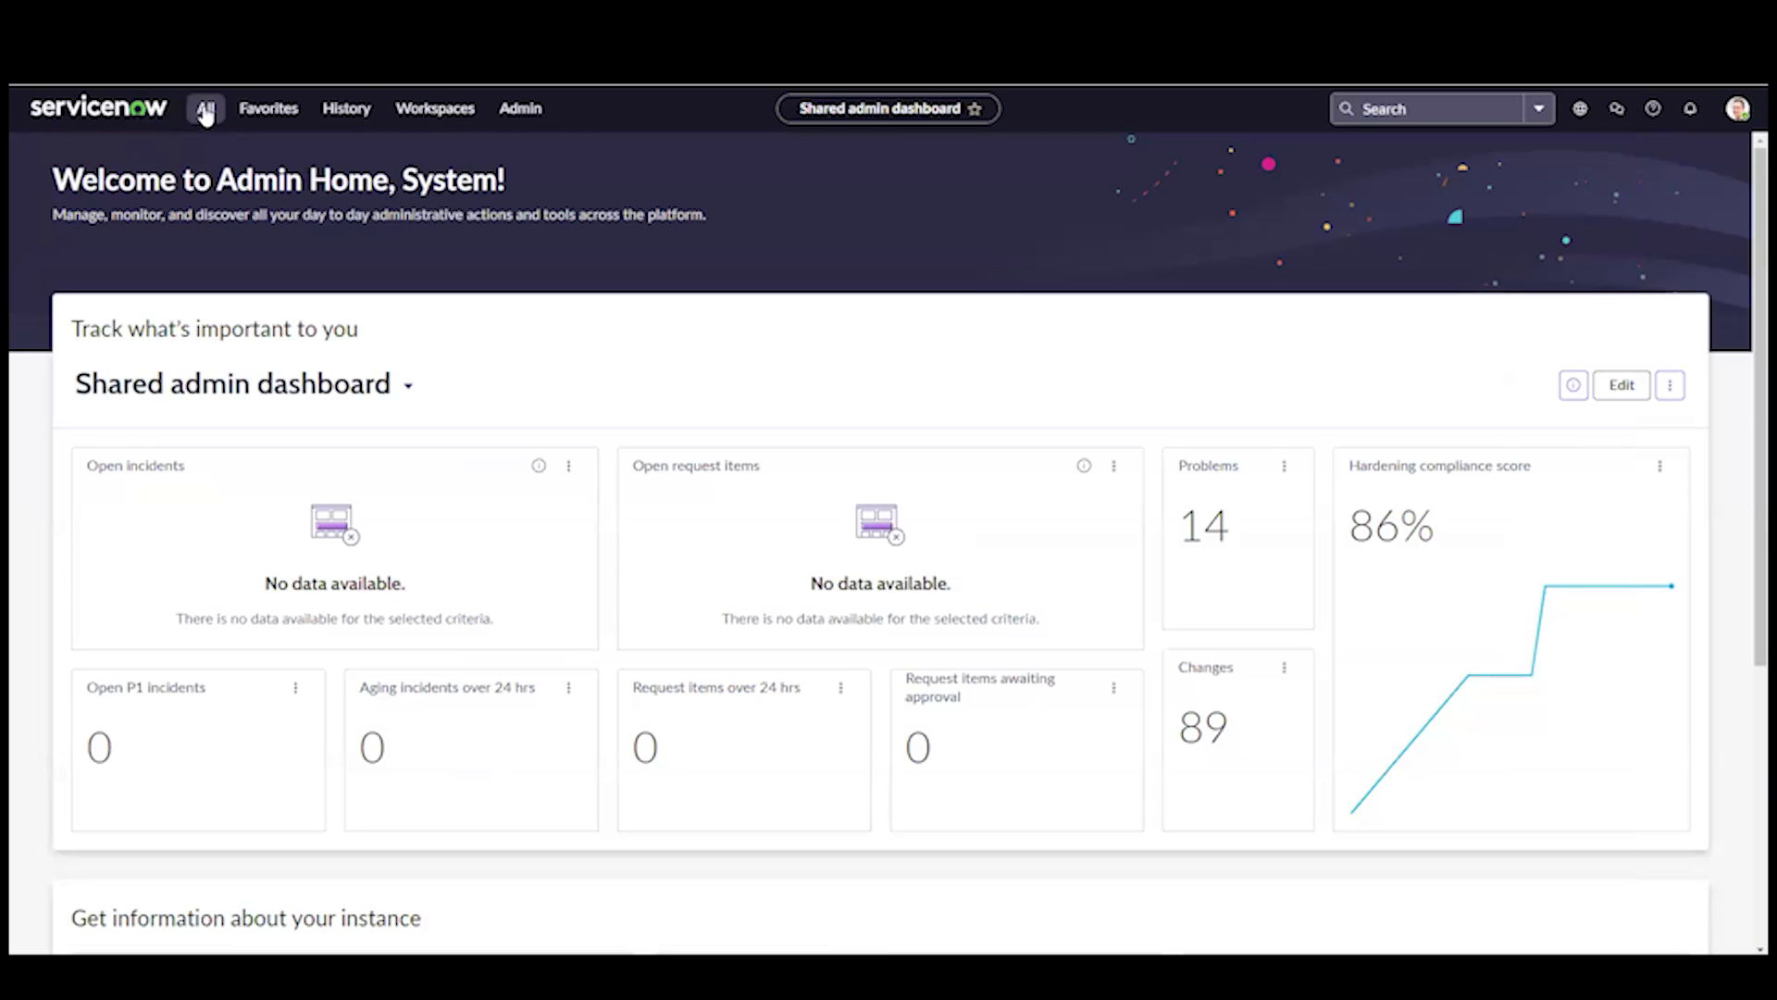
Step: Filter the All menu for sys_properties.list to reach the System Properties table
text(sys)
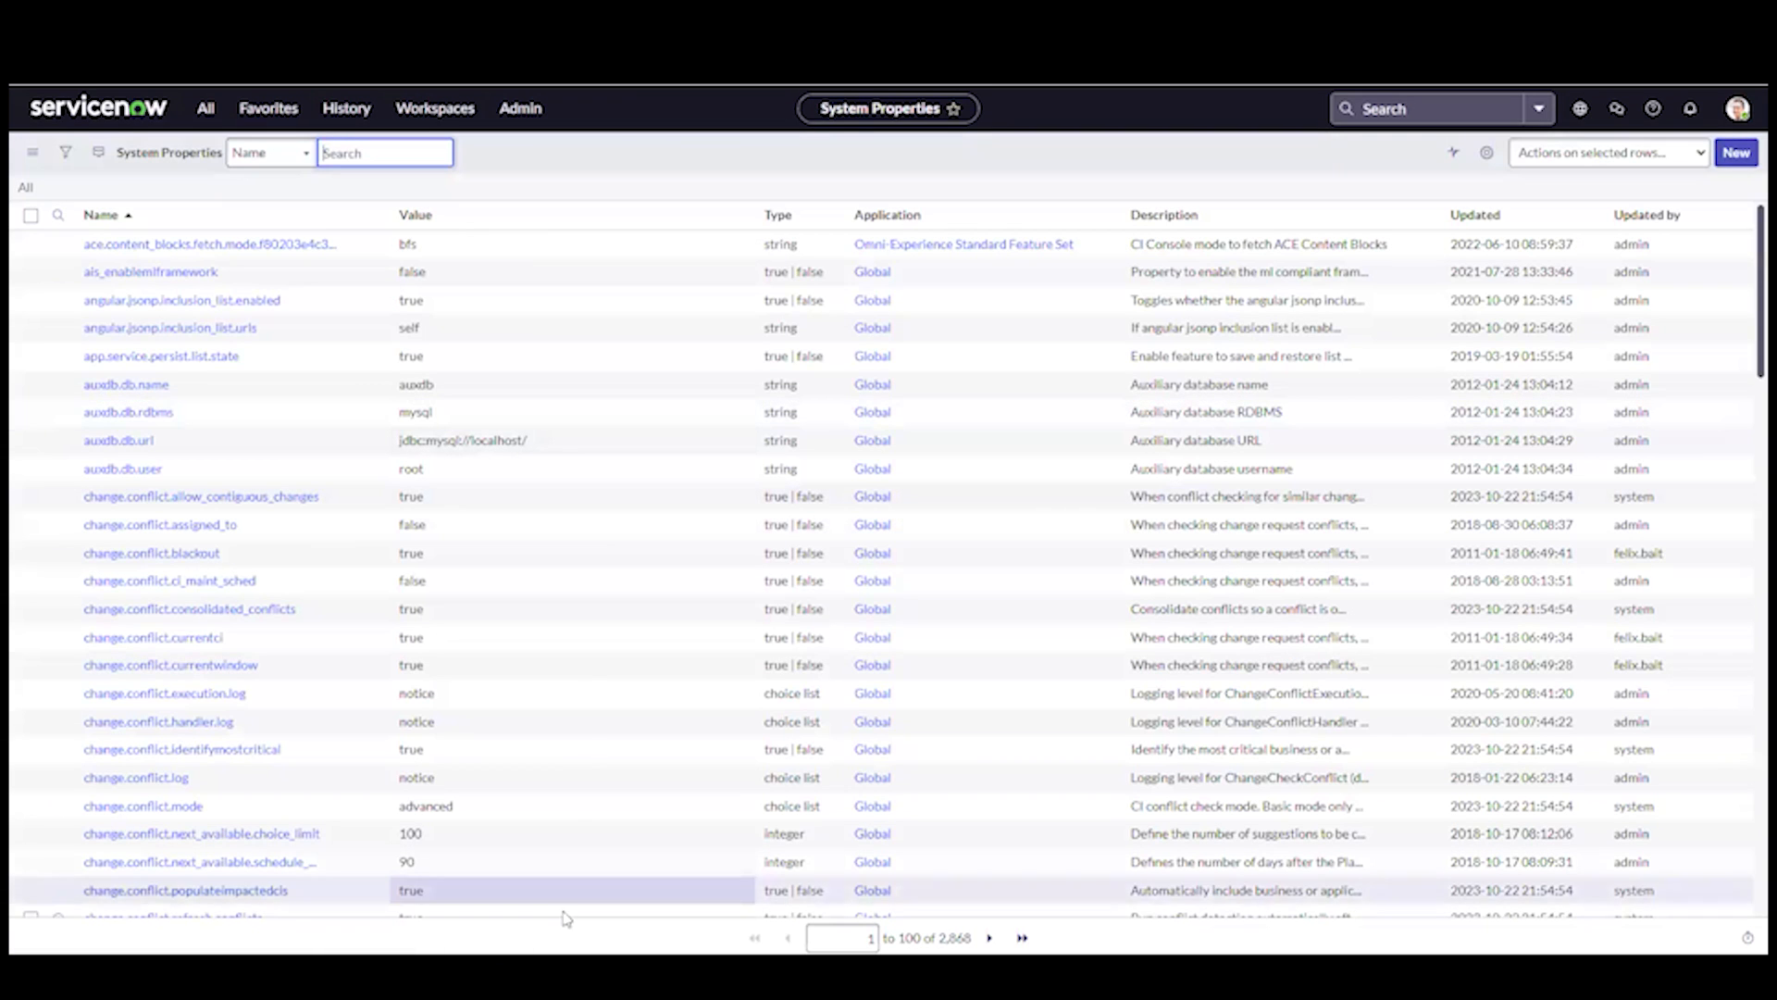
mouse_move(548, 580)
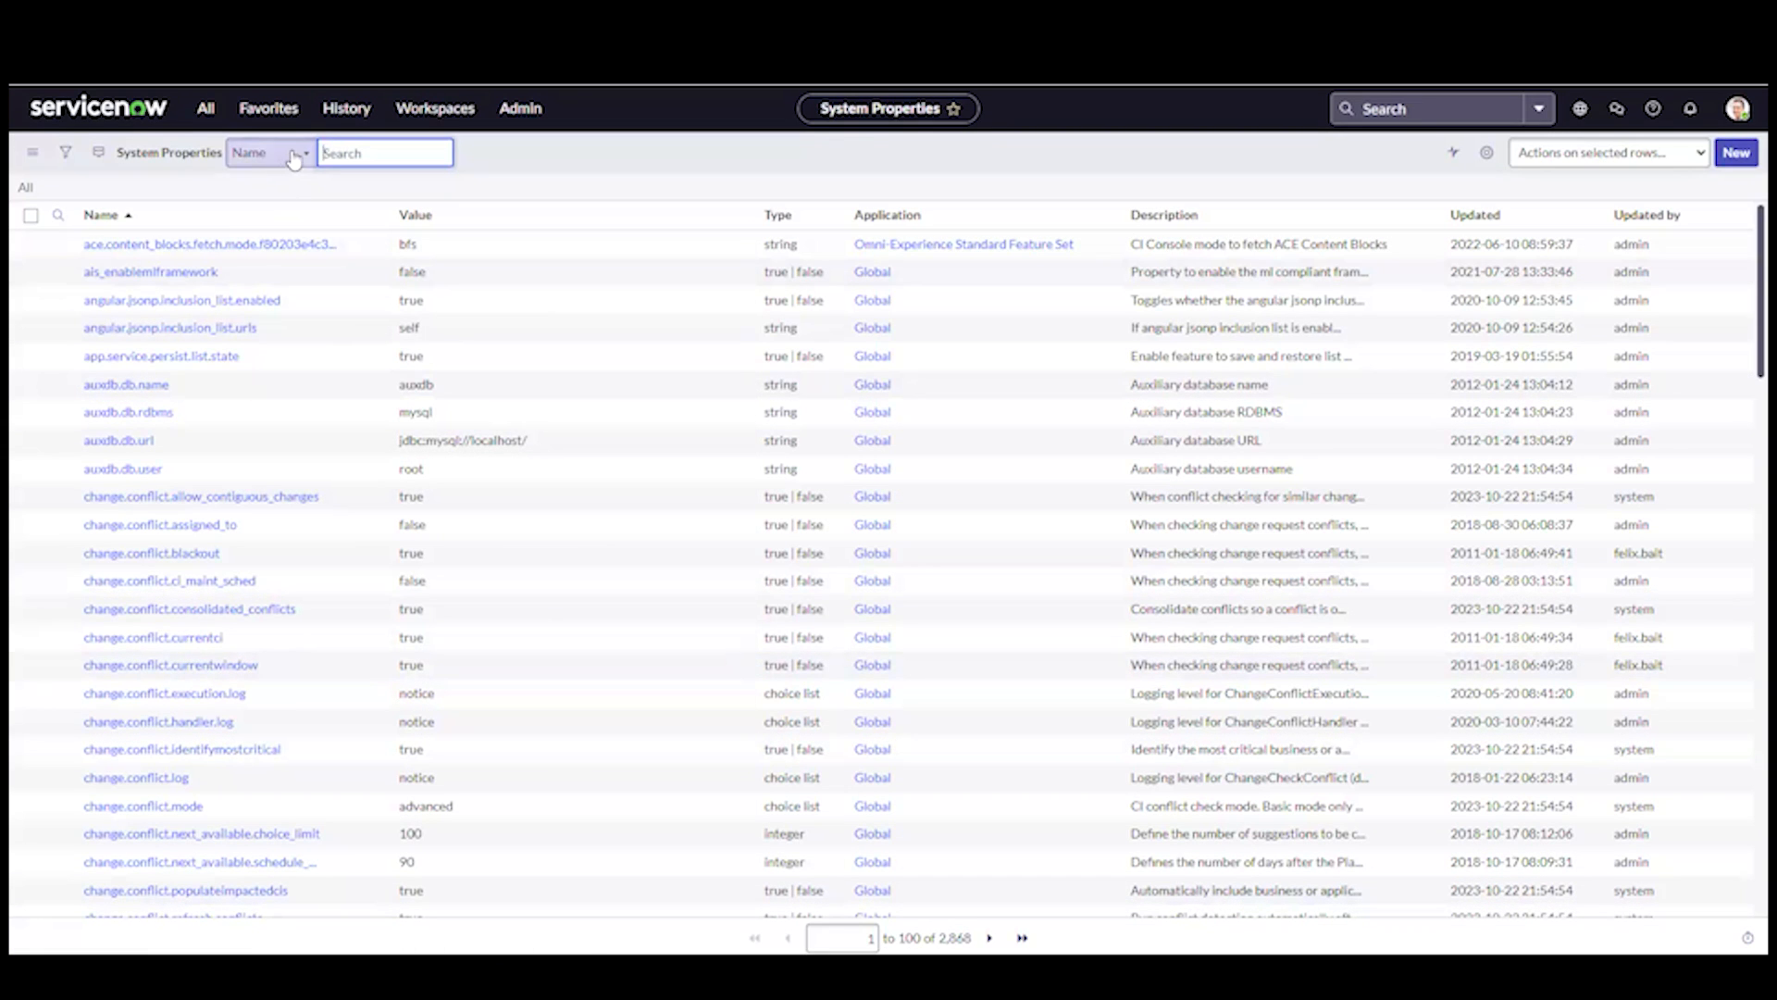
mouse_move(374, 178)
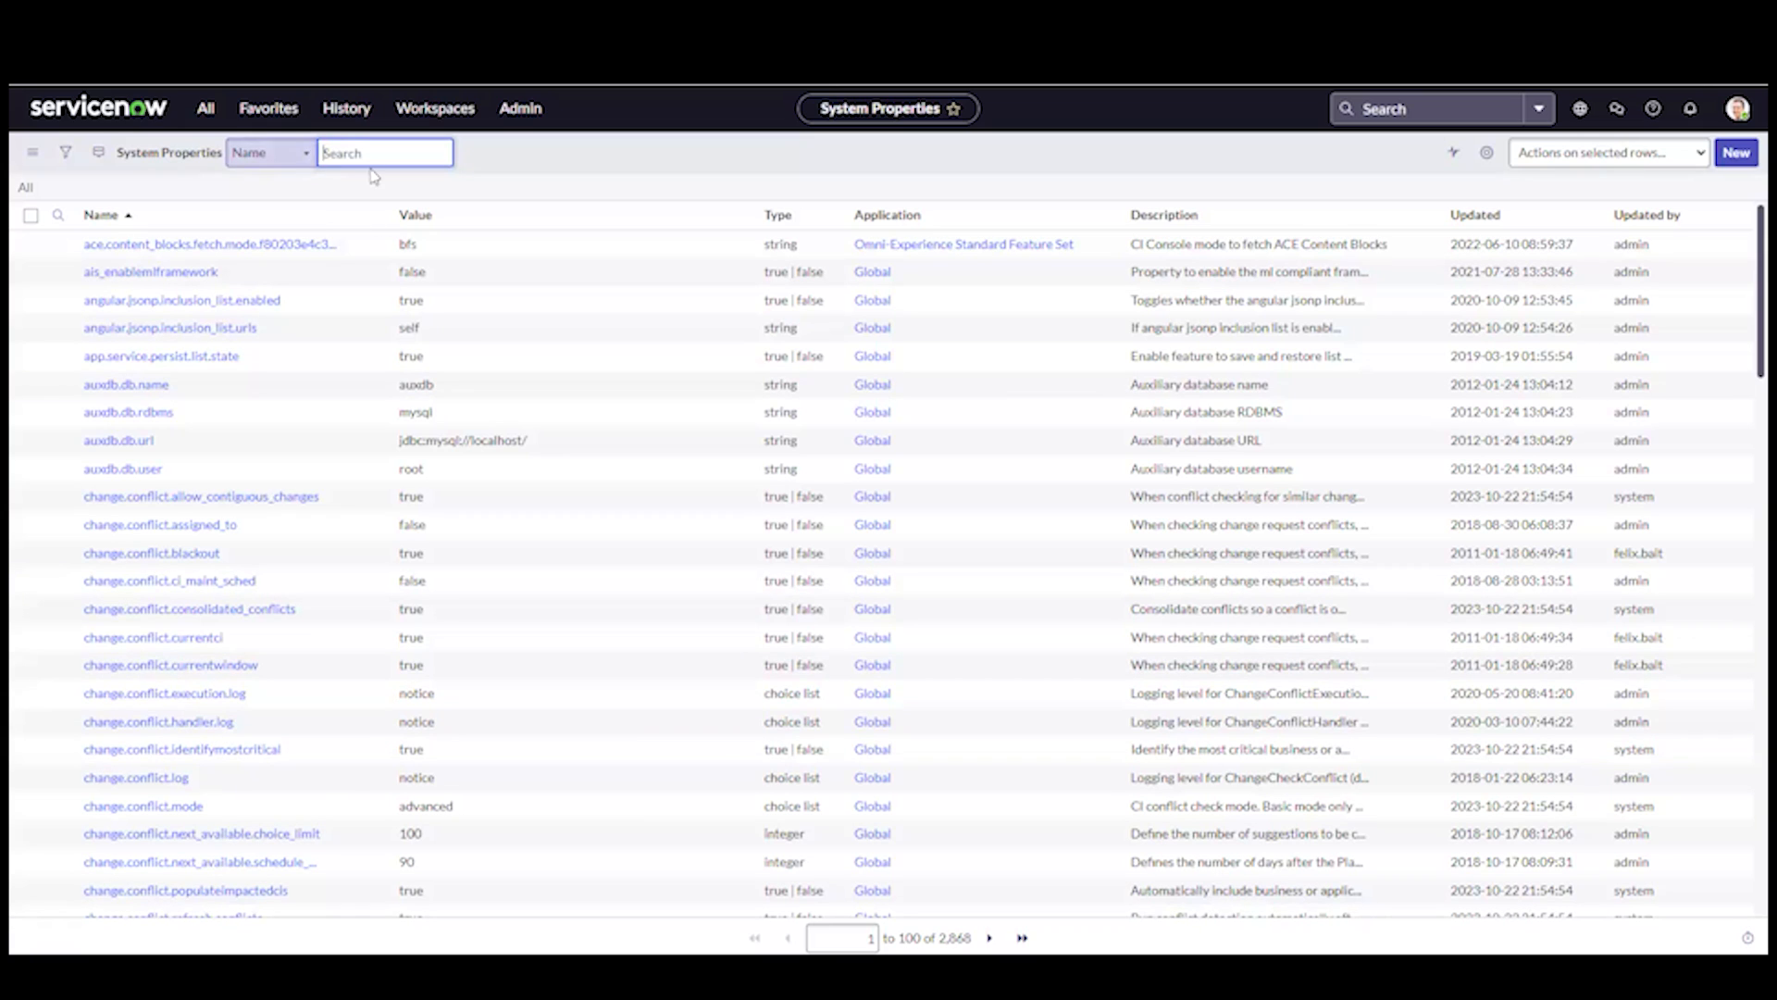
Step: Search the properties list by Name for glide.entry.first.page.script
text(s)
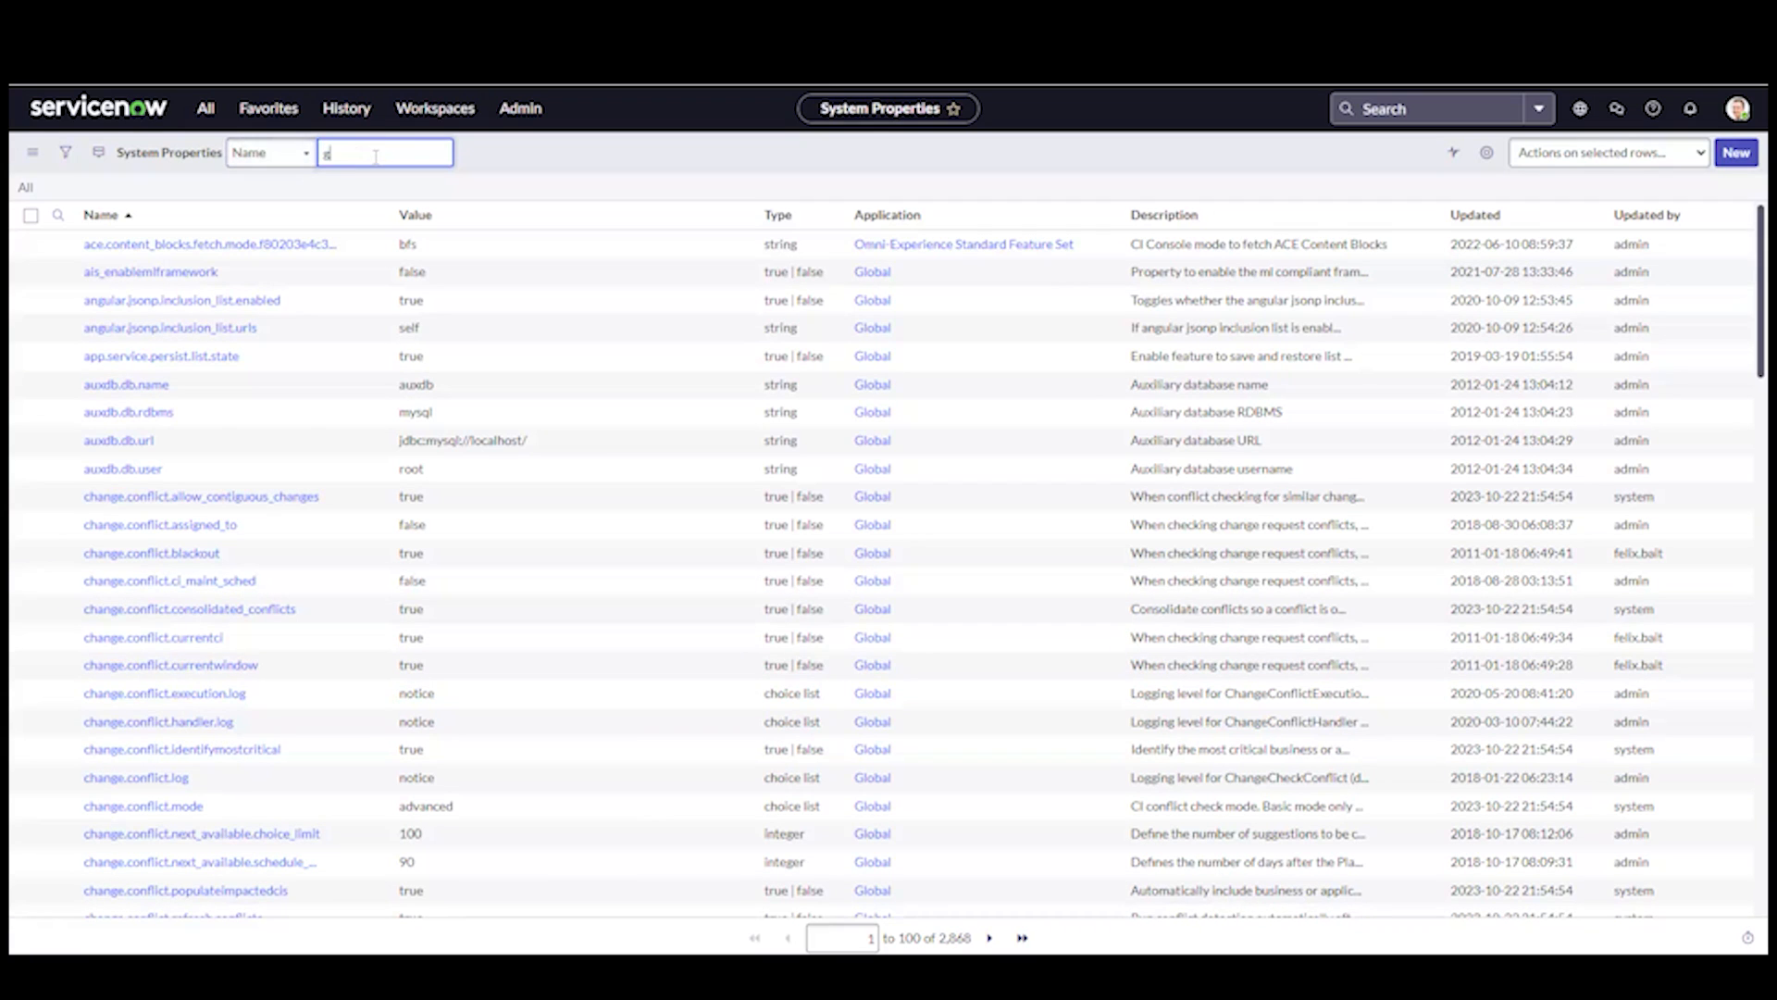
text(lide)
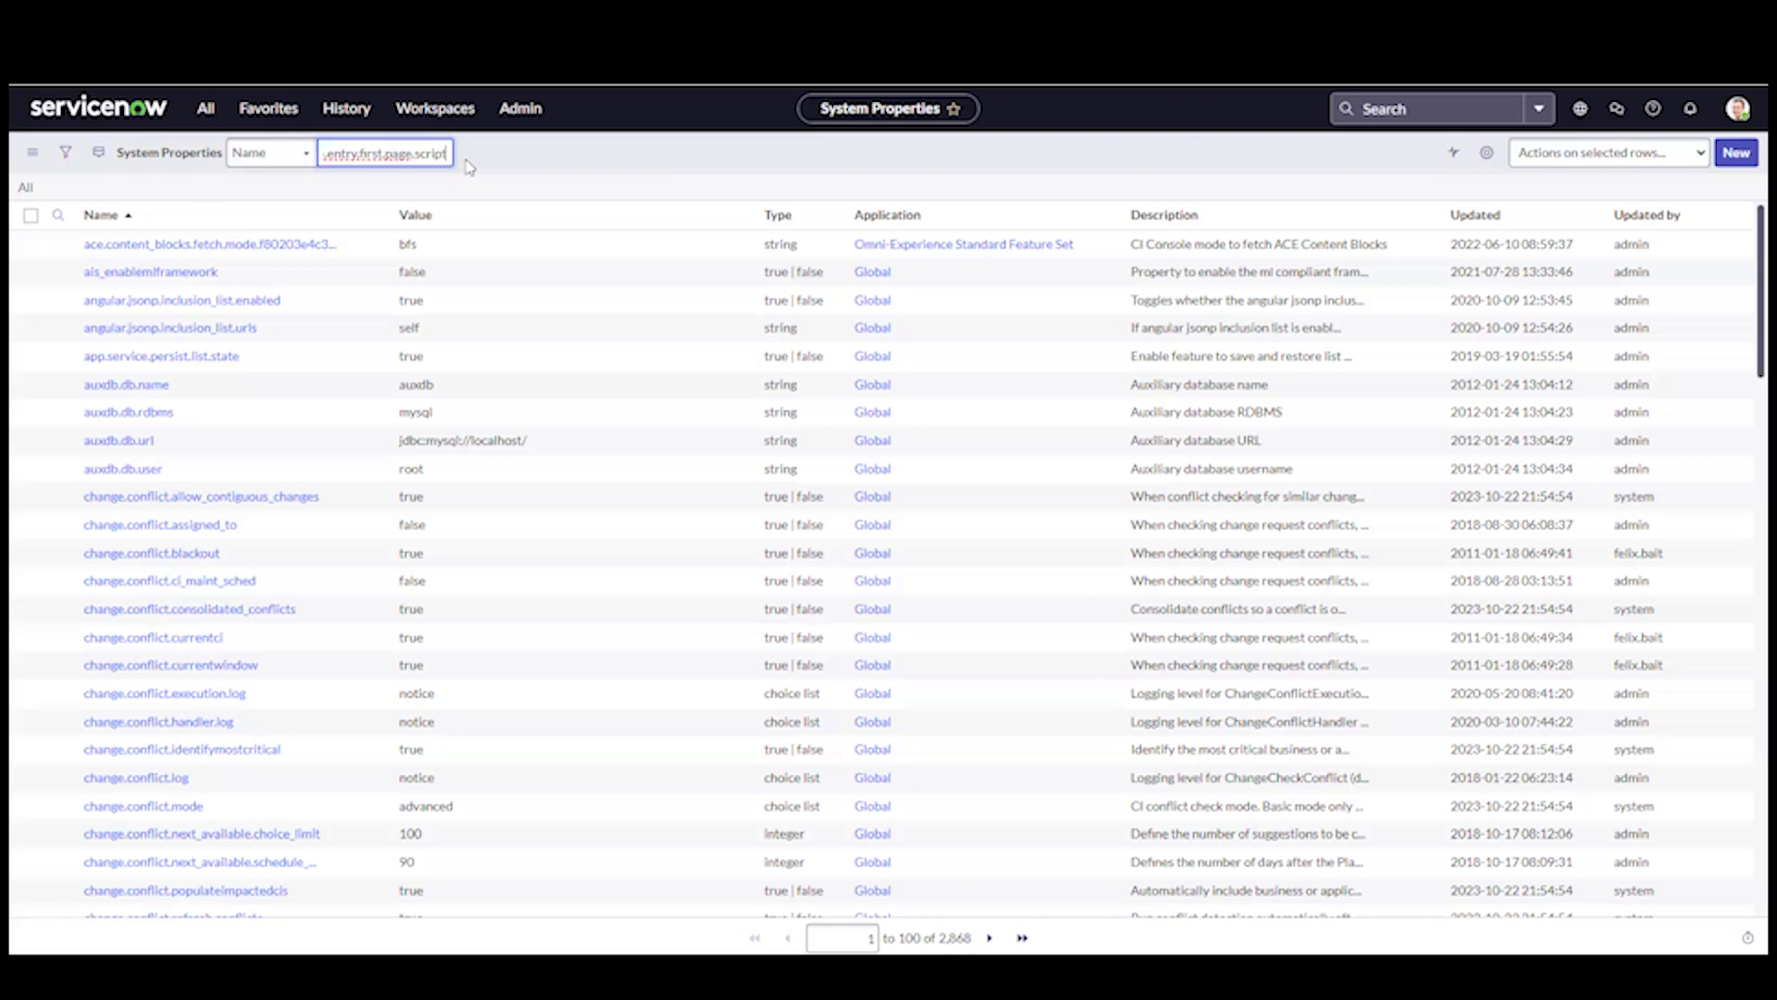
key(Enter)
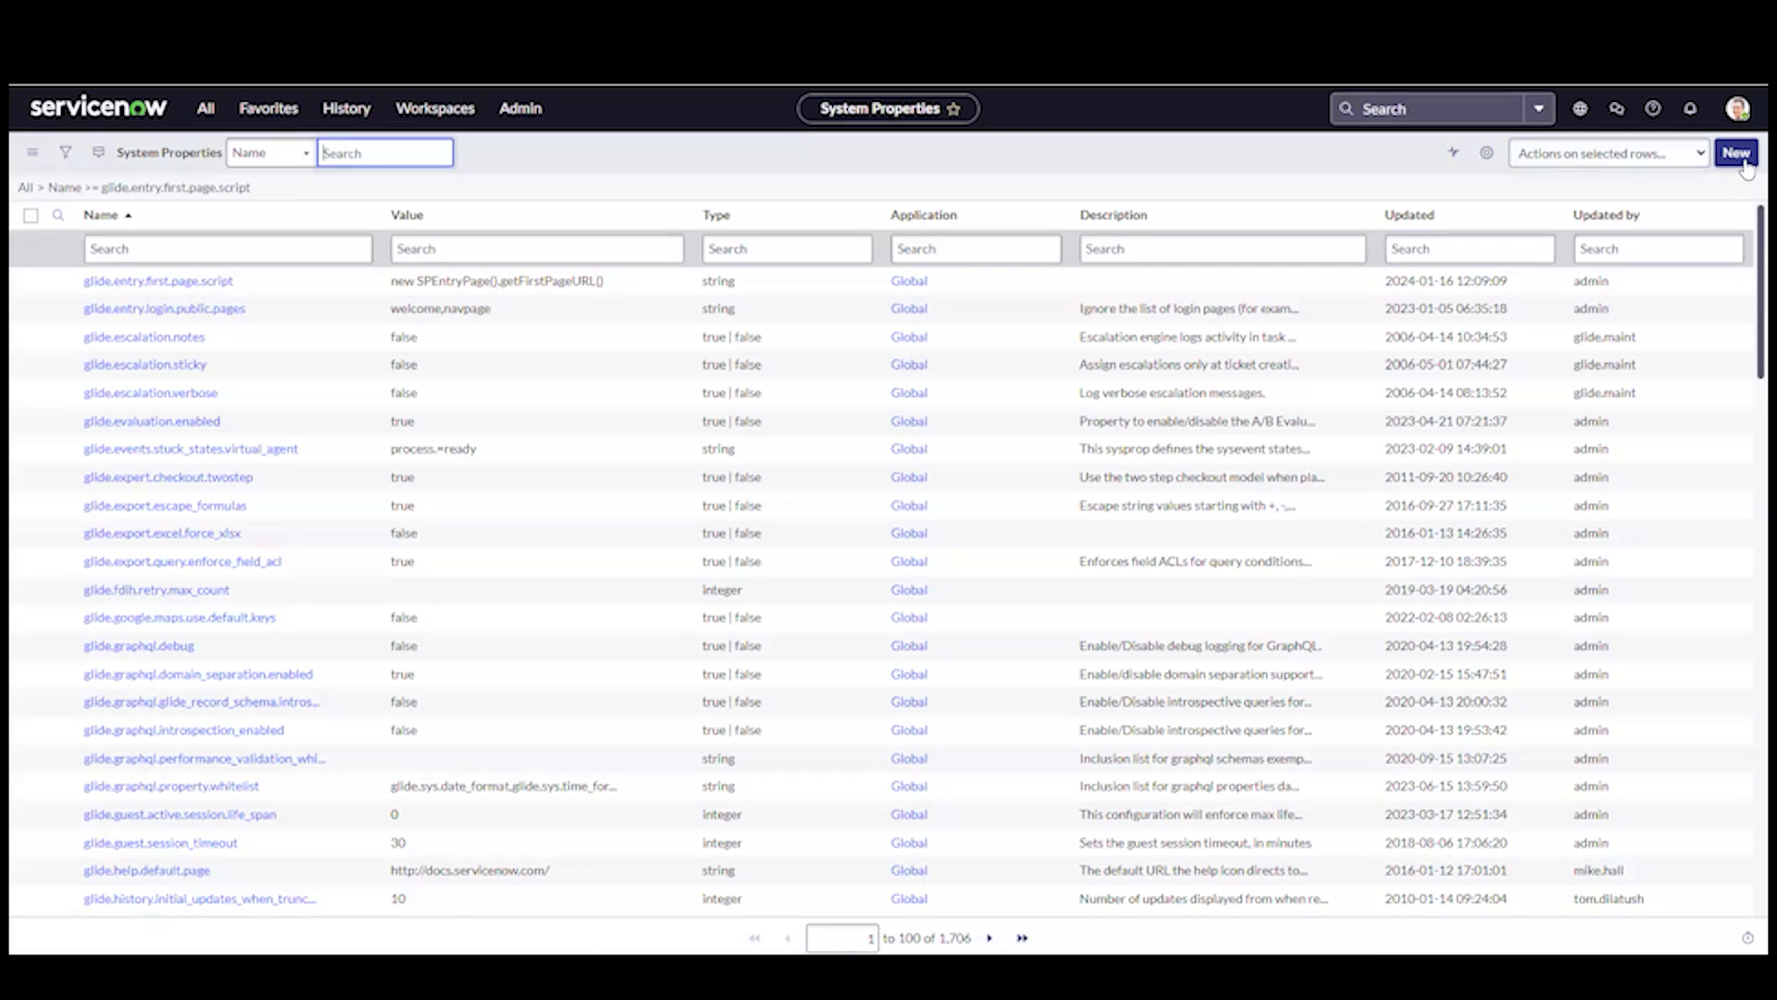
Step: Create property glide.entry.first.page.script with value new SPEntryPage().getFirstPageURL(), cache ignored, and submit it
click(1735, 151)
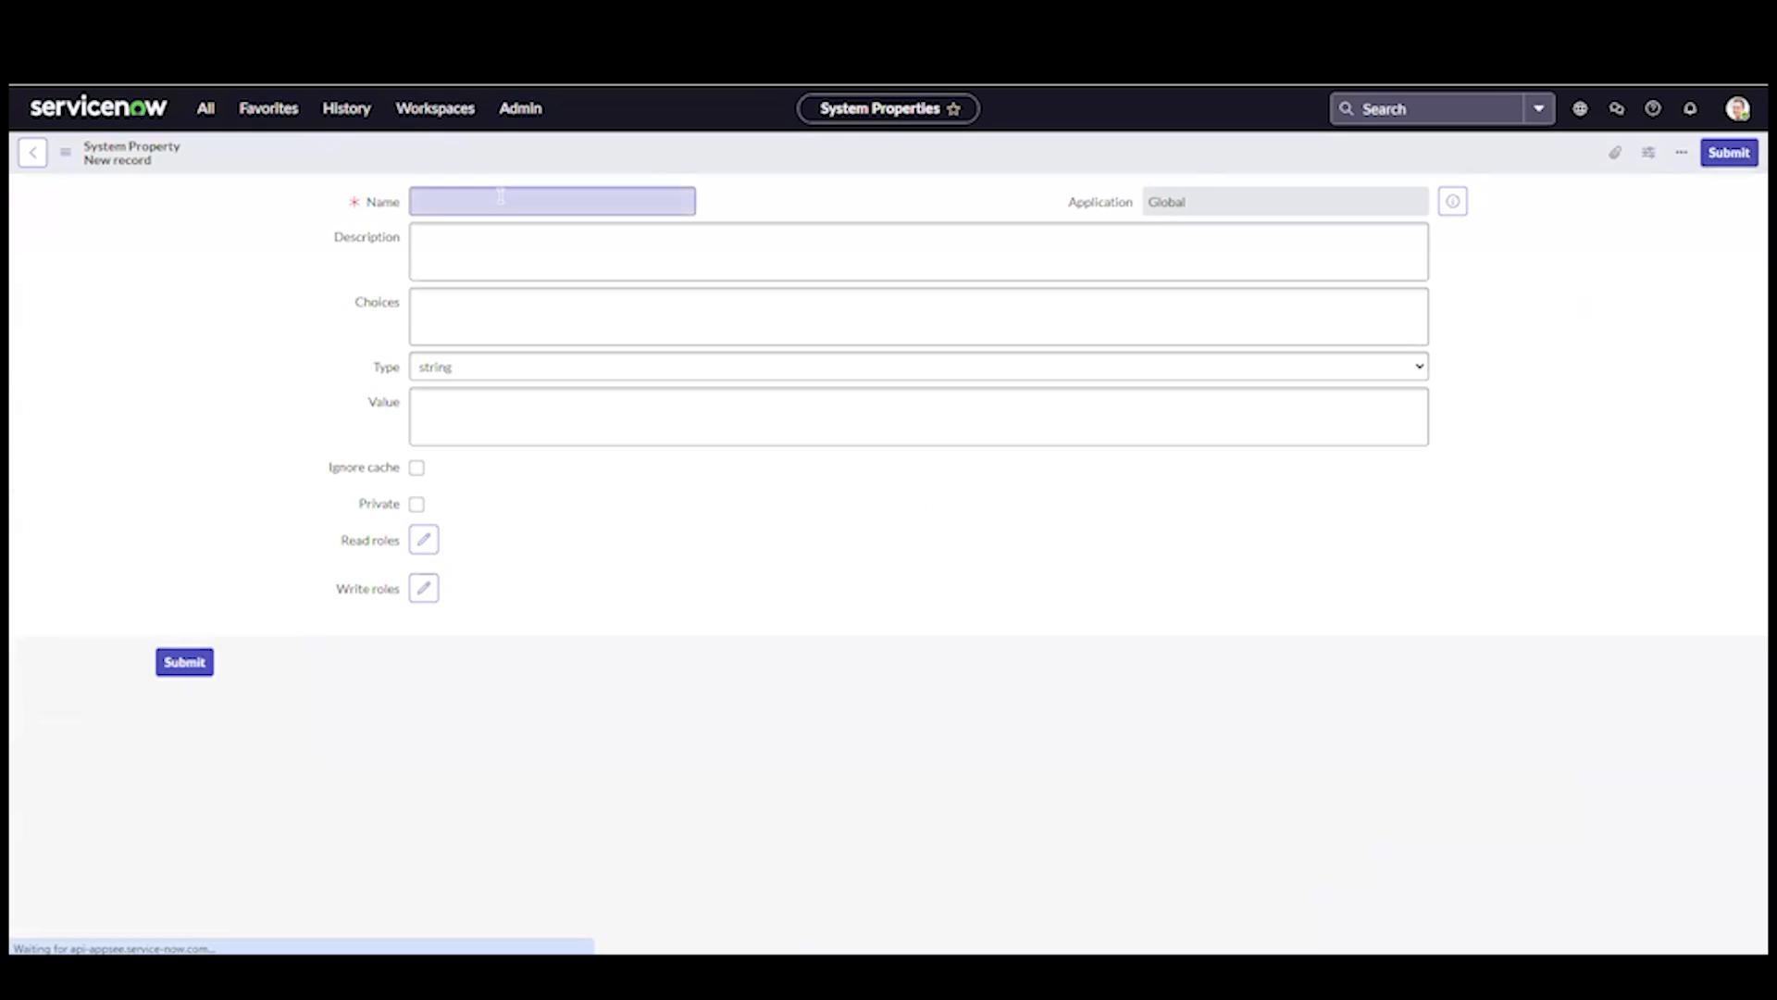
click(552, 200)
text(glide.)
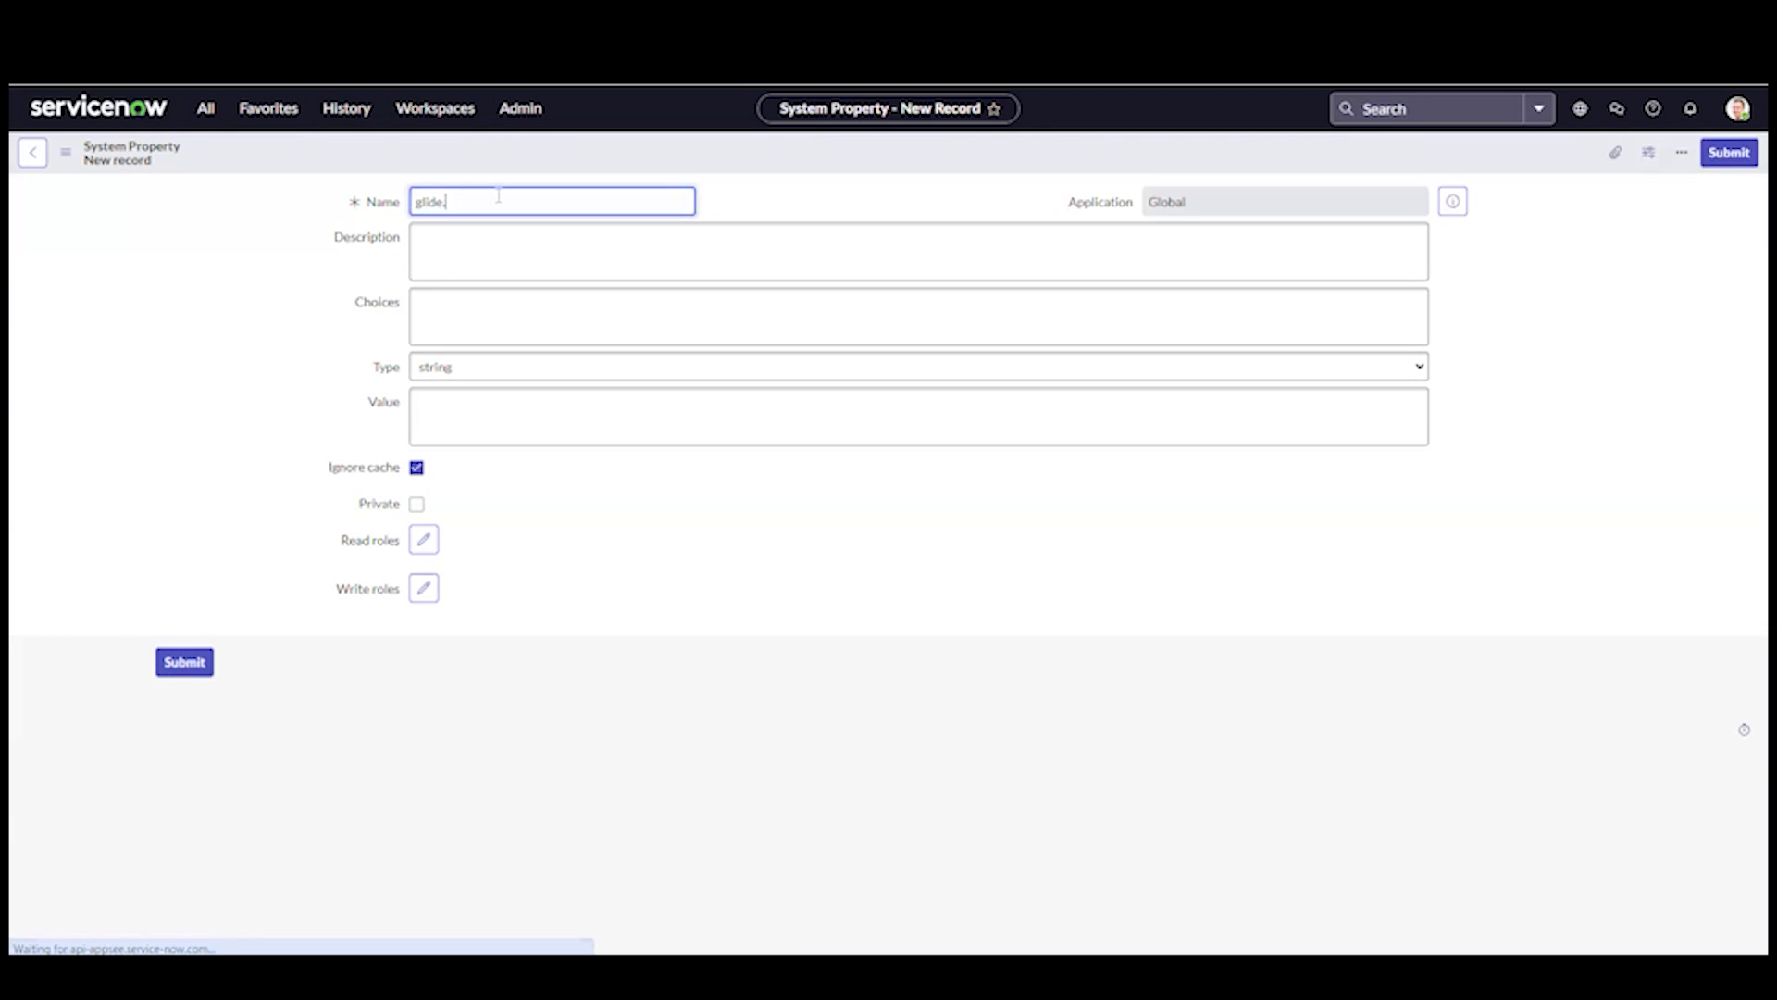
text(entry.first.page.script)
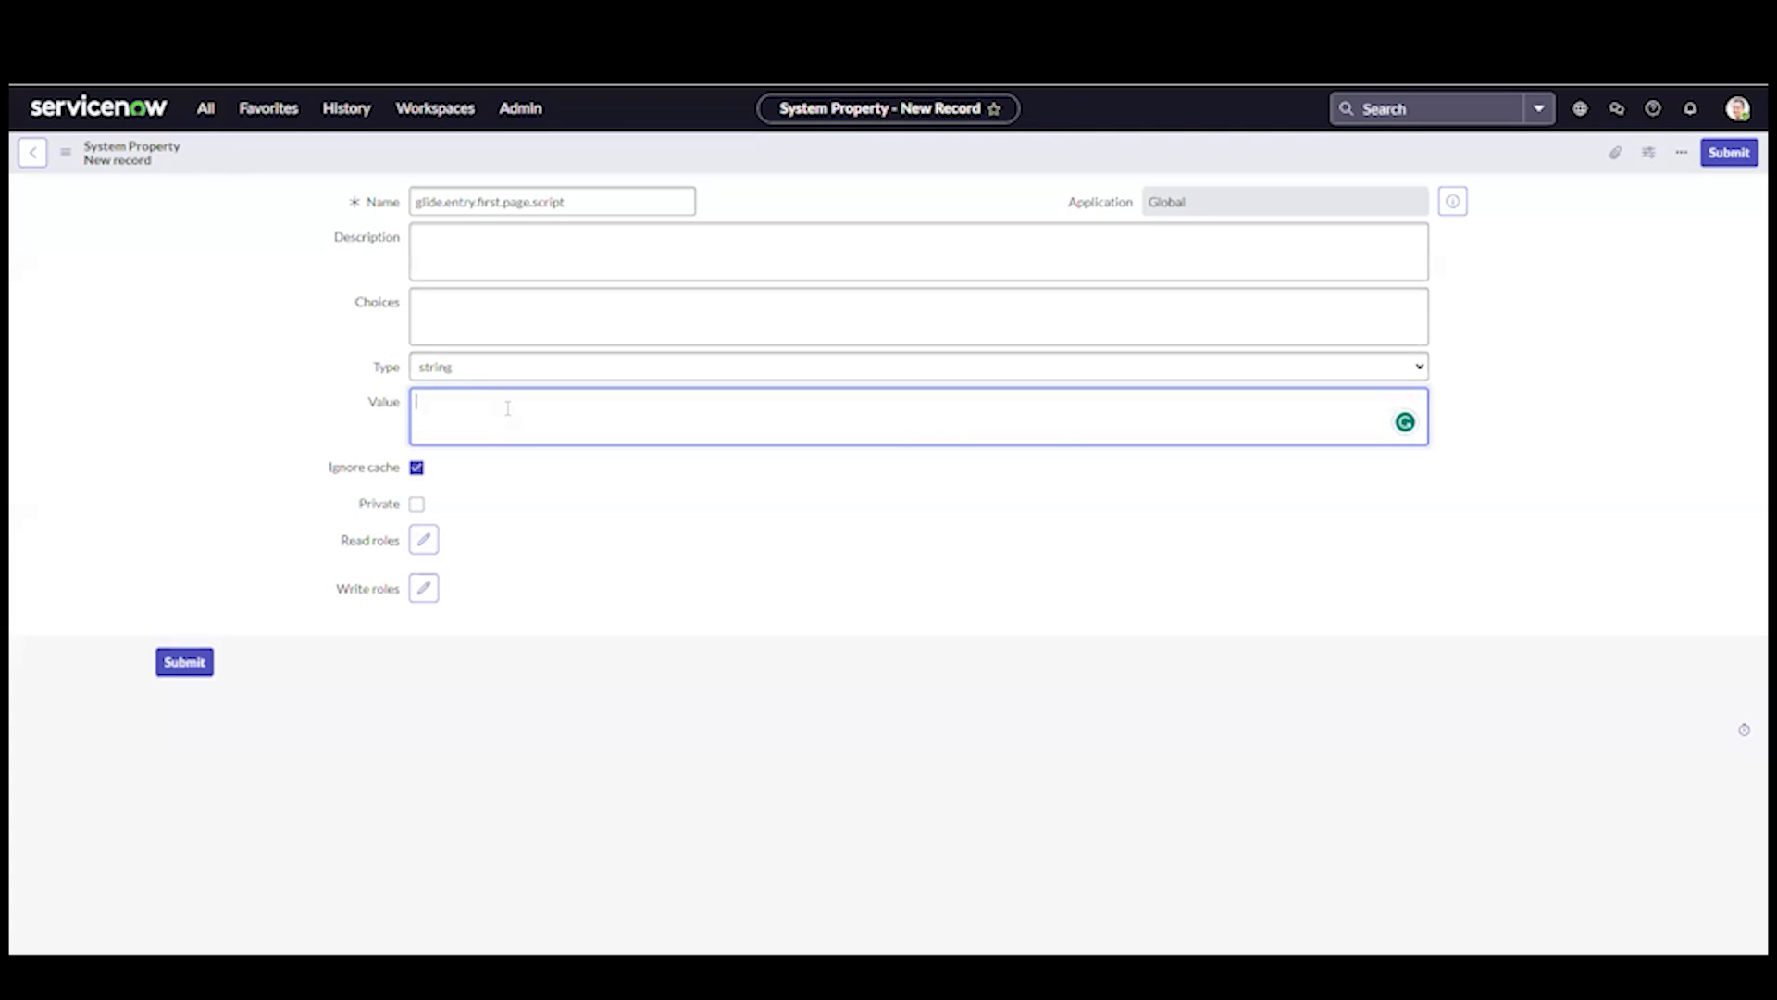
text(new SPEntryPage().getFirstPageURL())
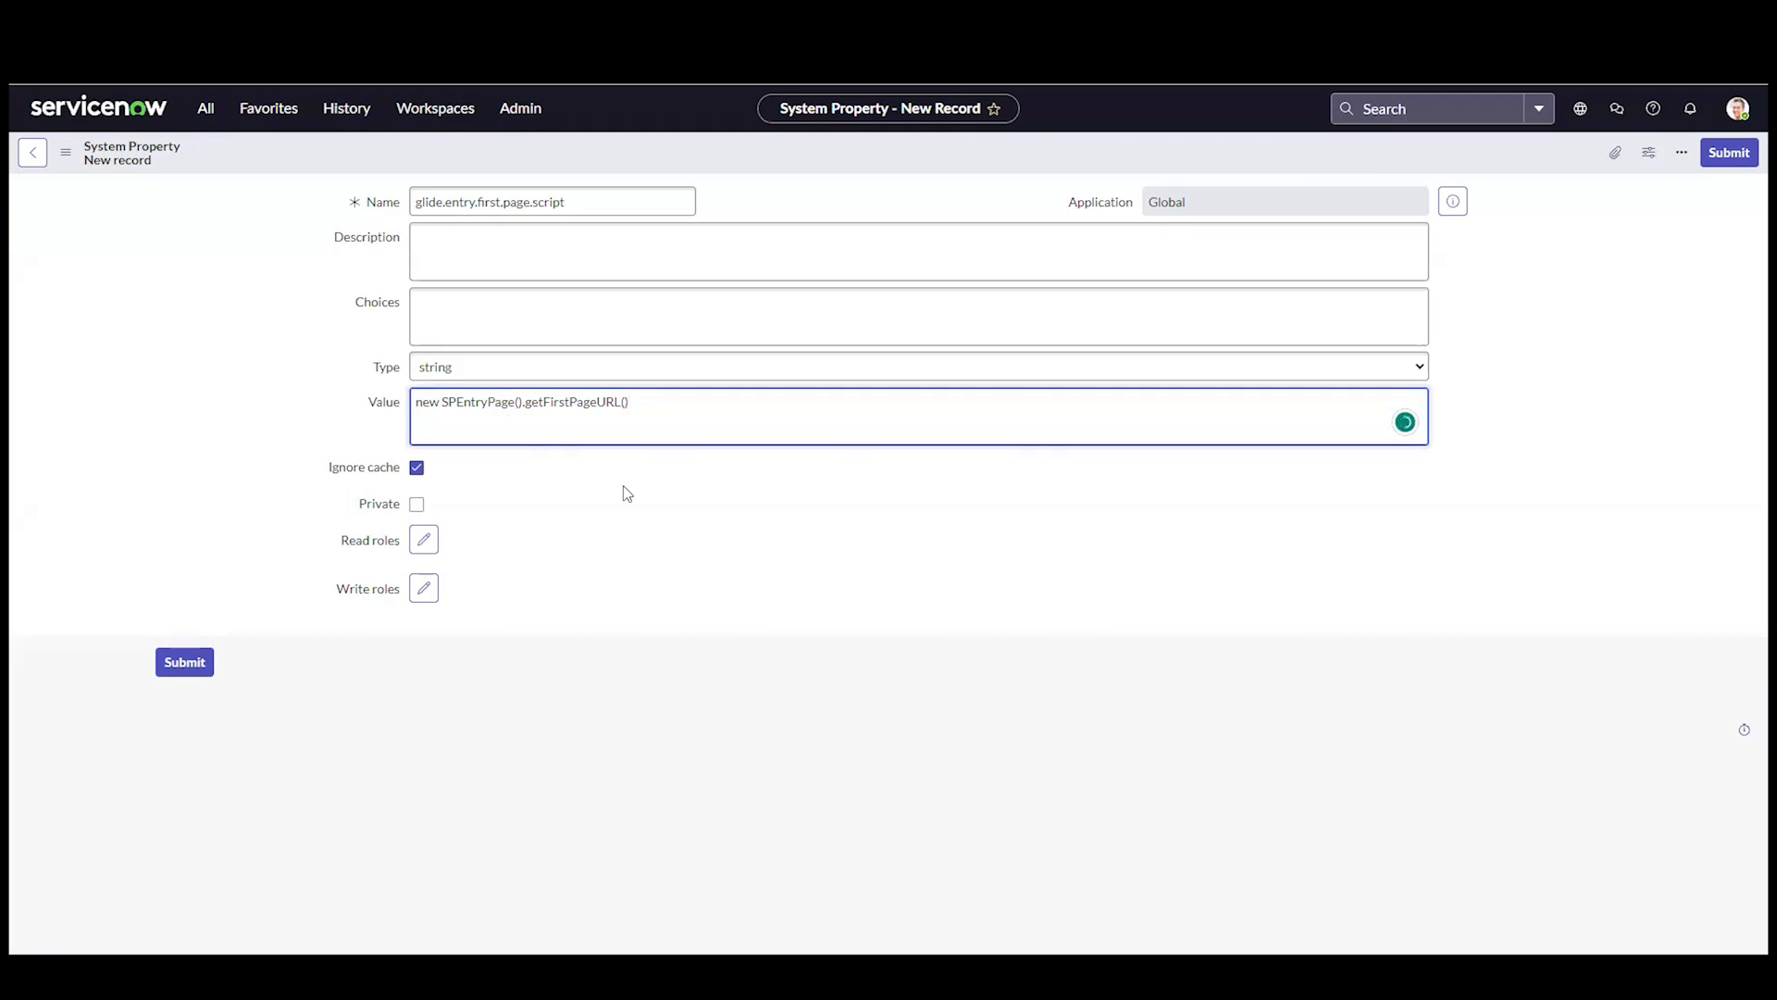
click(183, 663)
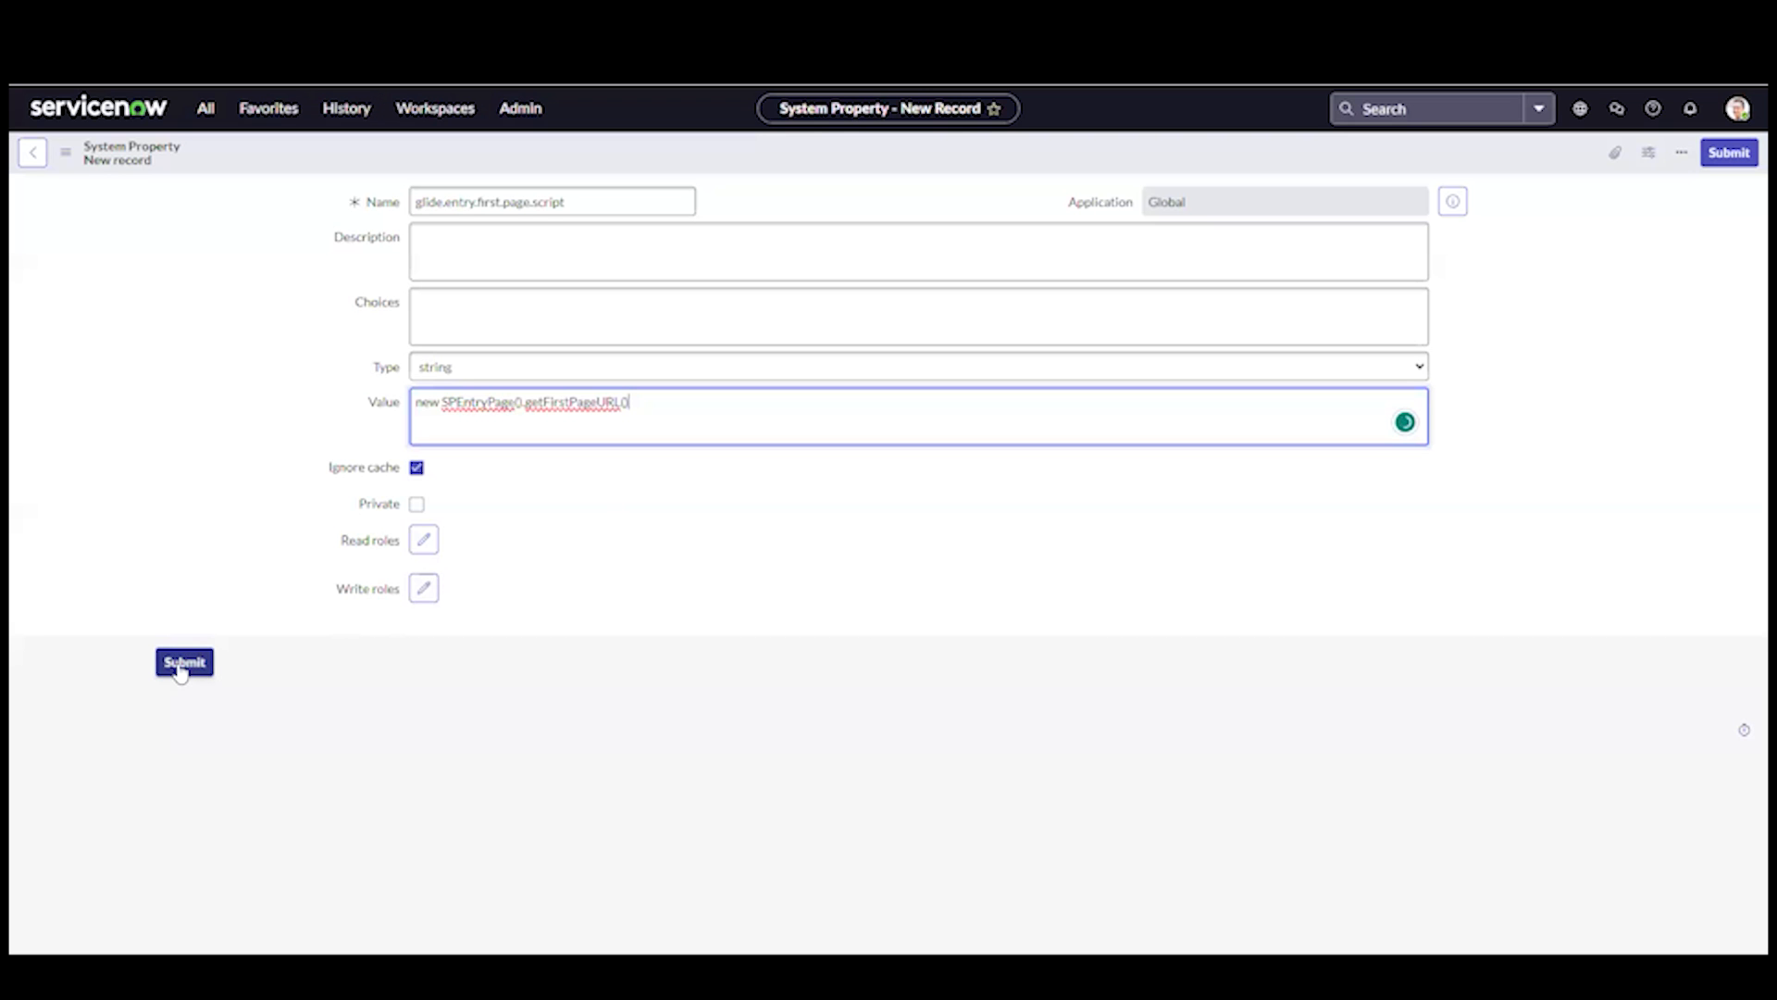
click(183, 663)
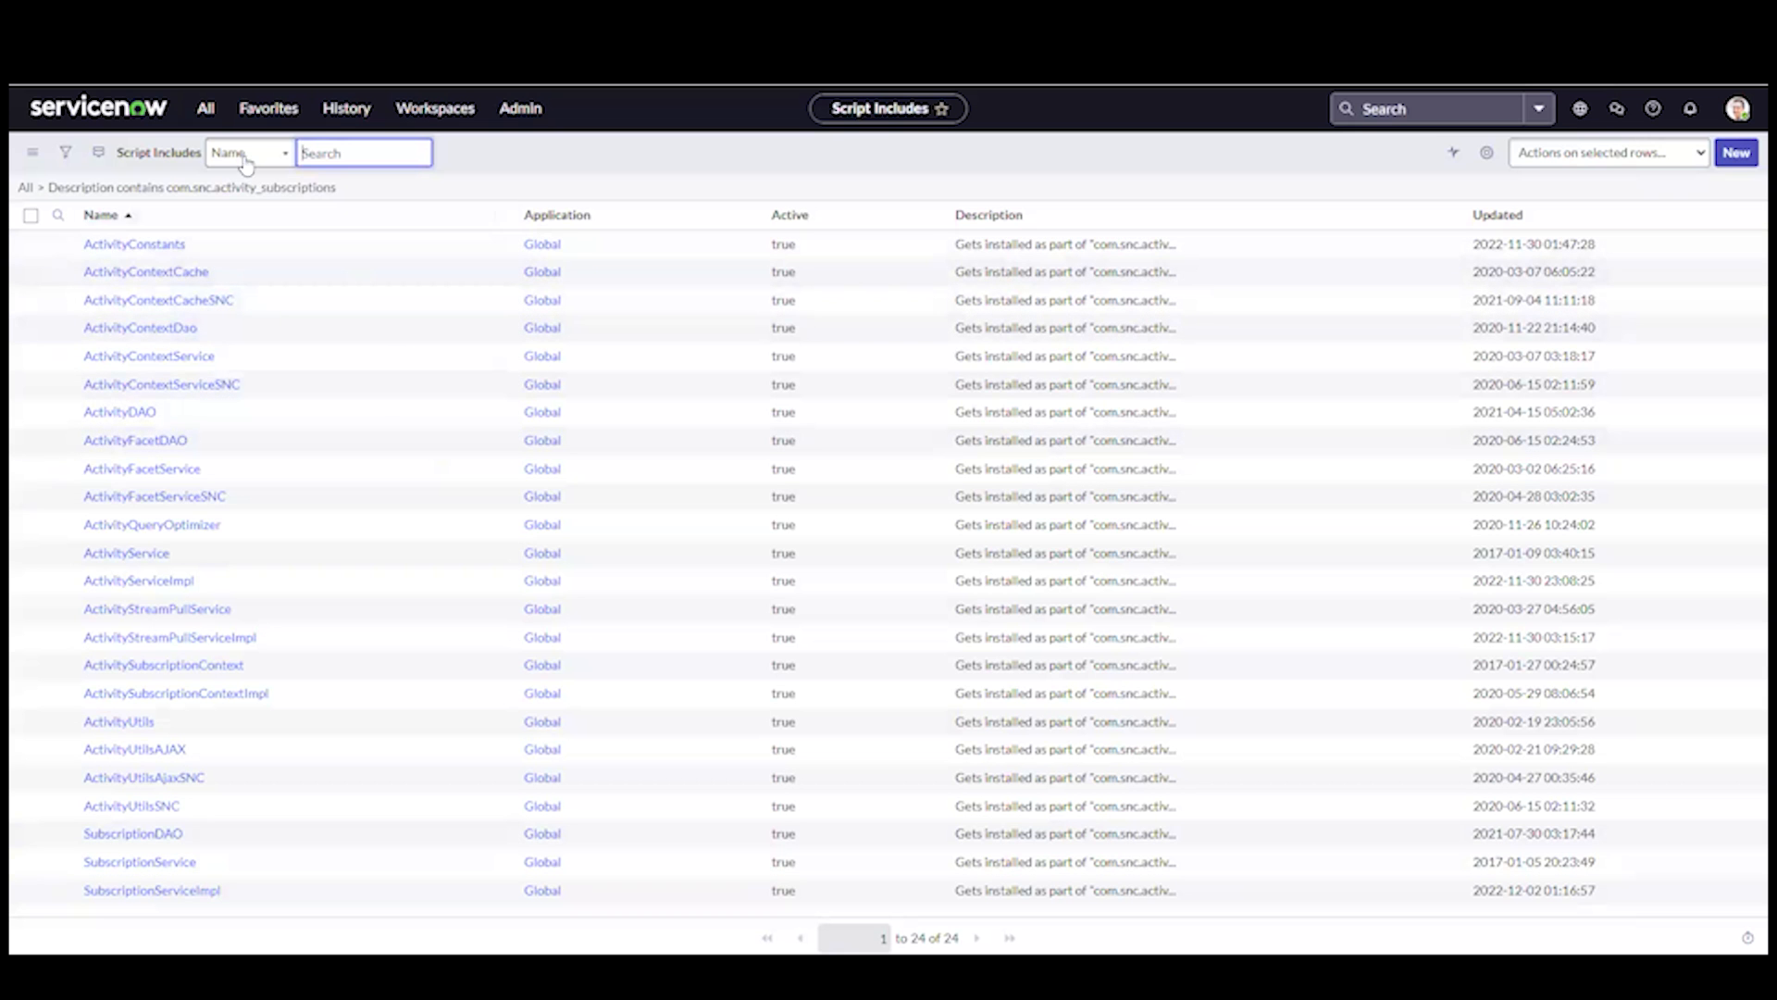
Step: Go to System Definition > Script Includes and search Name for spentrypage
click(205, 107)
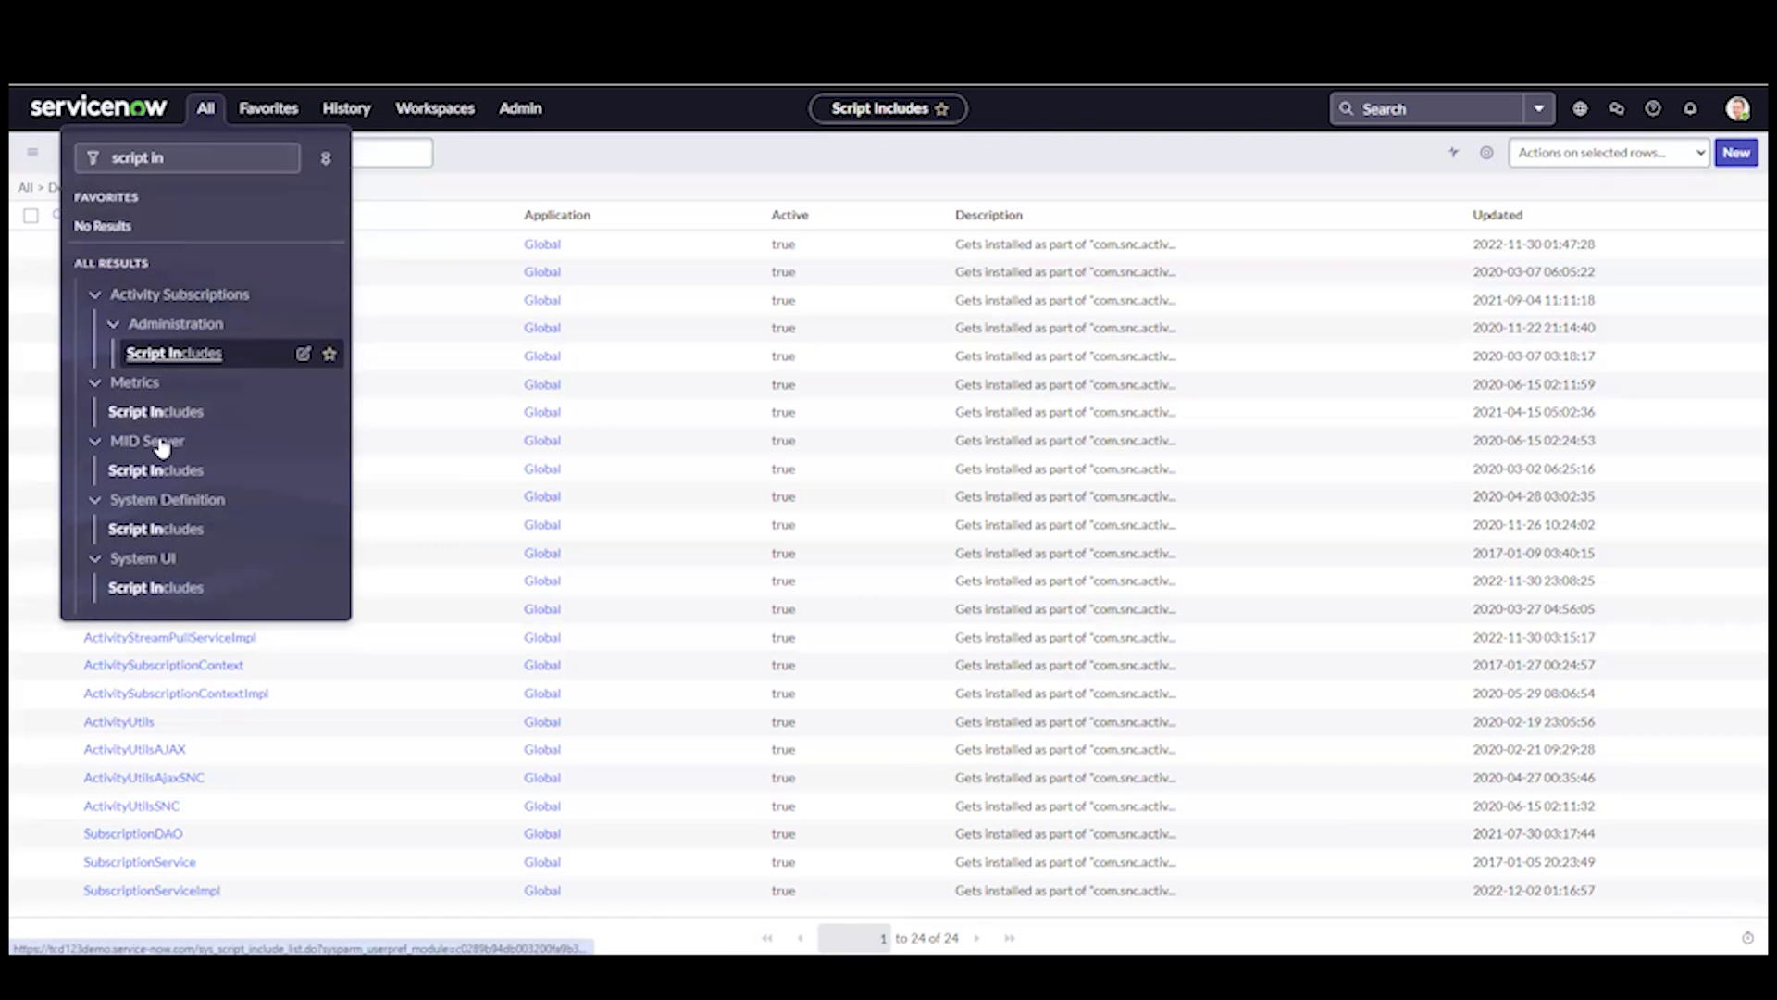
mouse_move(155, 528)
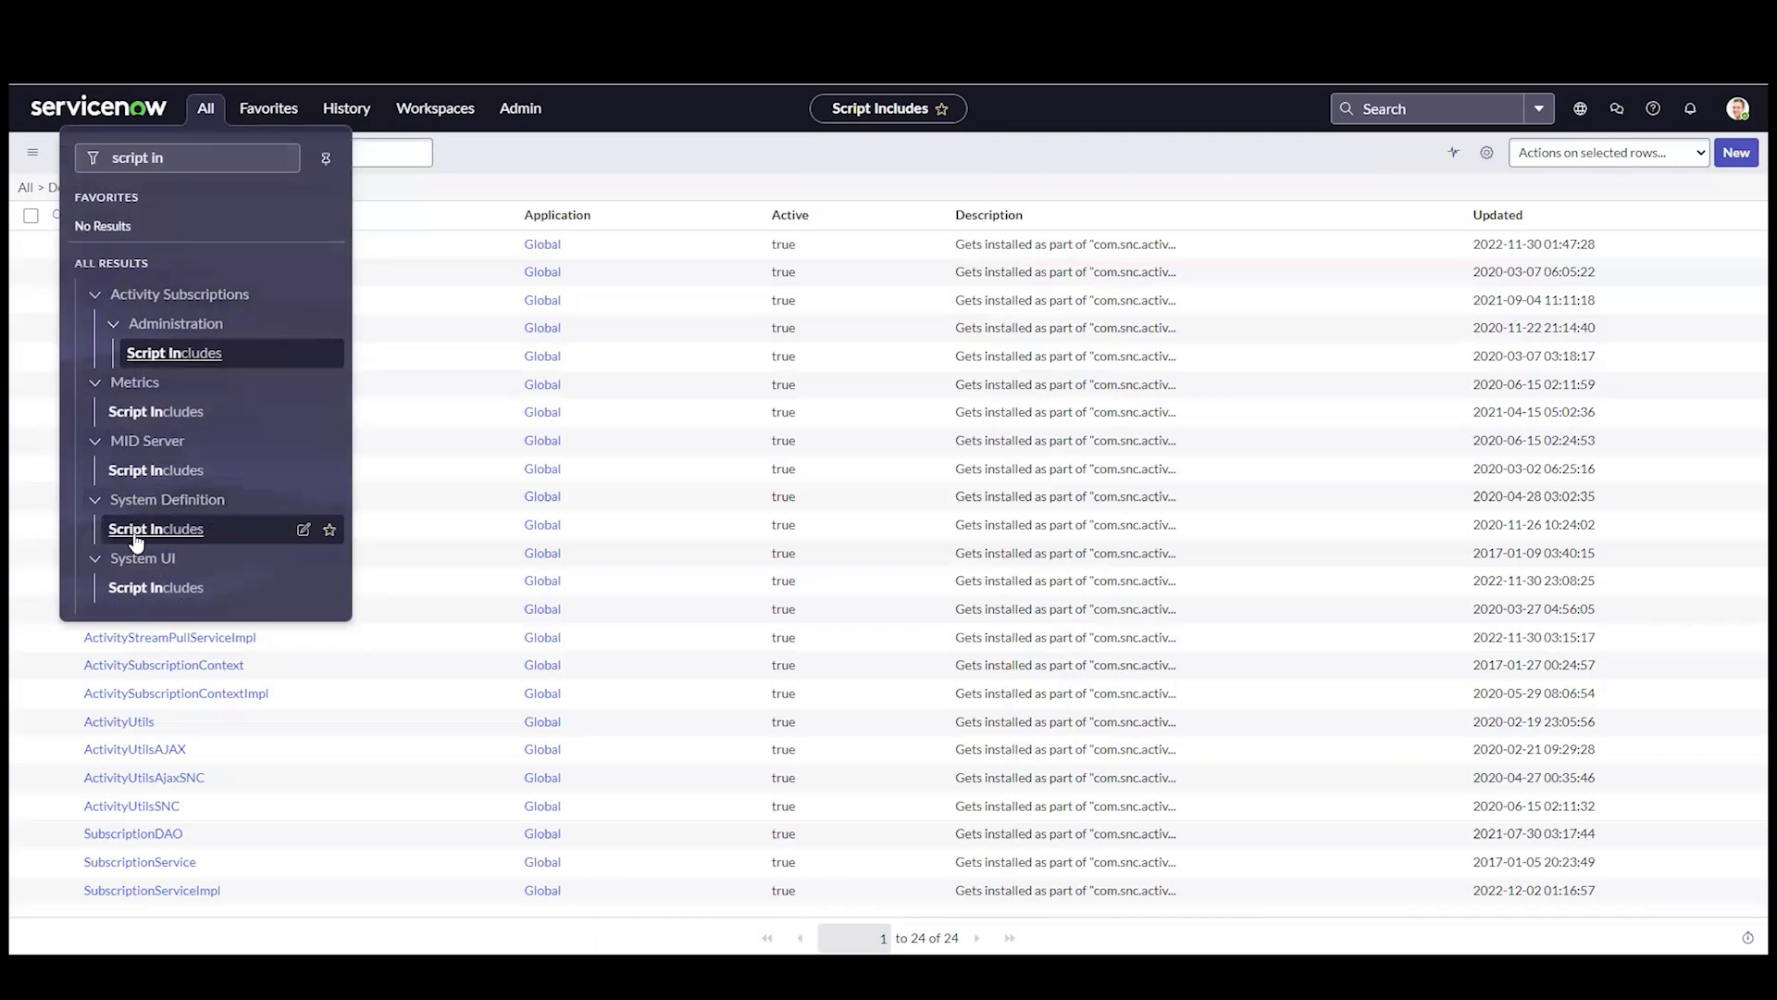
click(156, 527)
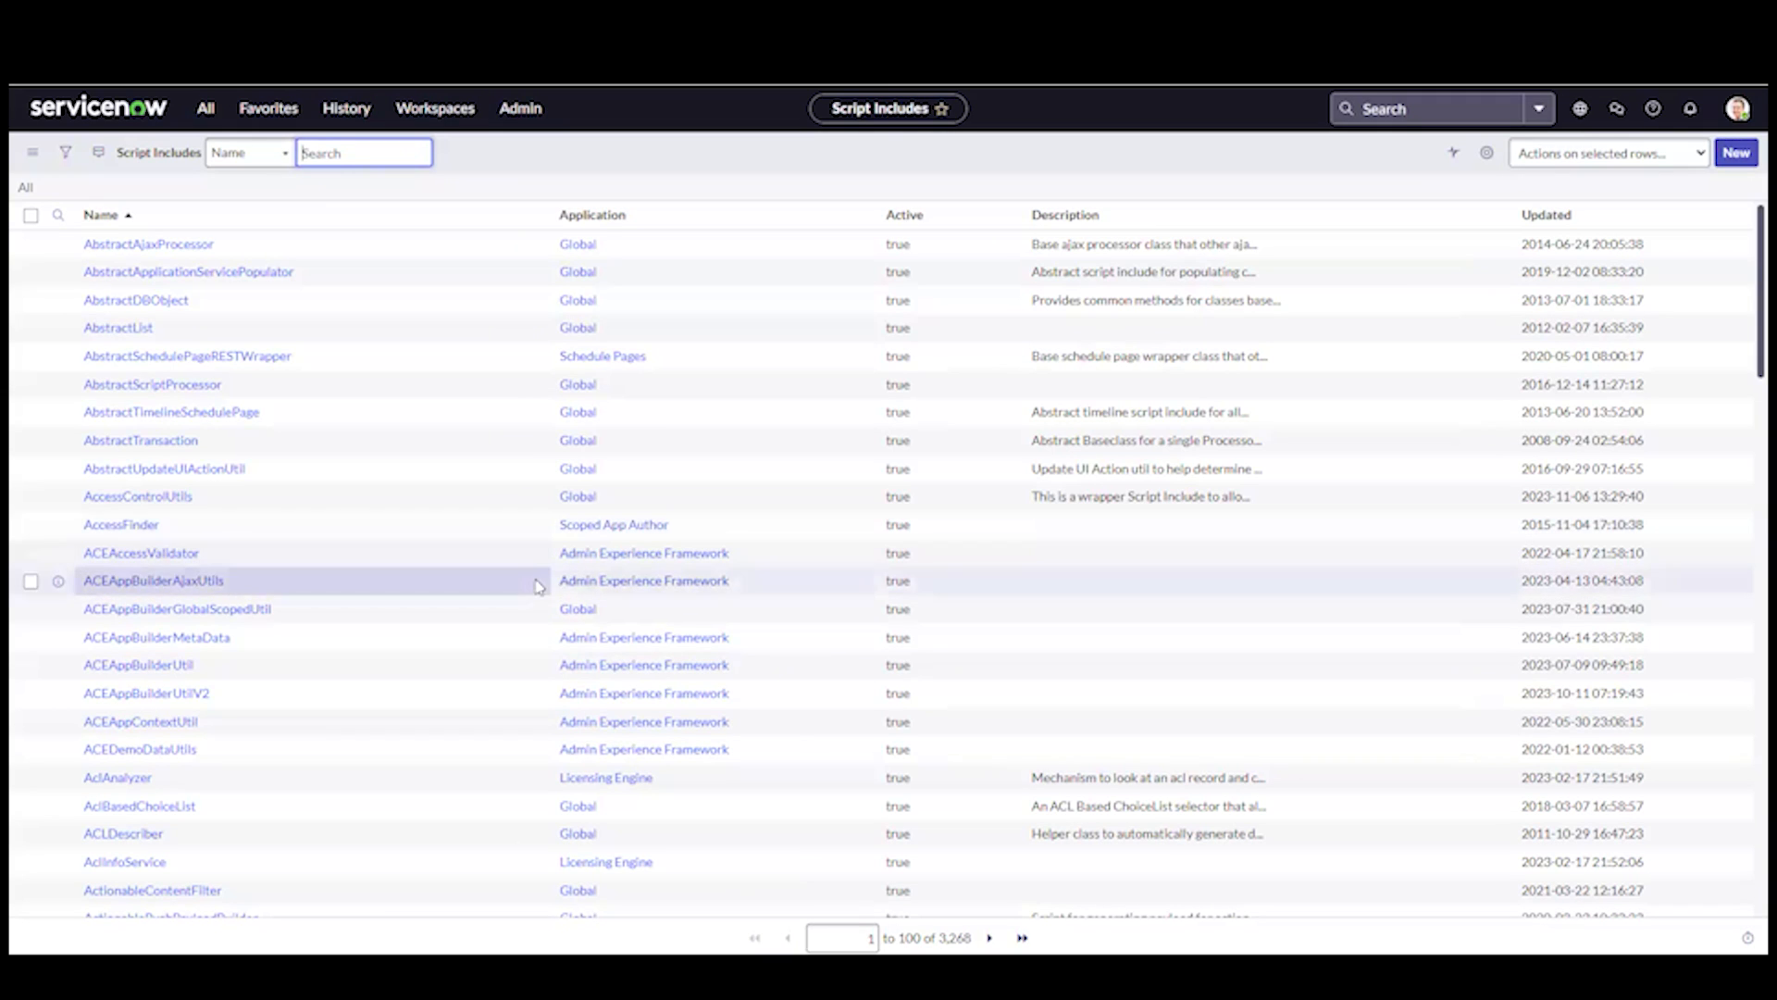
text(spetry)
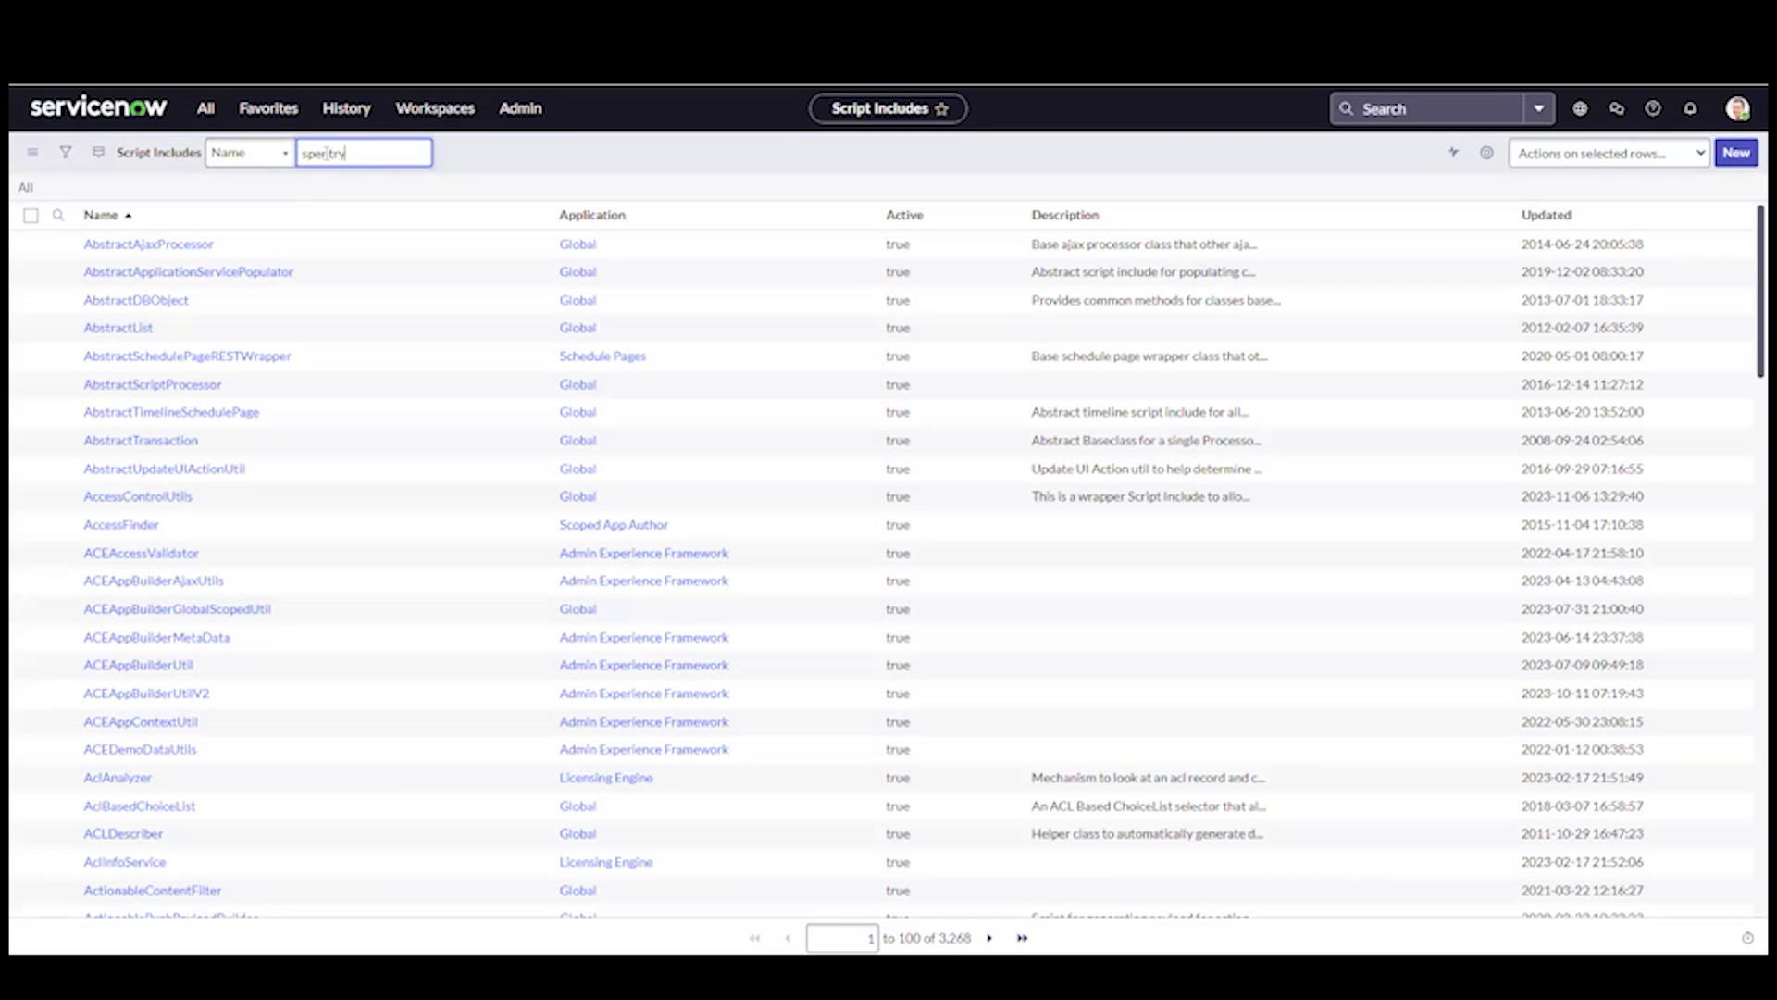
text(page)
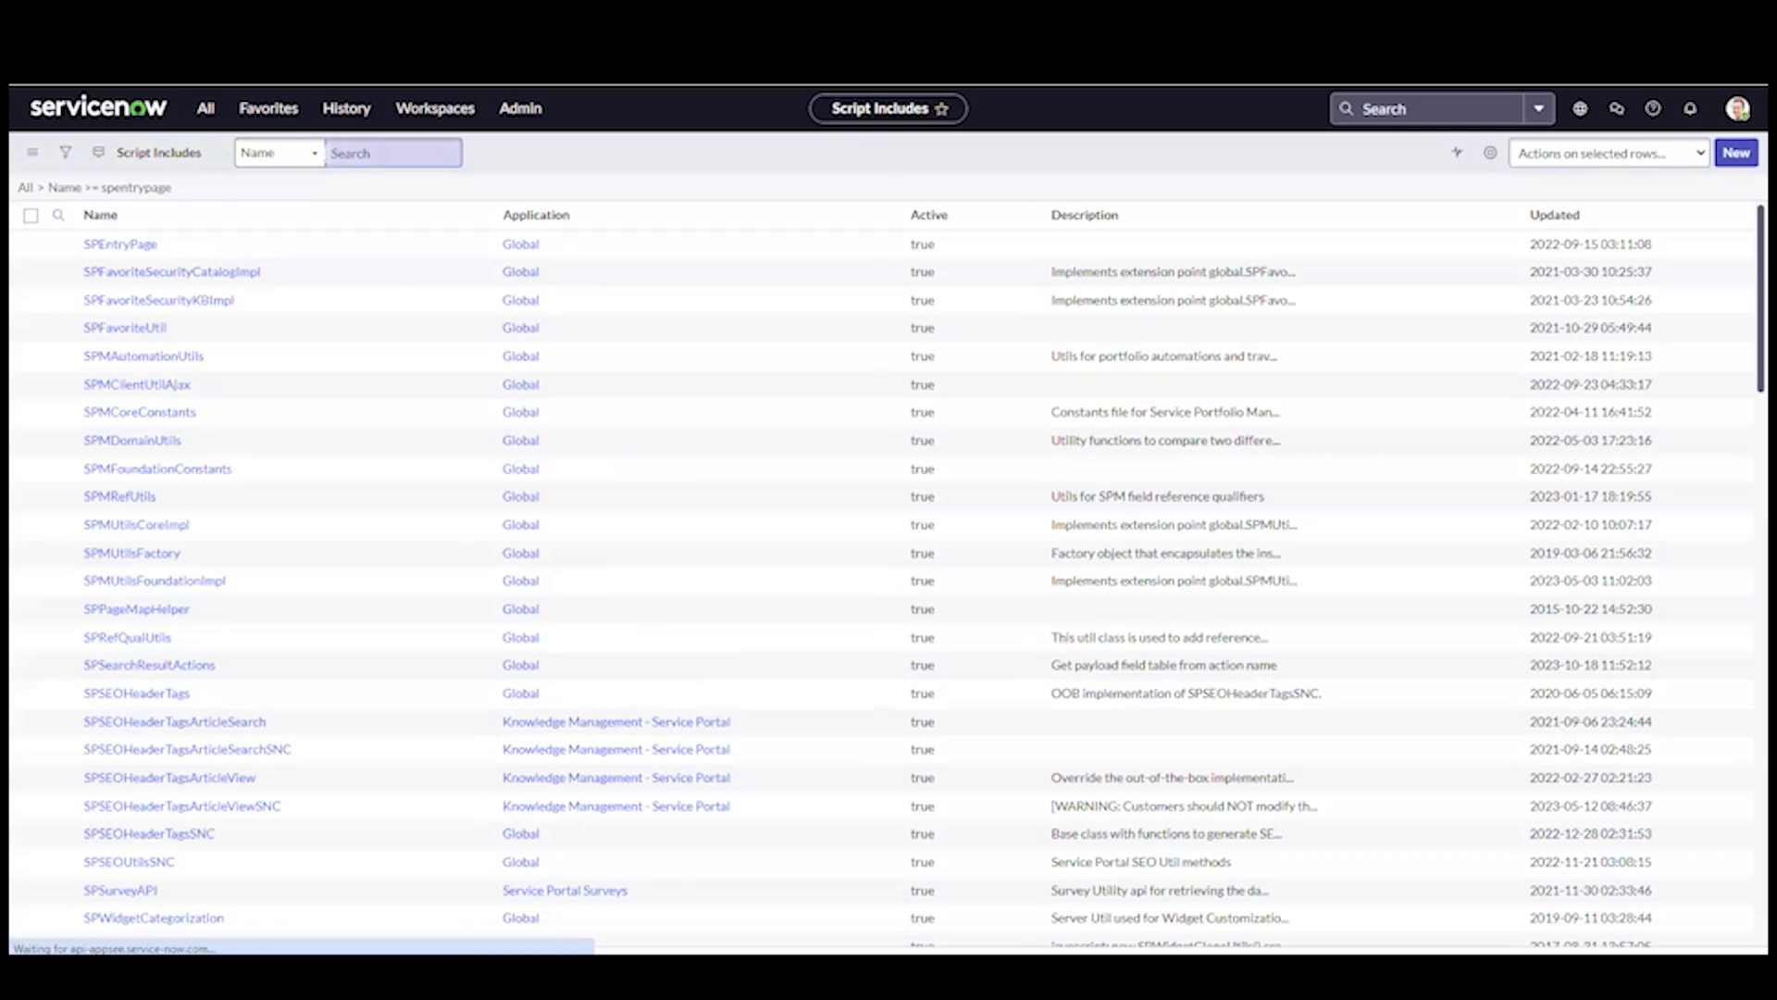
click(57, 215)
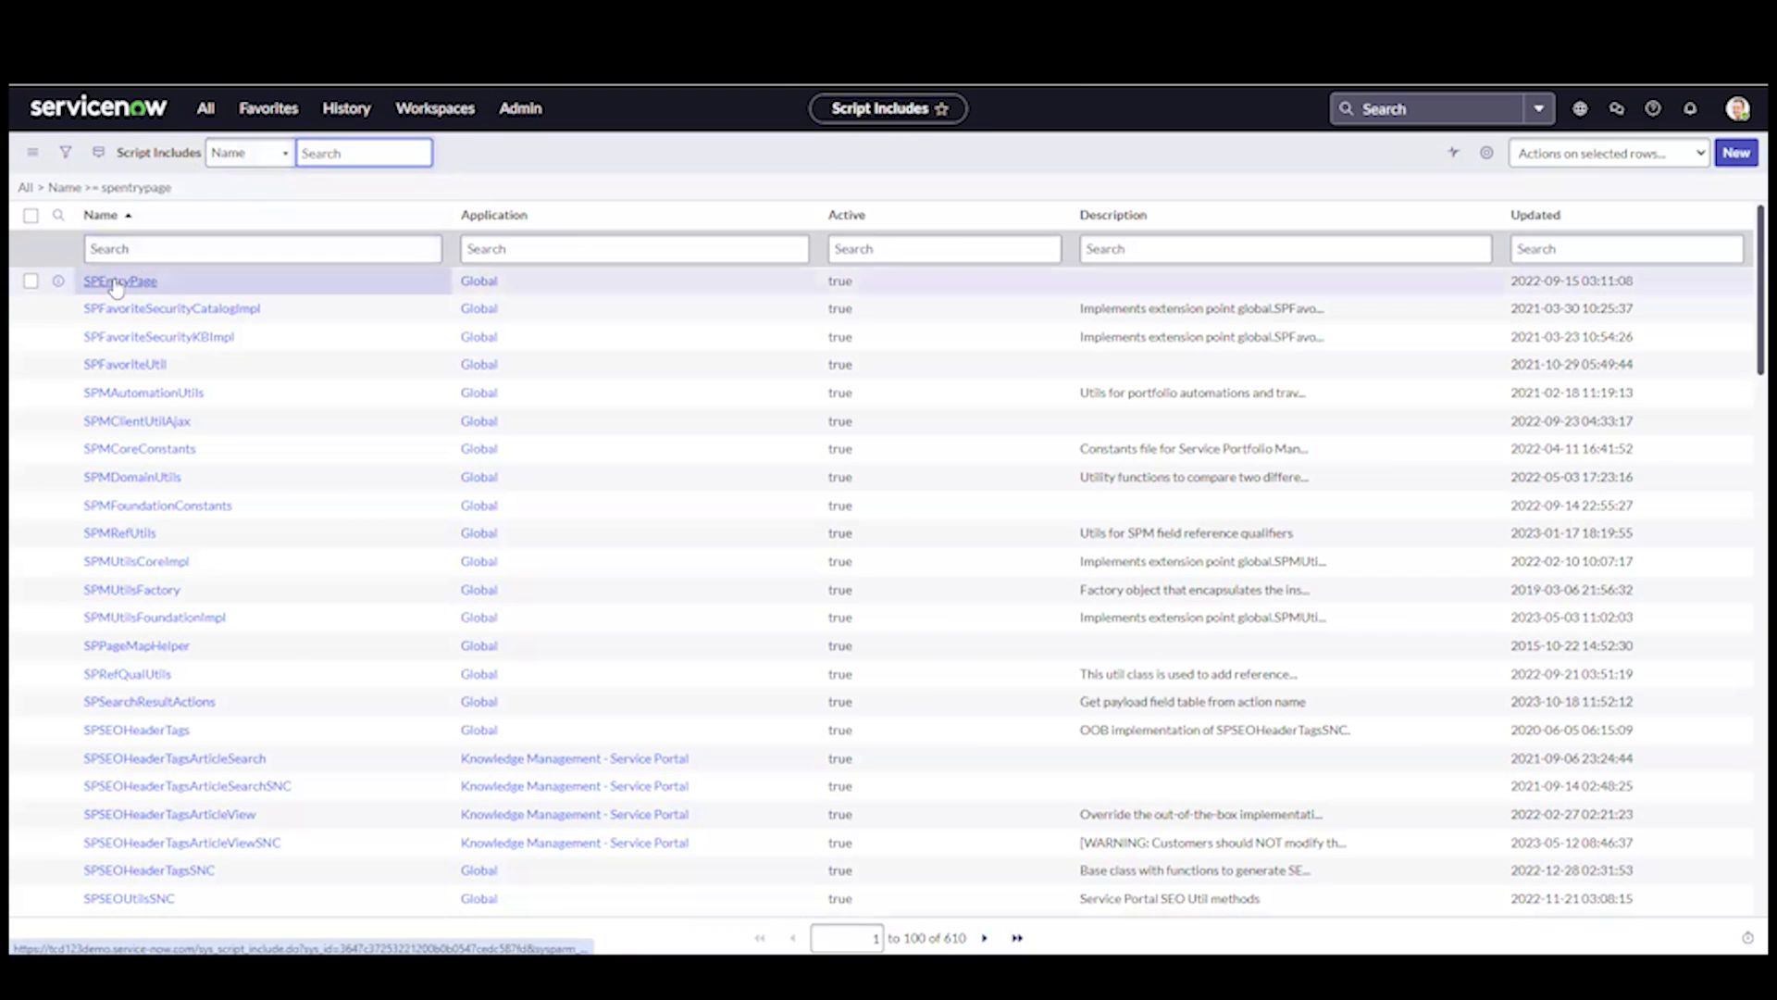
click(119, 280)
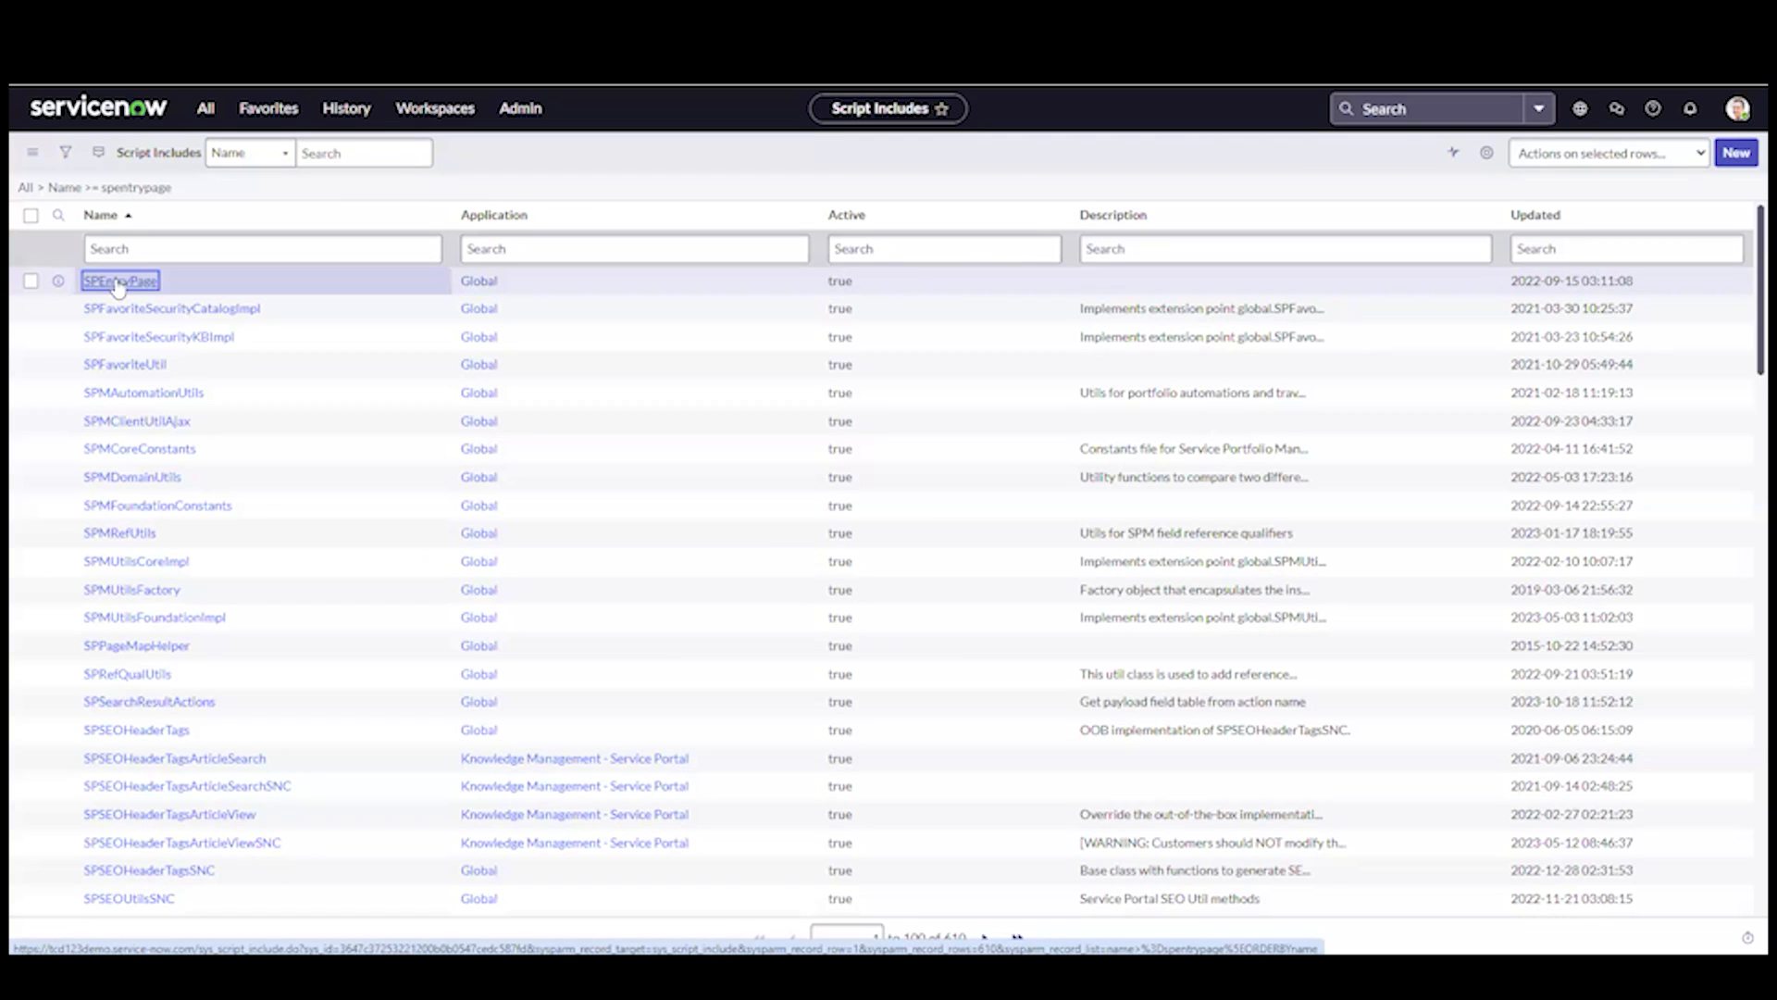
Step: Review the SPEntryPage script include's getLoginURL and getFirstPageURL code
click(120, 280)
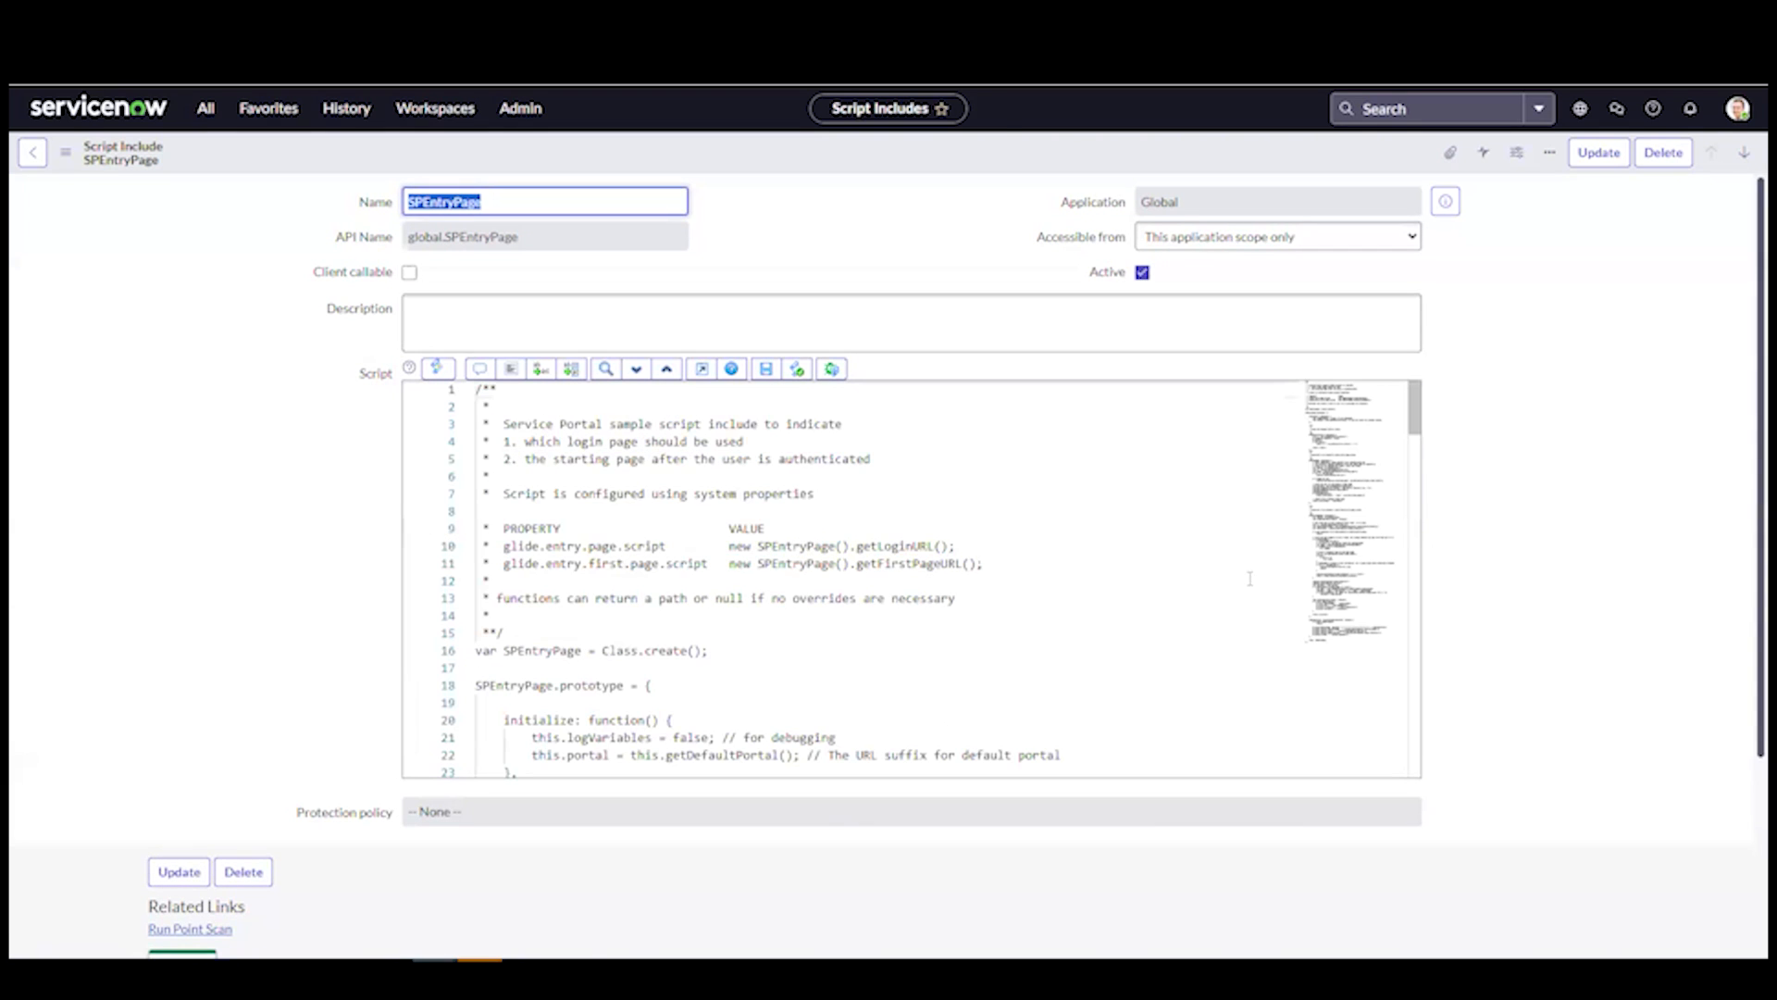
scroll(down, 3)
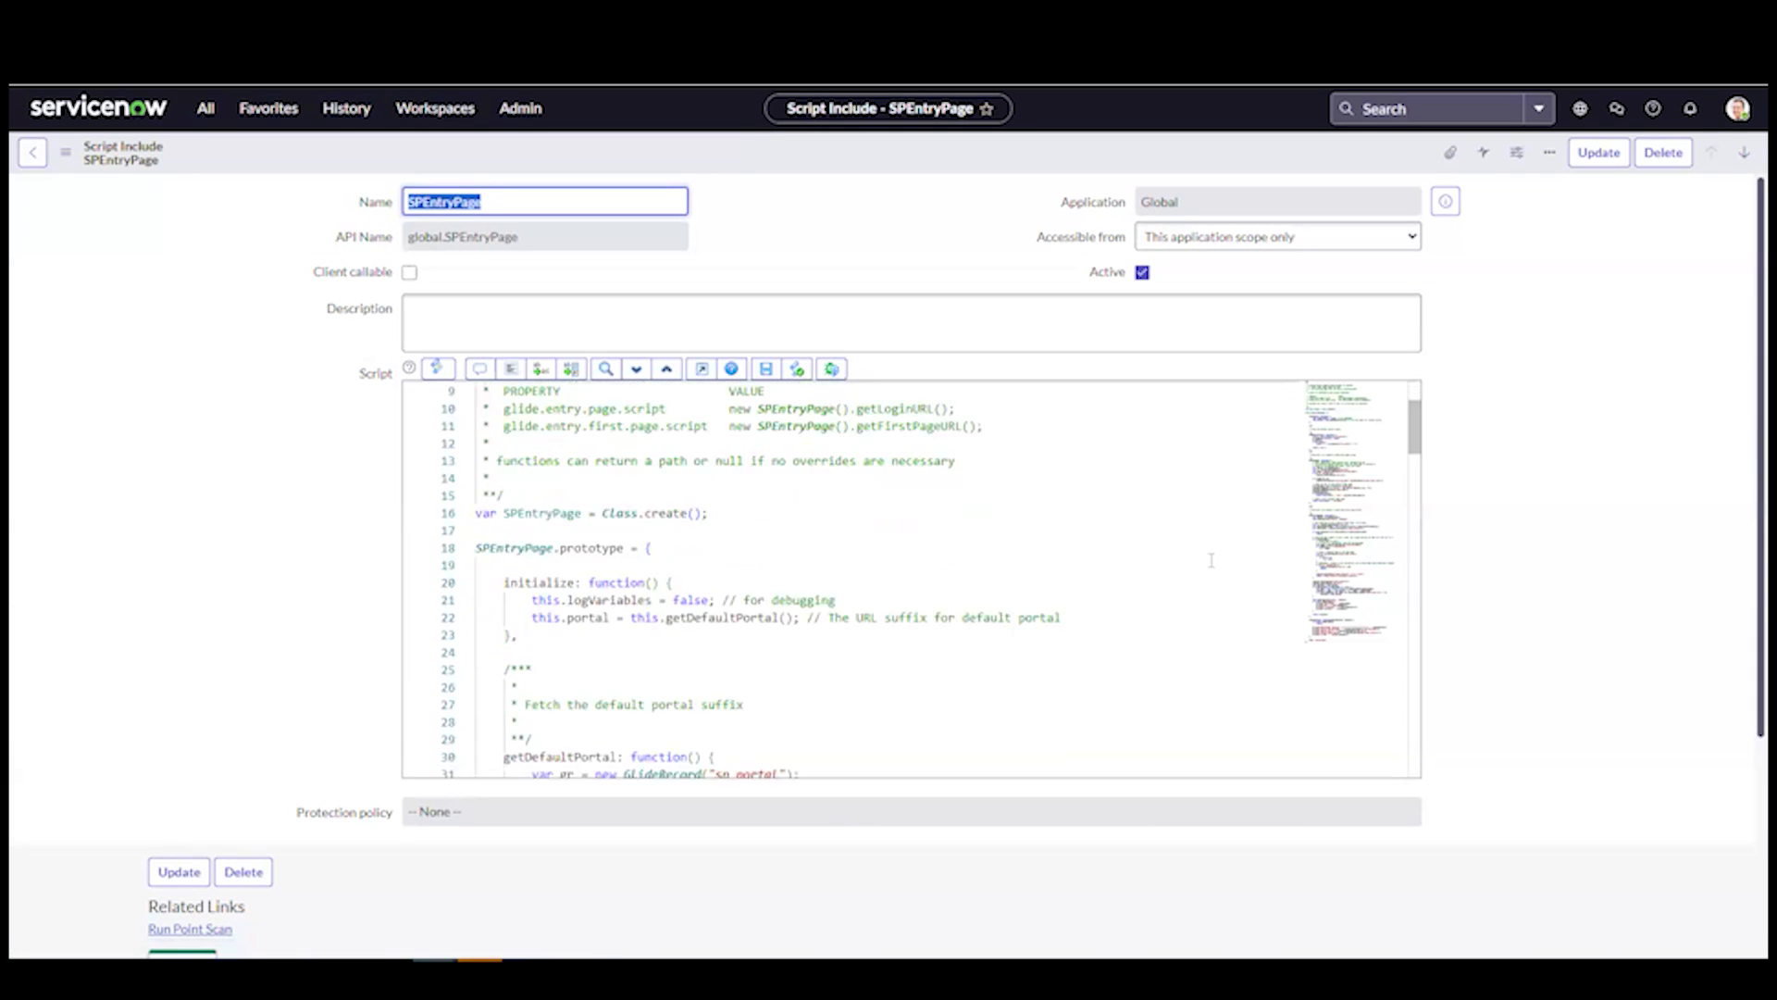
scroll(down, 3)
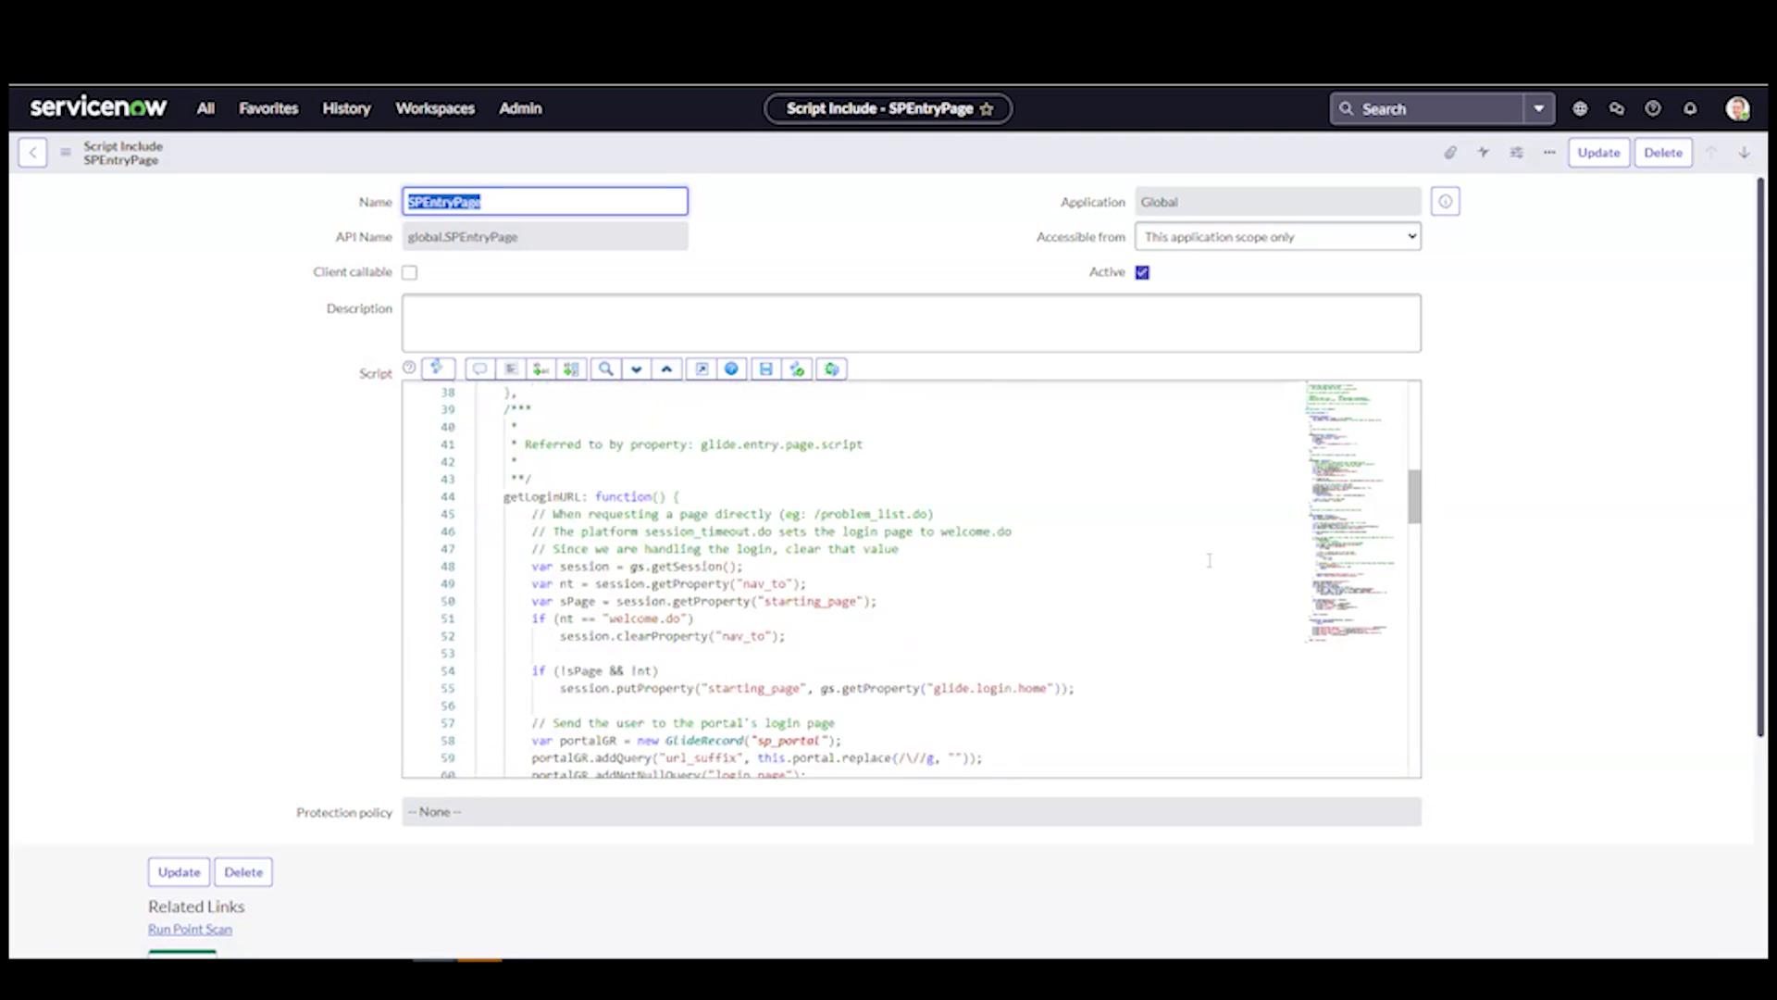
scroll(down, 3)
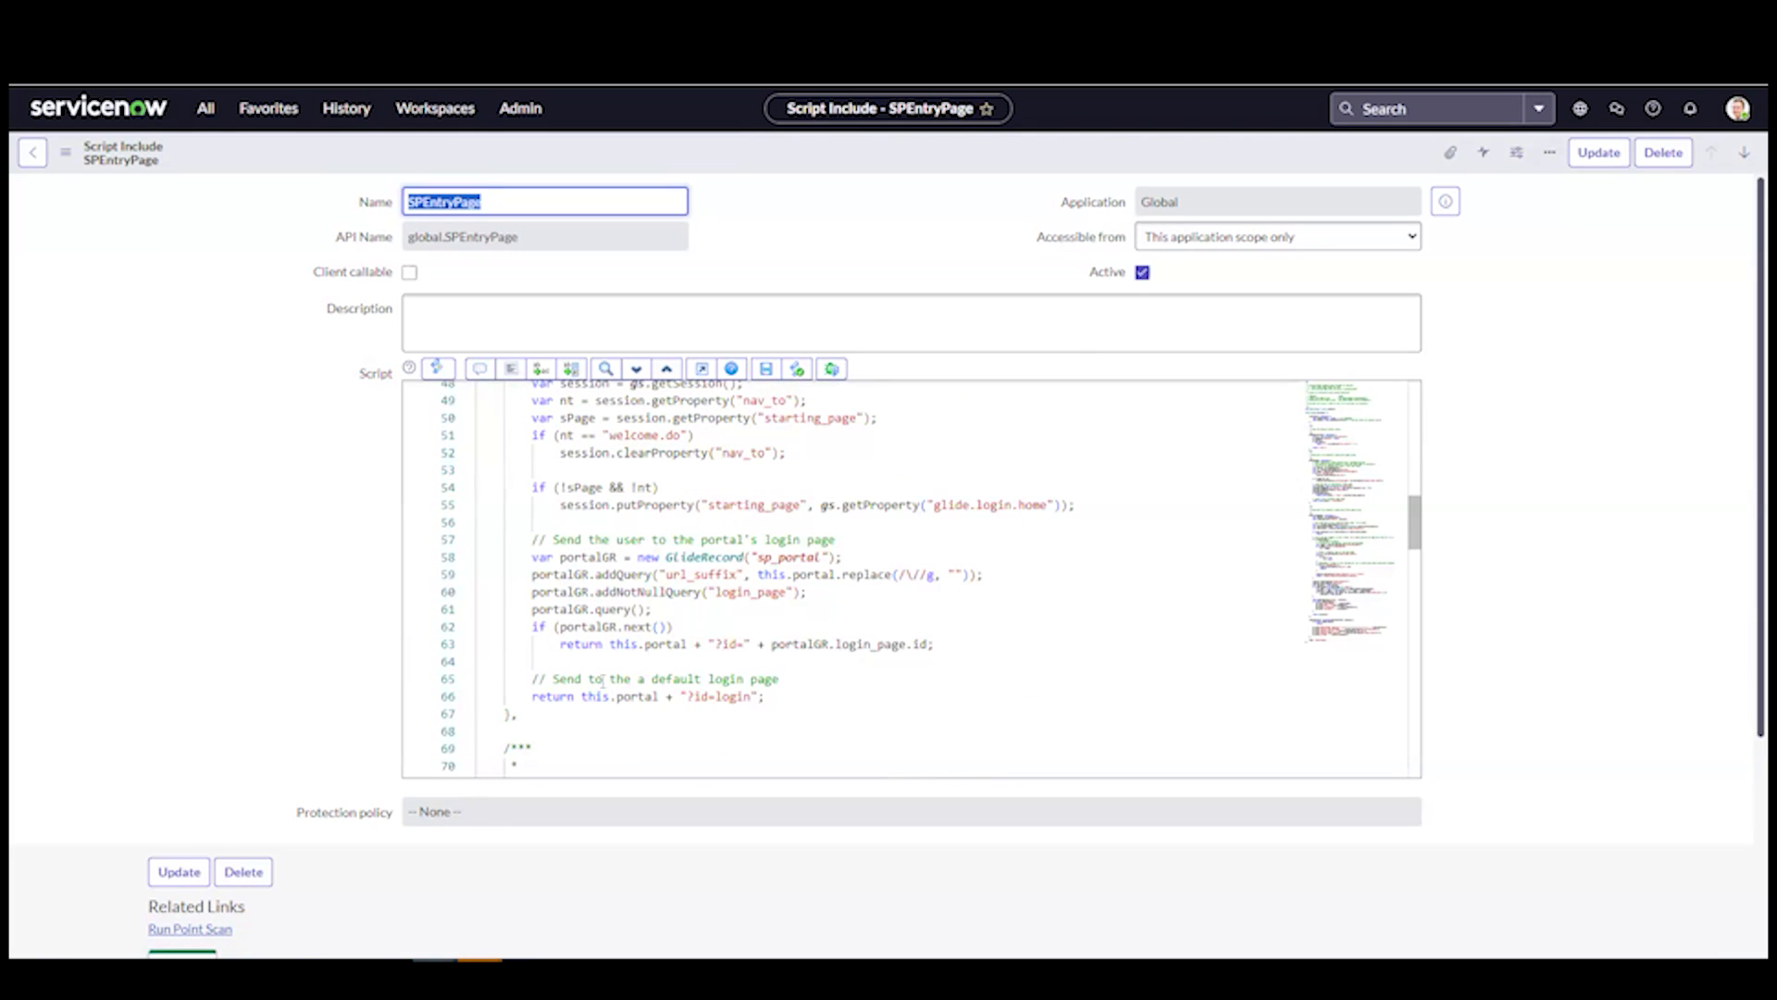
scroll(down, 3)
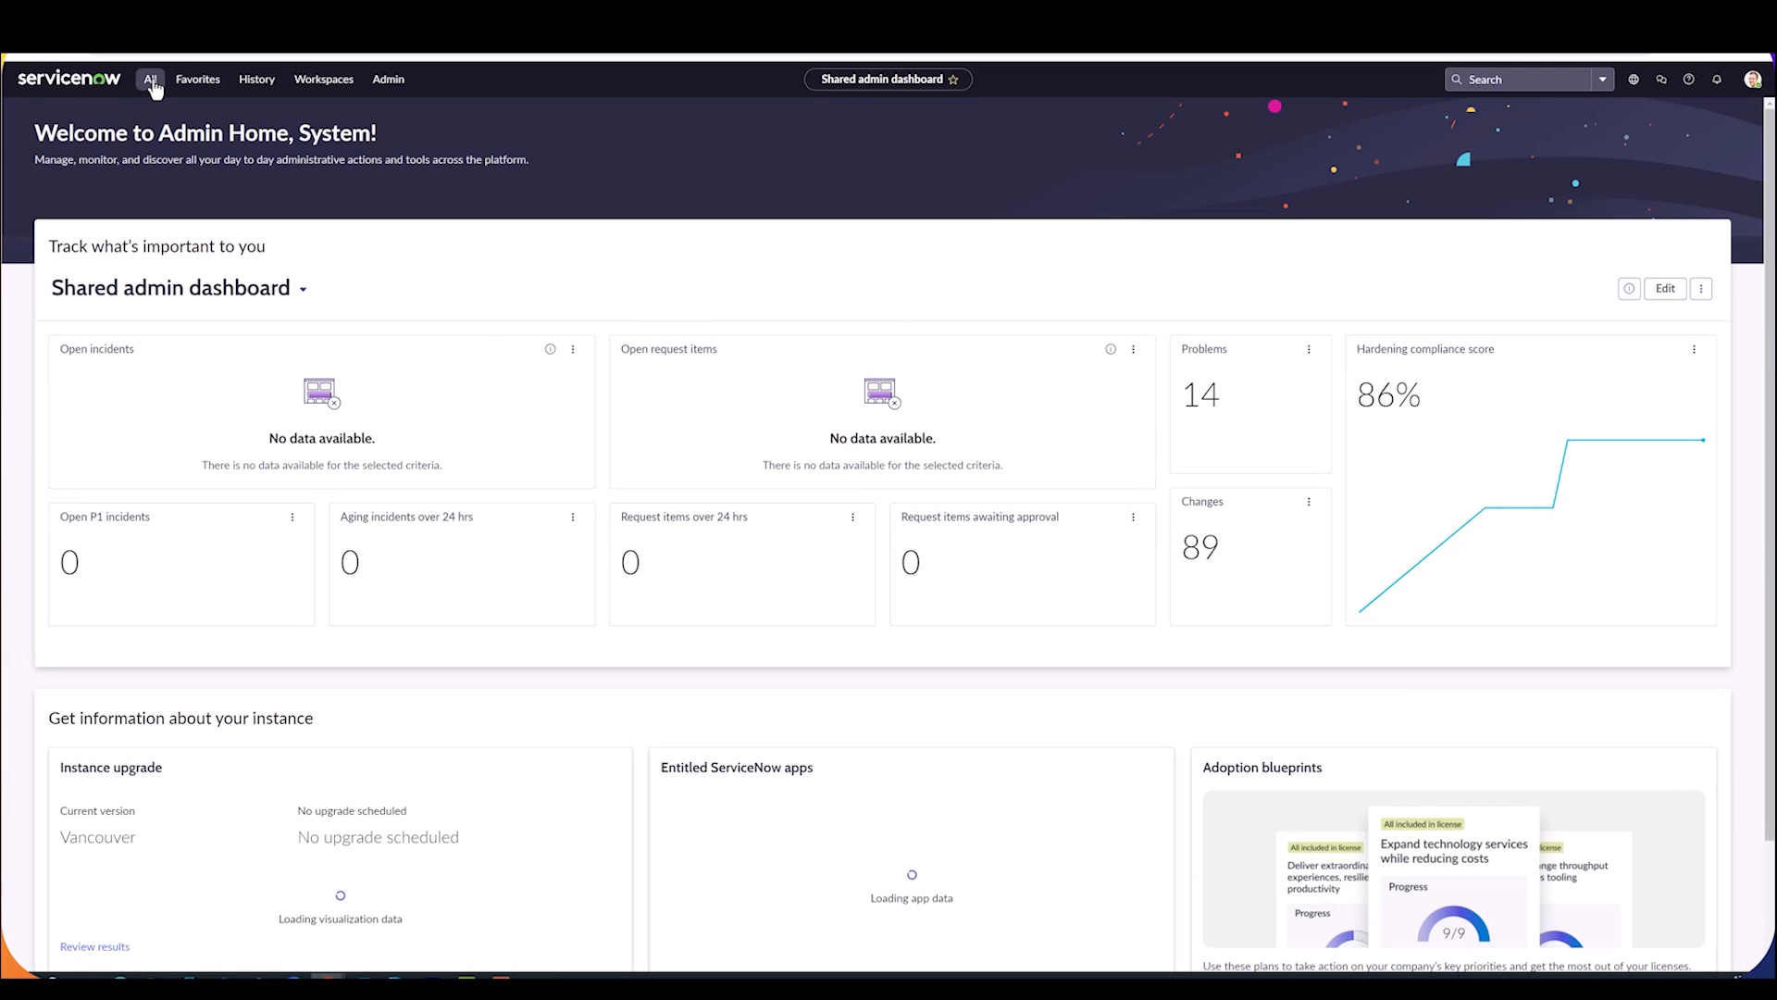
Step: Filter the navigator for service portal and go to Service Portal Configuration
click(150, 79)
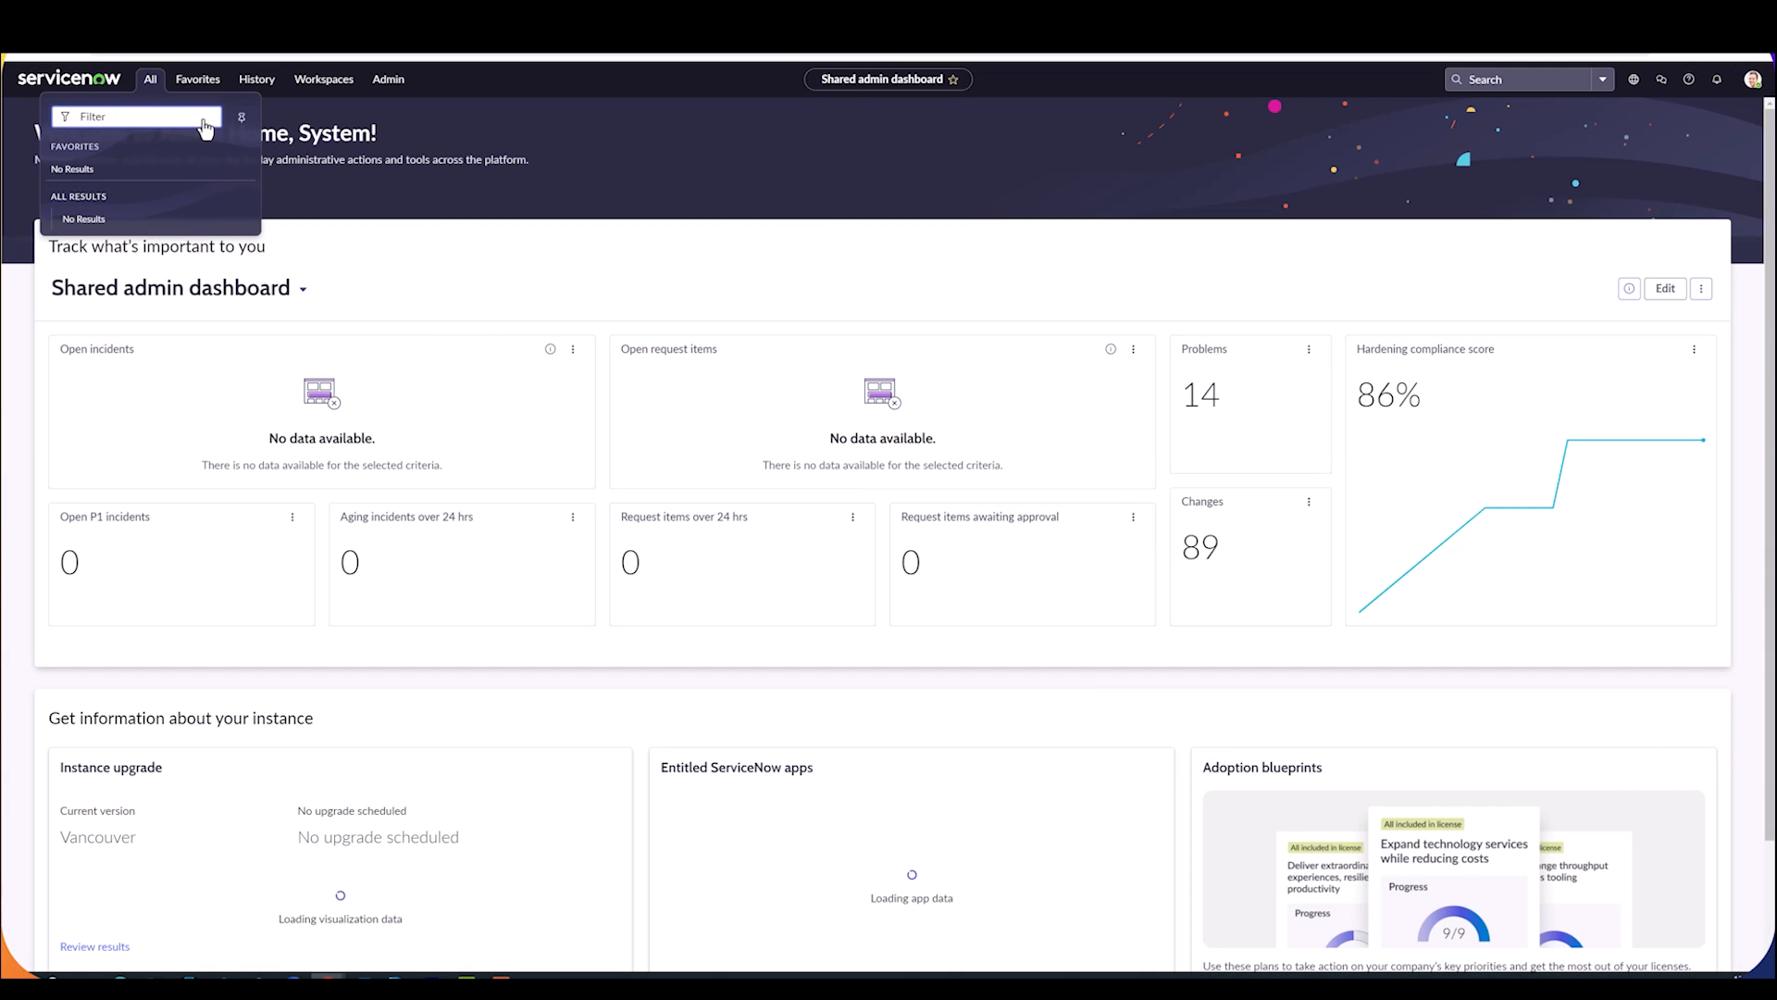
click(136, 117)
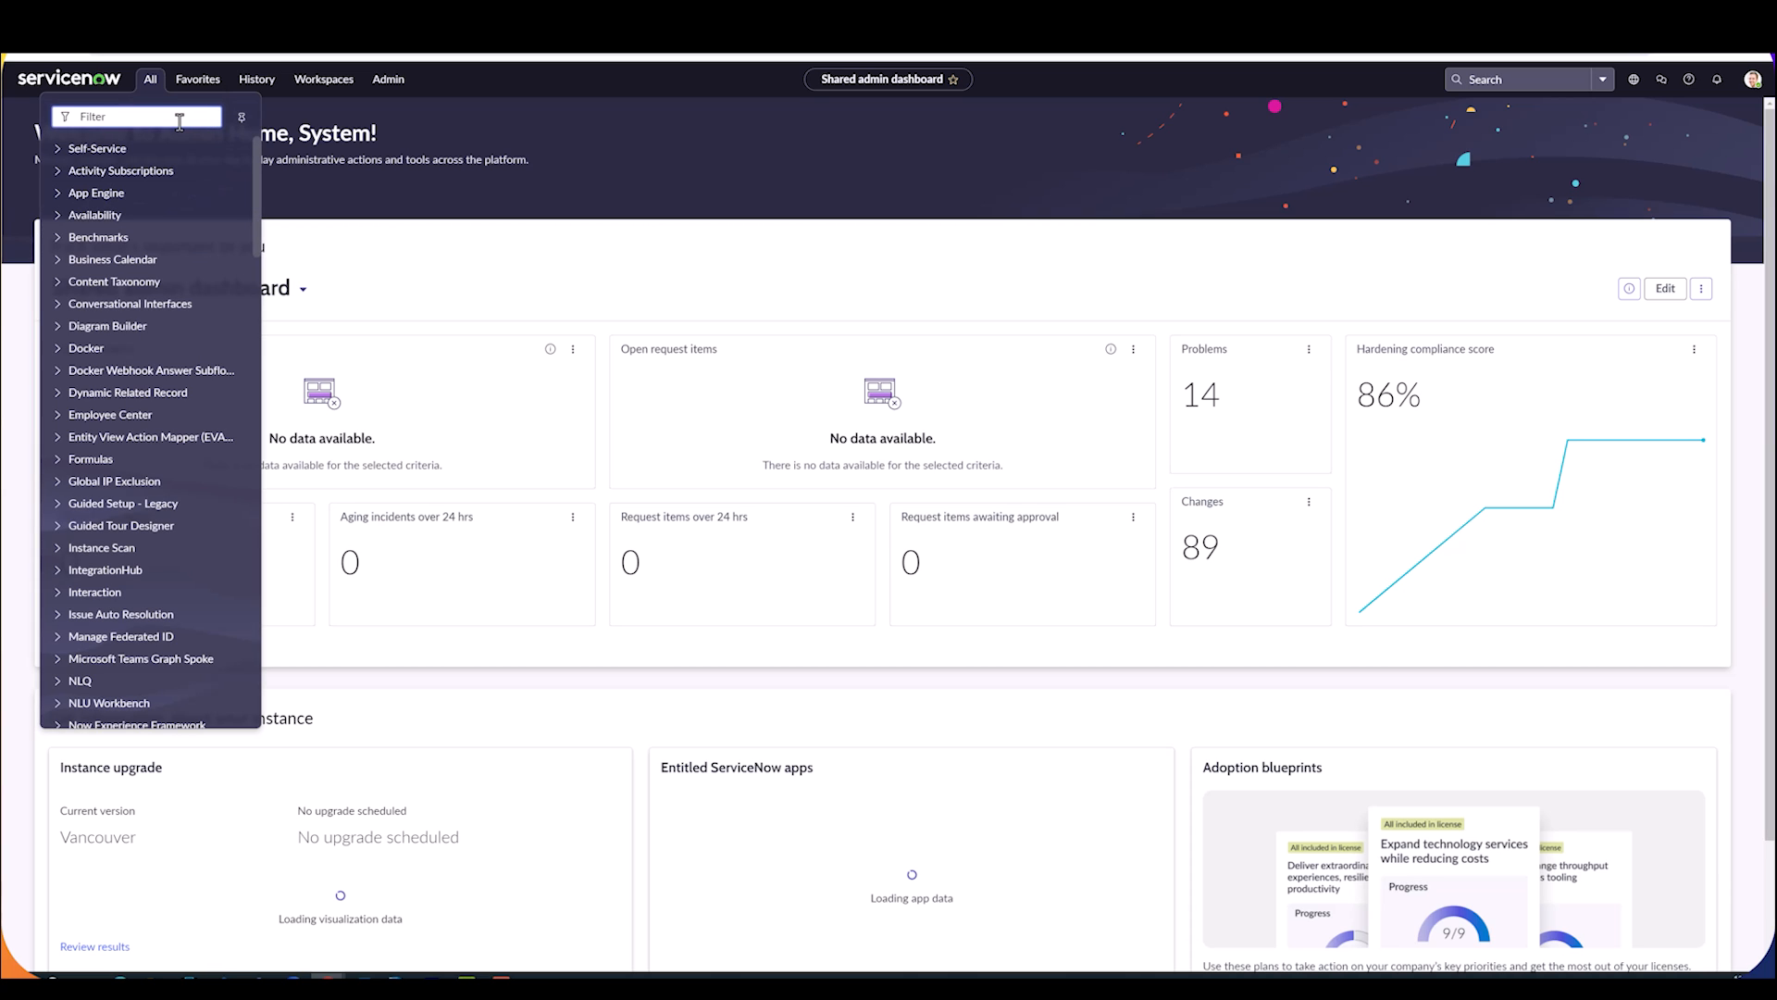
text(service portal)
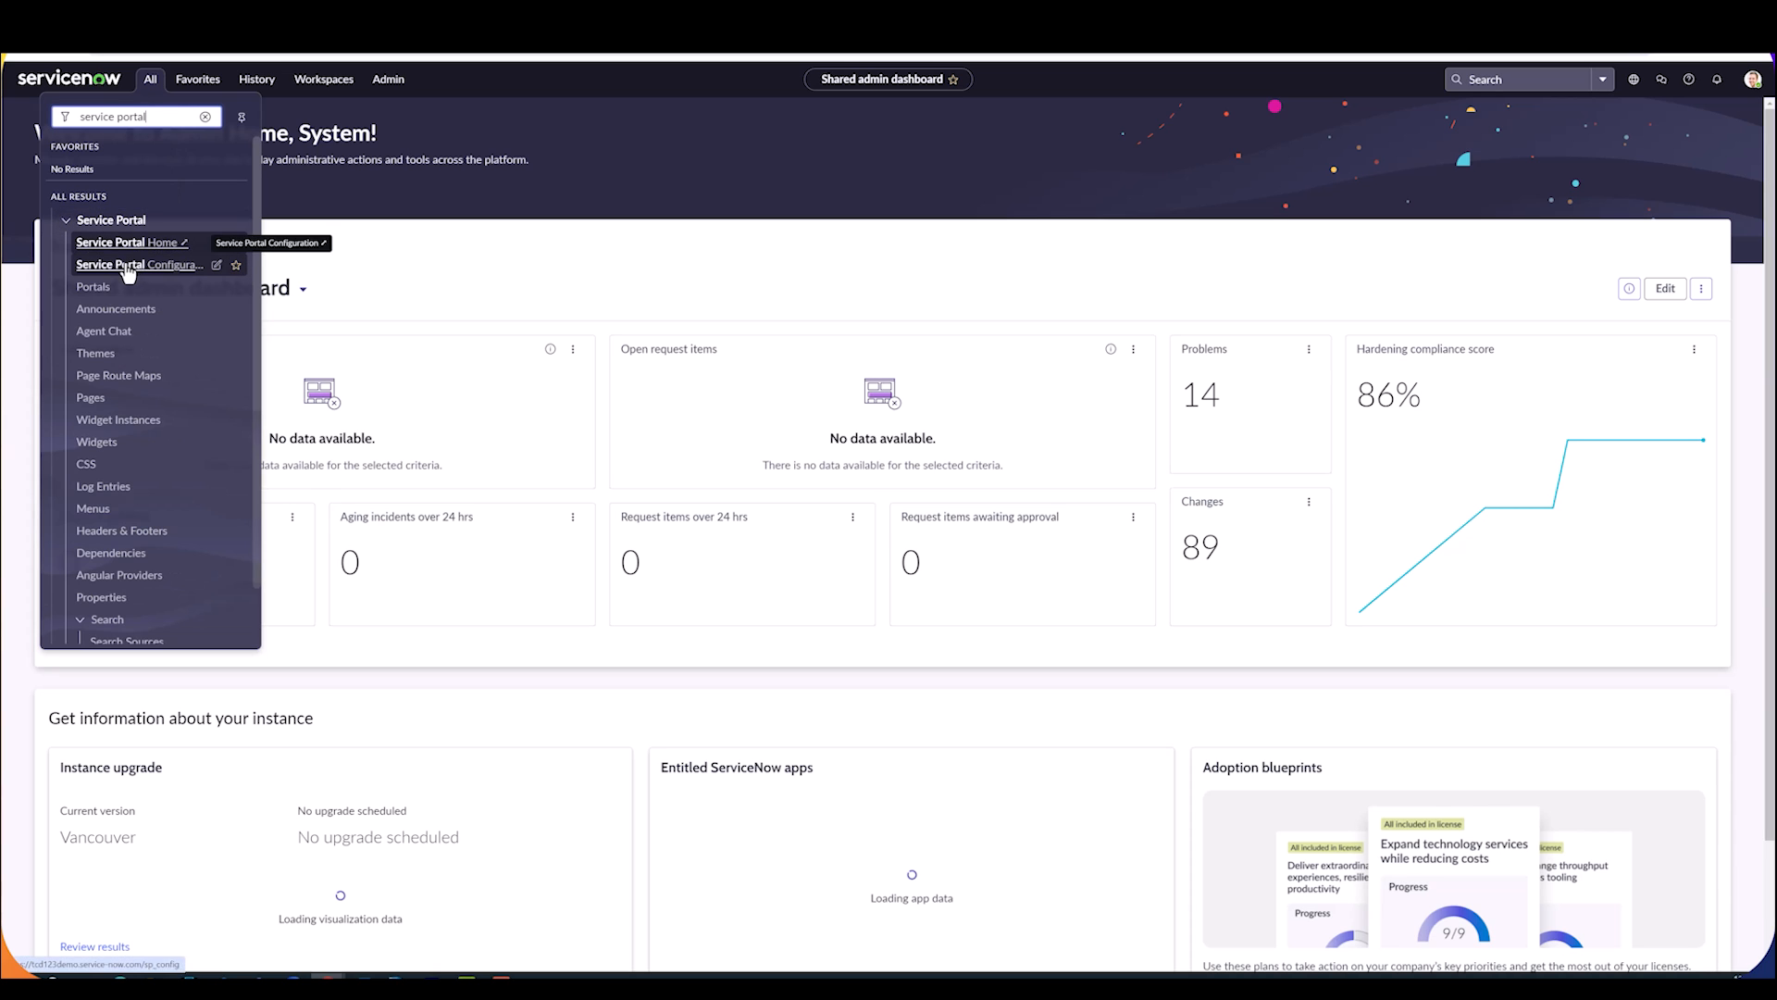
click(135, 265)
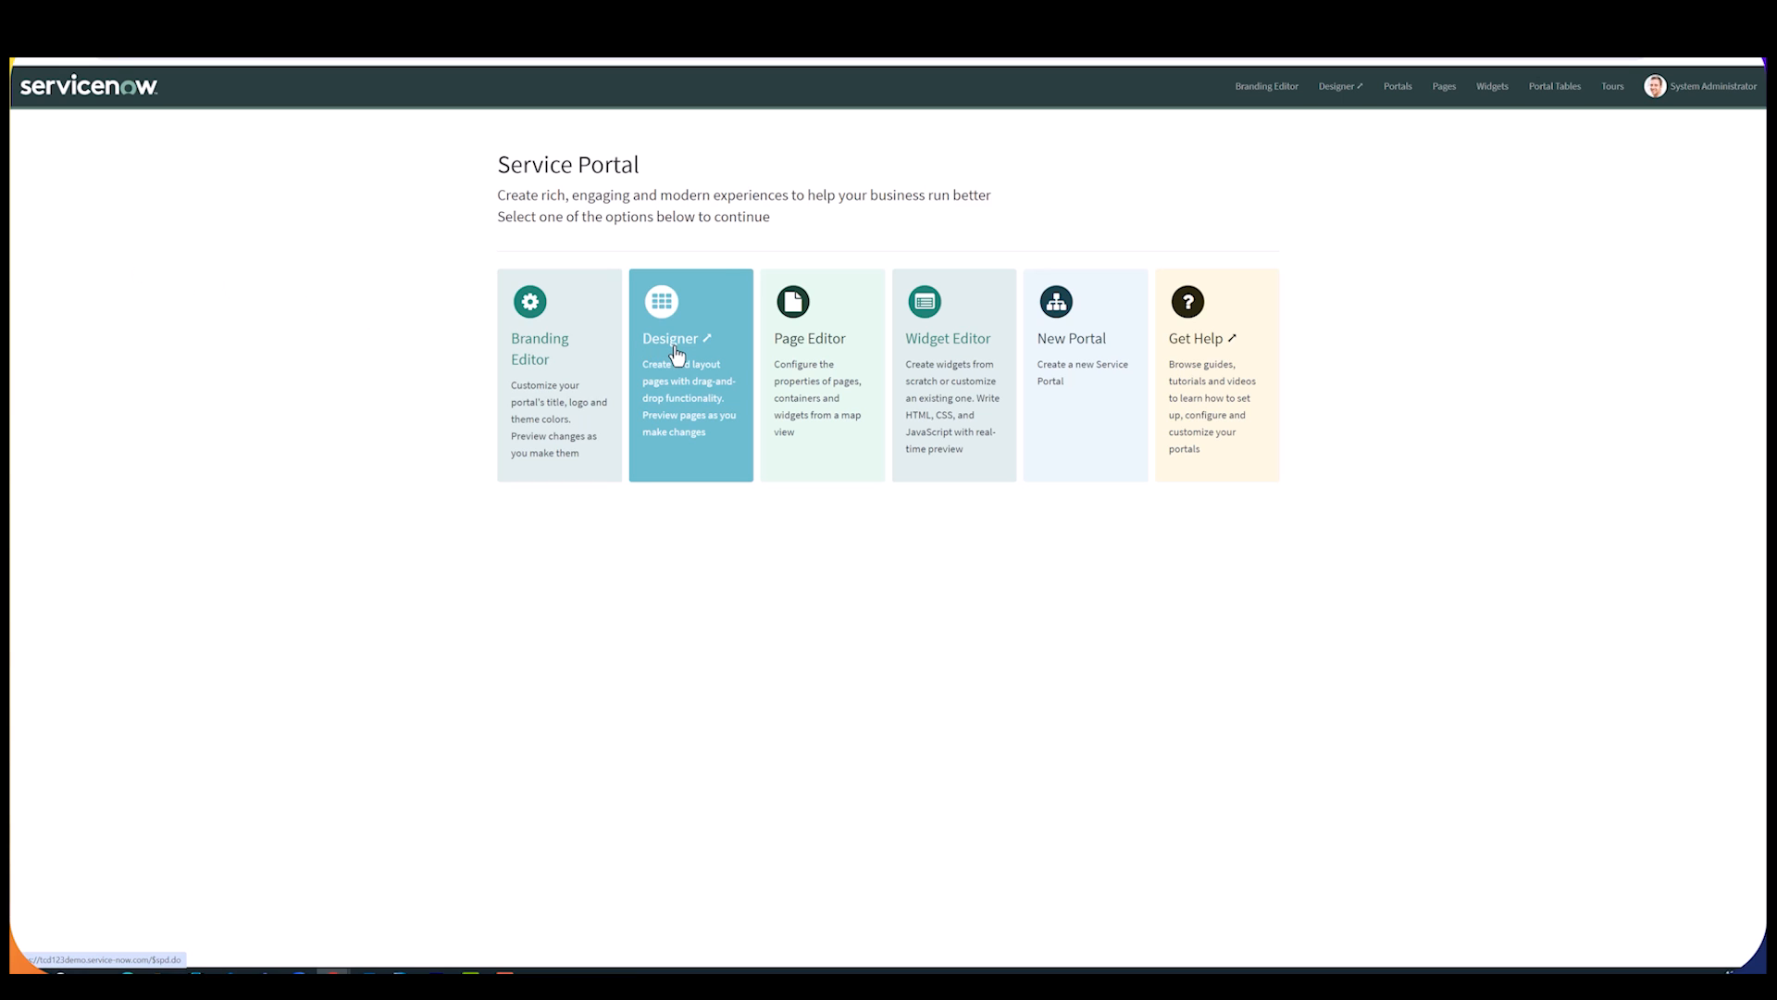
Step: Filter the Designer's page list by 'landing' and pick the Service Portal landing page
click(690, 337)
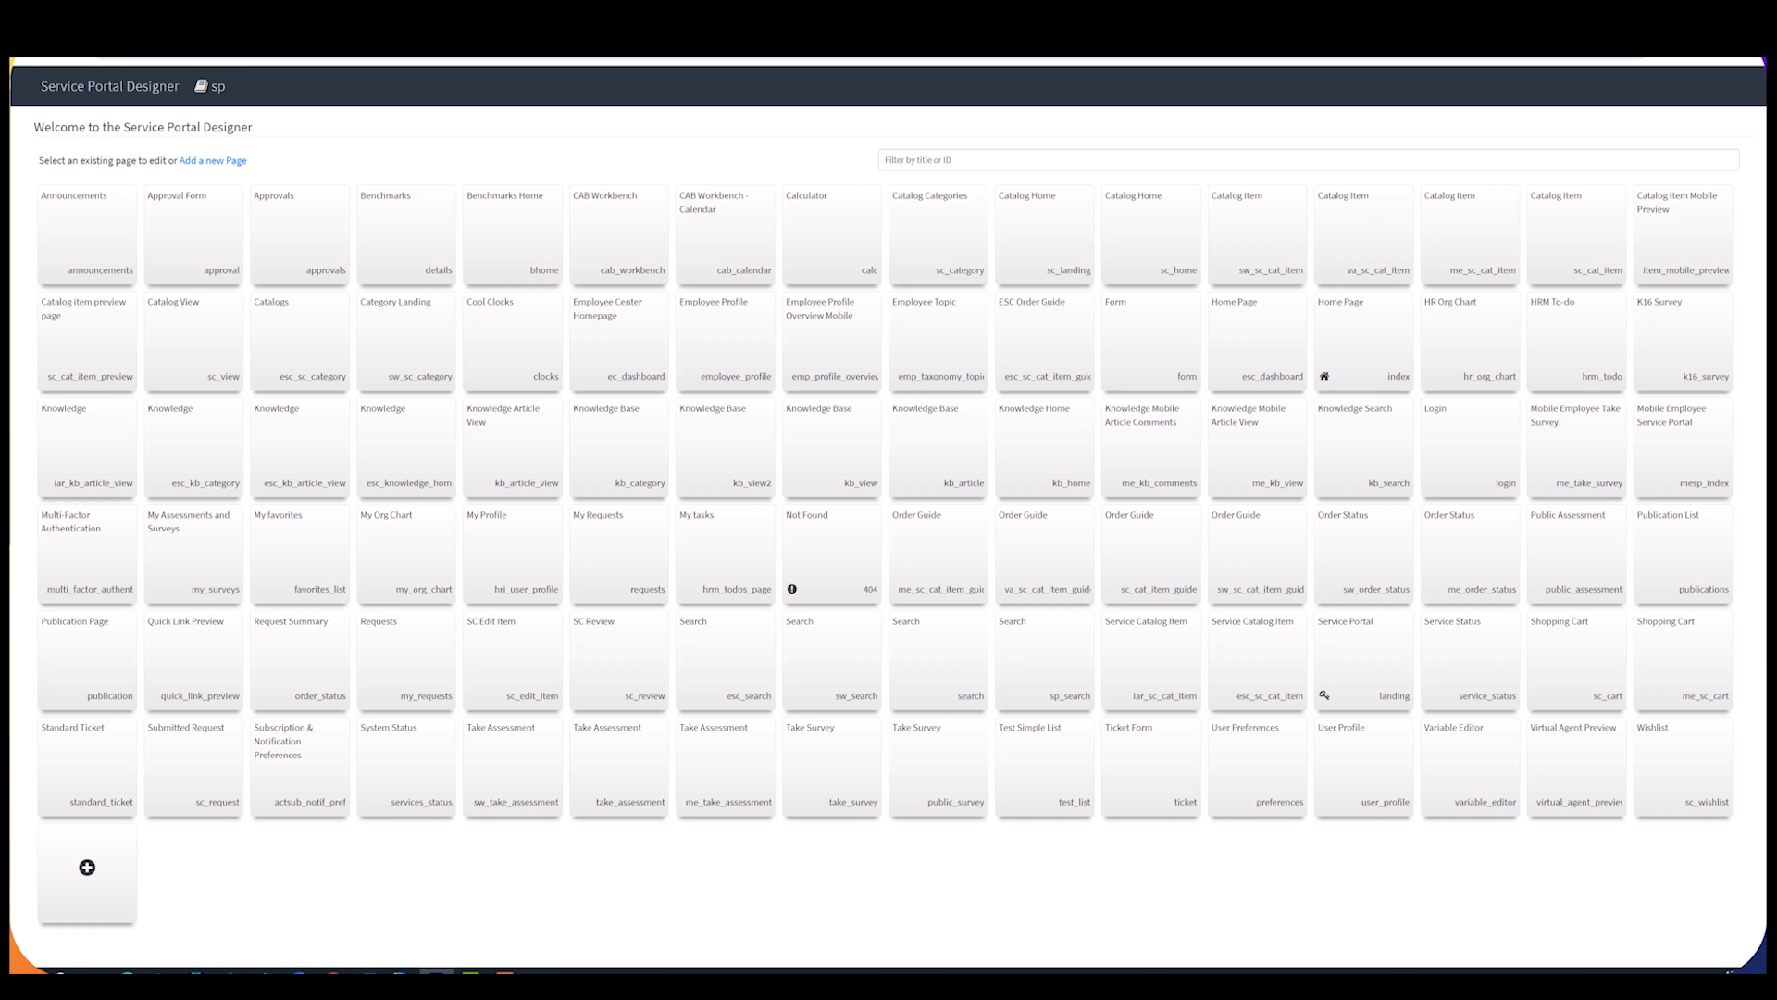
text(service por)
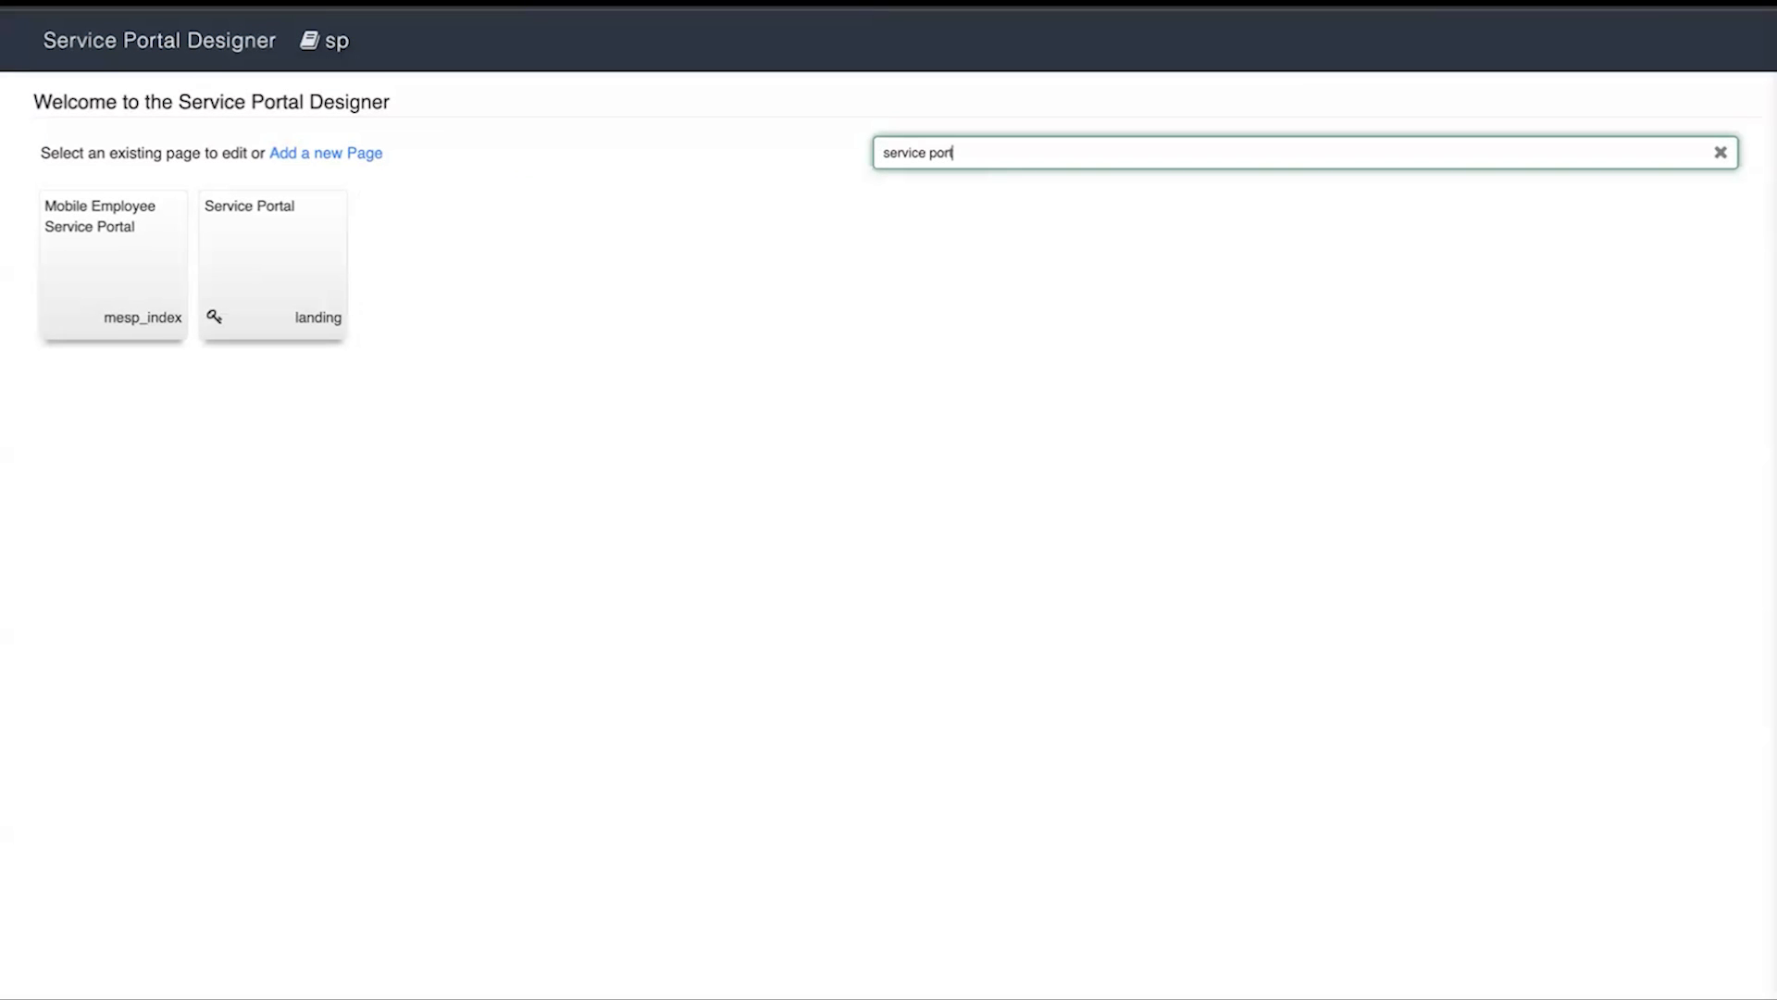
text(landing)
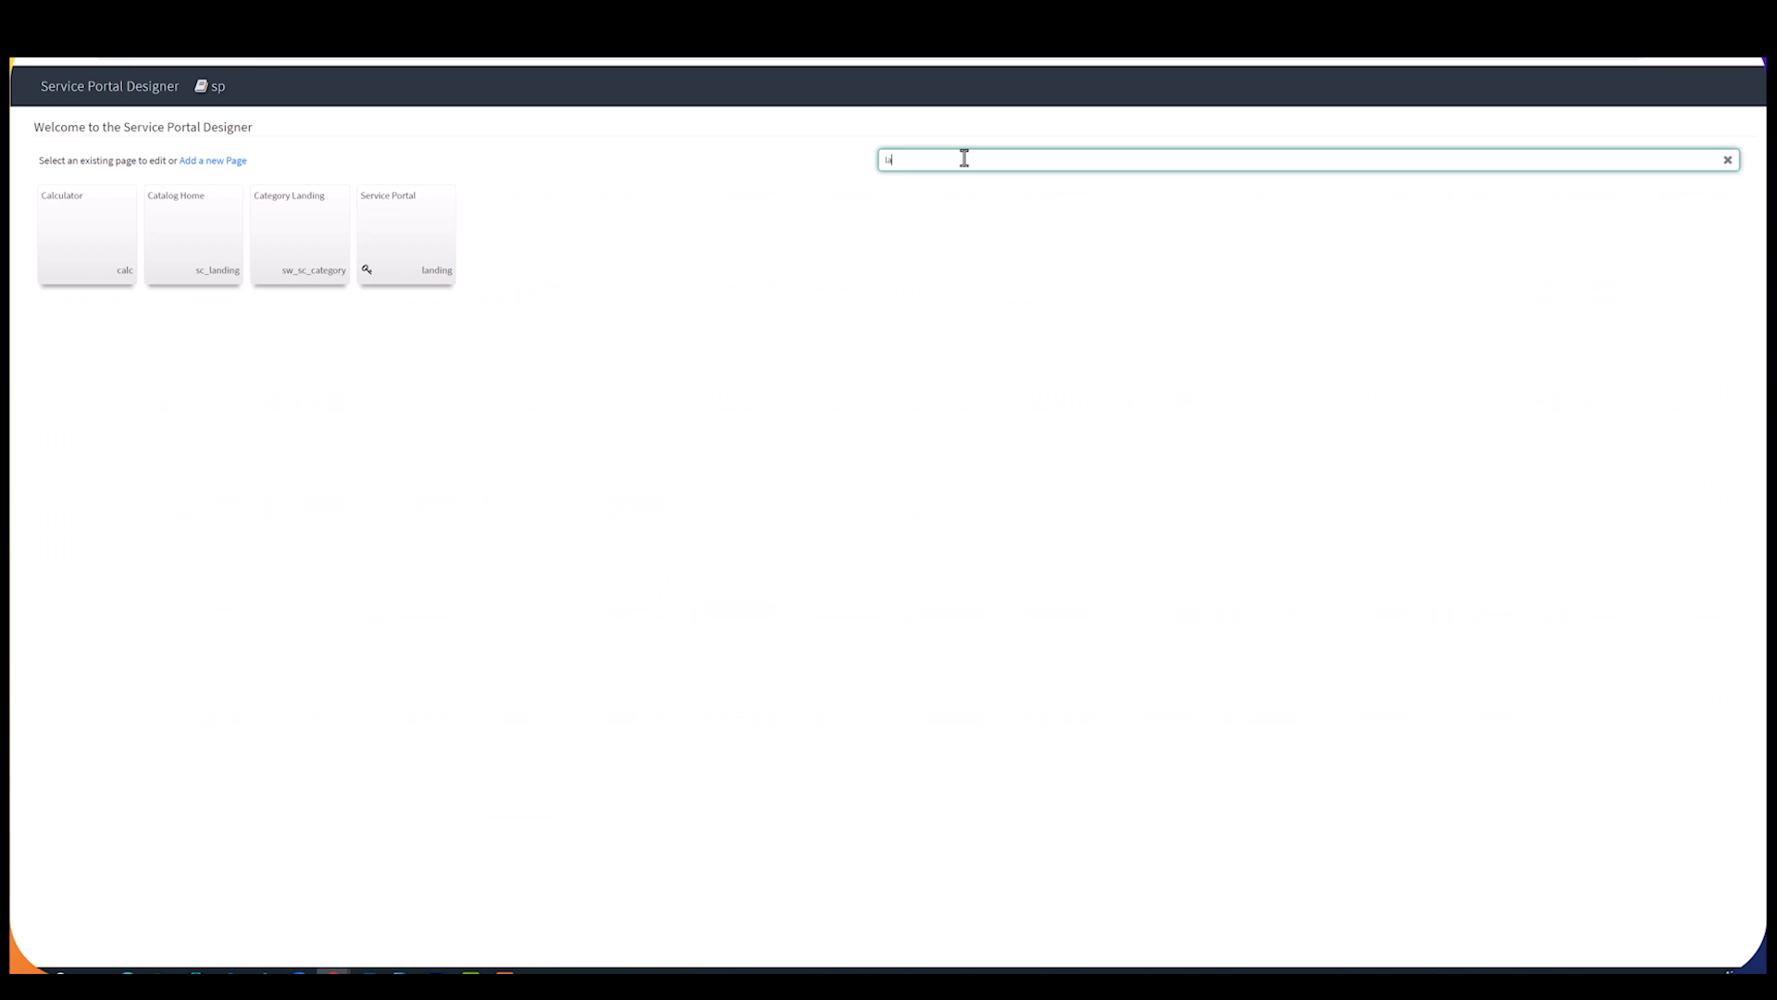
text(landing)
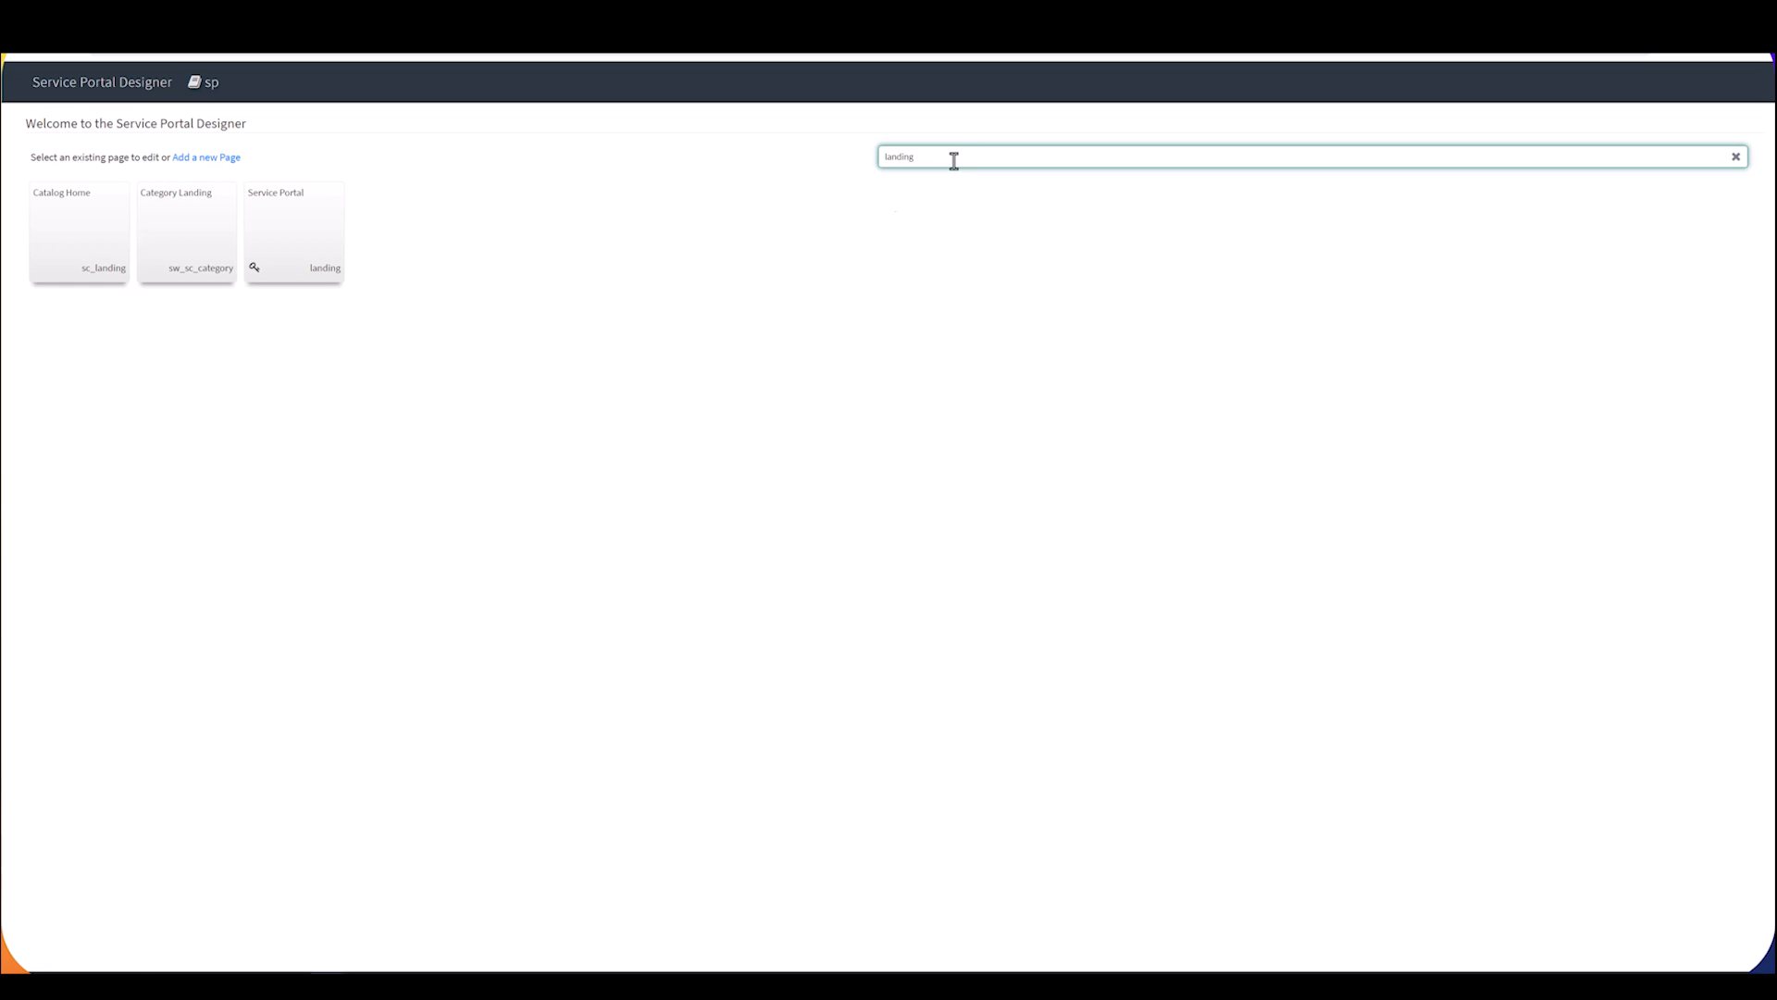
click(294, 229)
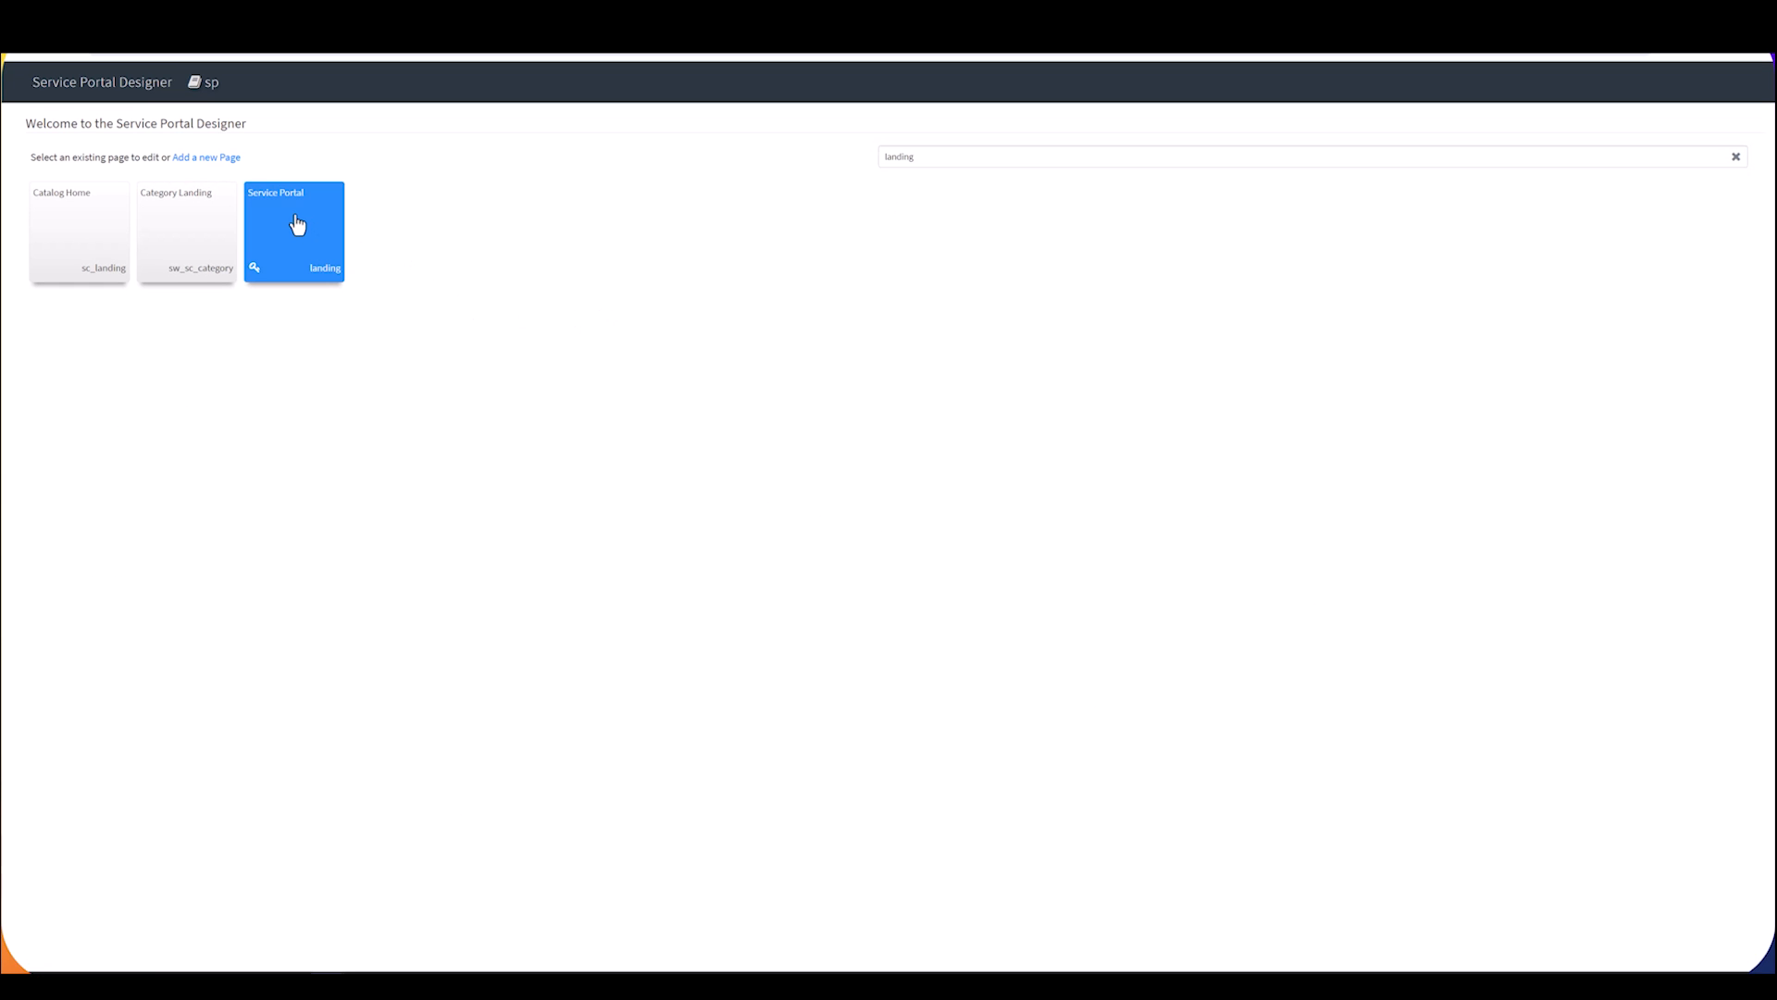
Step: Select the landing page's top container and bring up its settings form
click(294, 230)
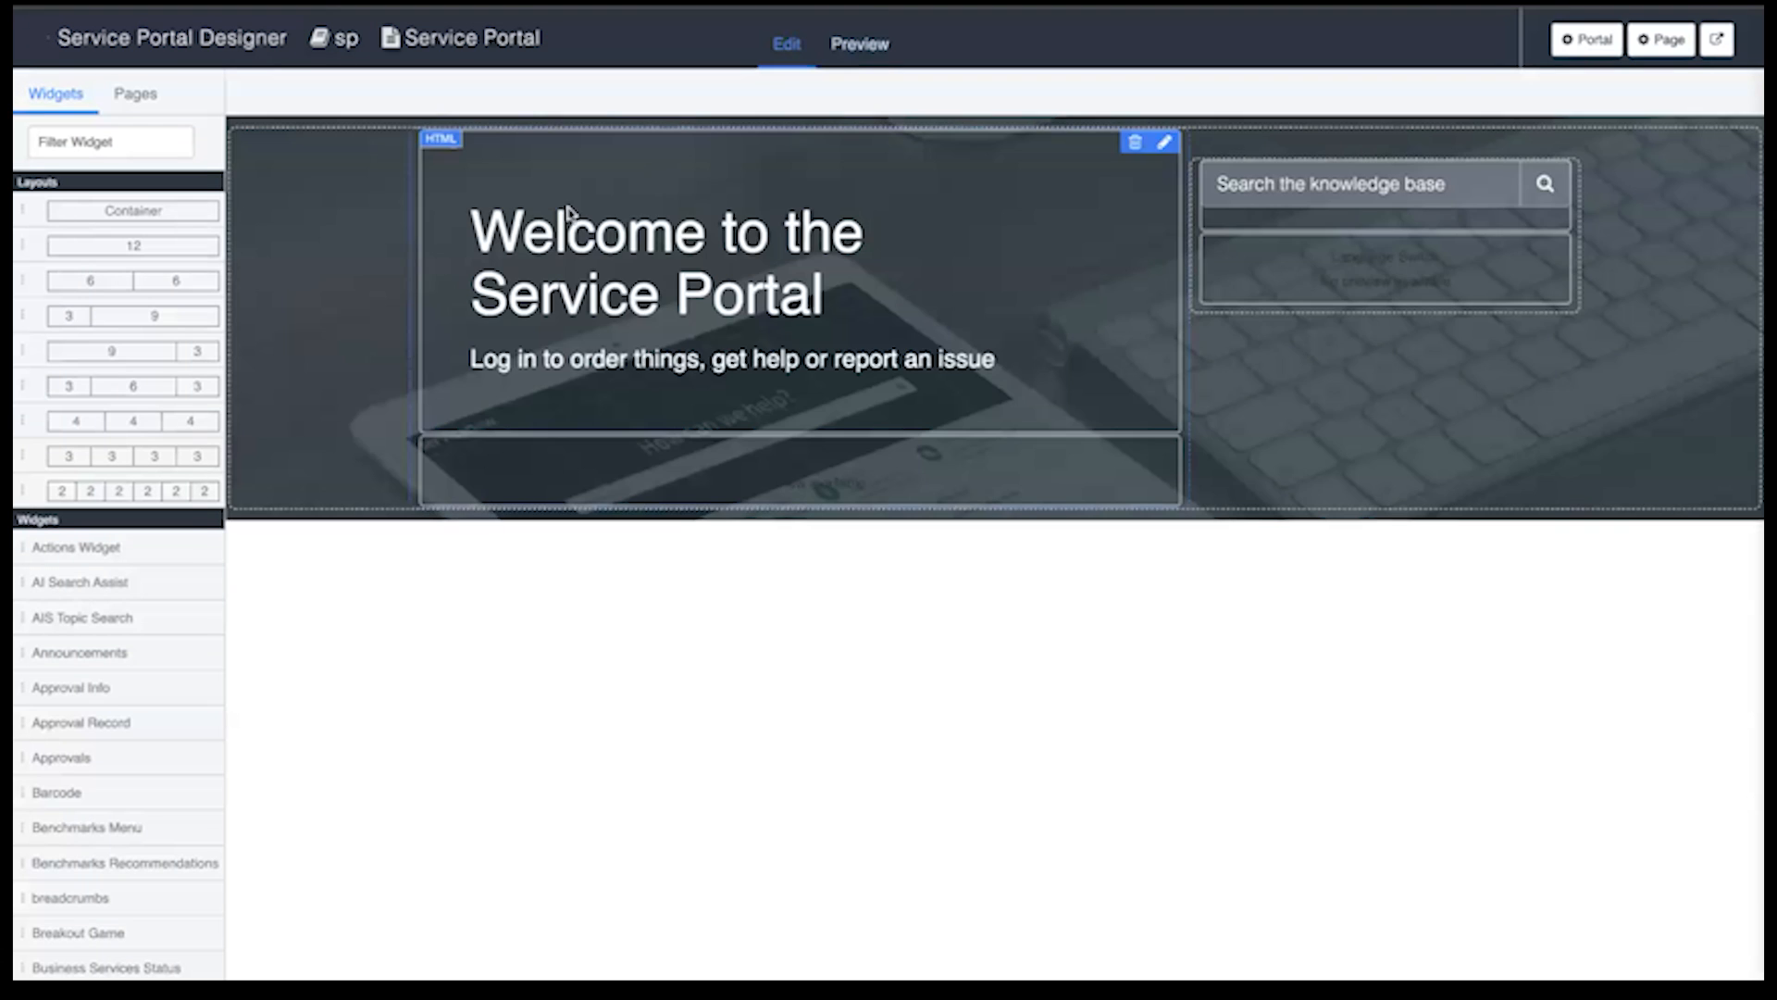
click(133, 92)
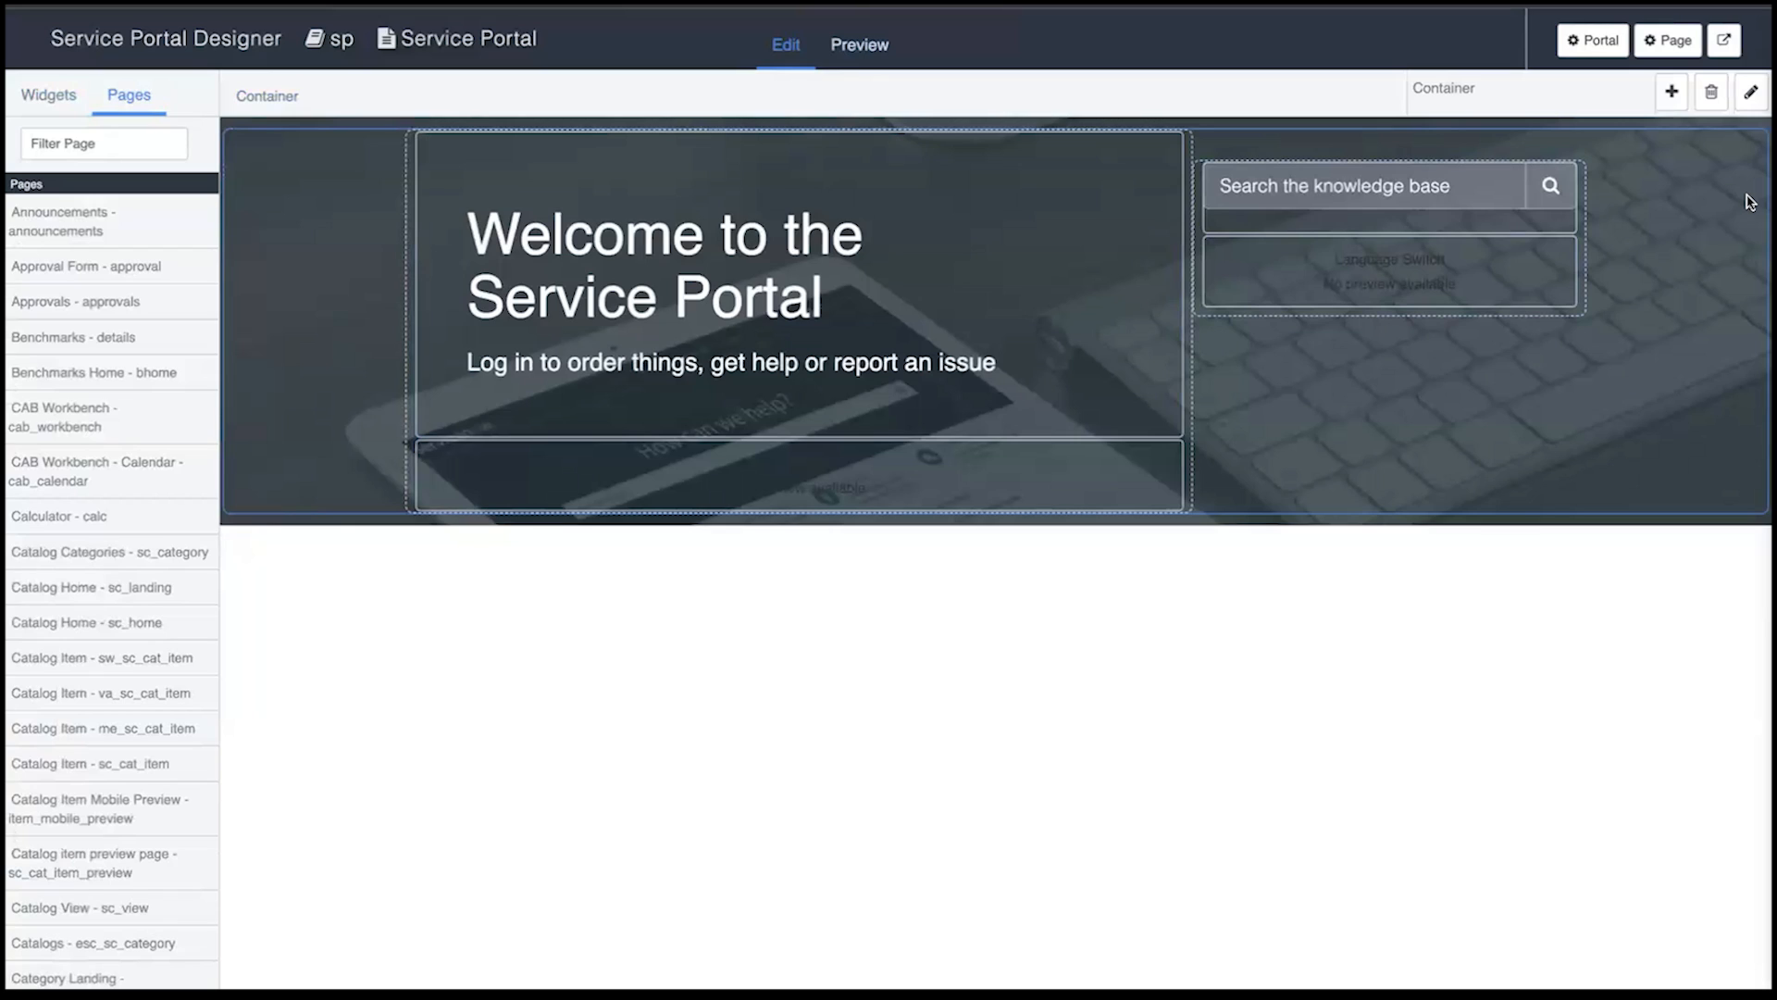
click(44, 97)
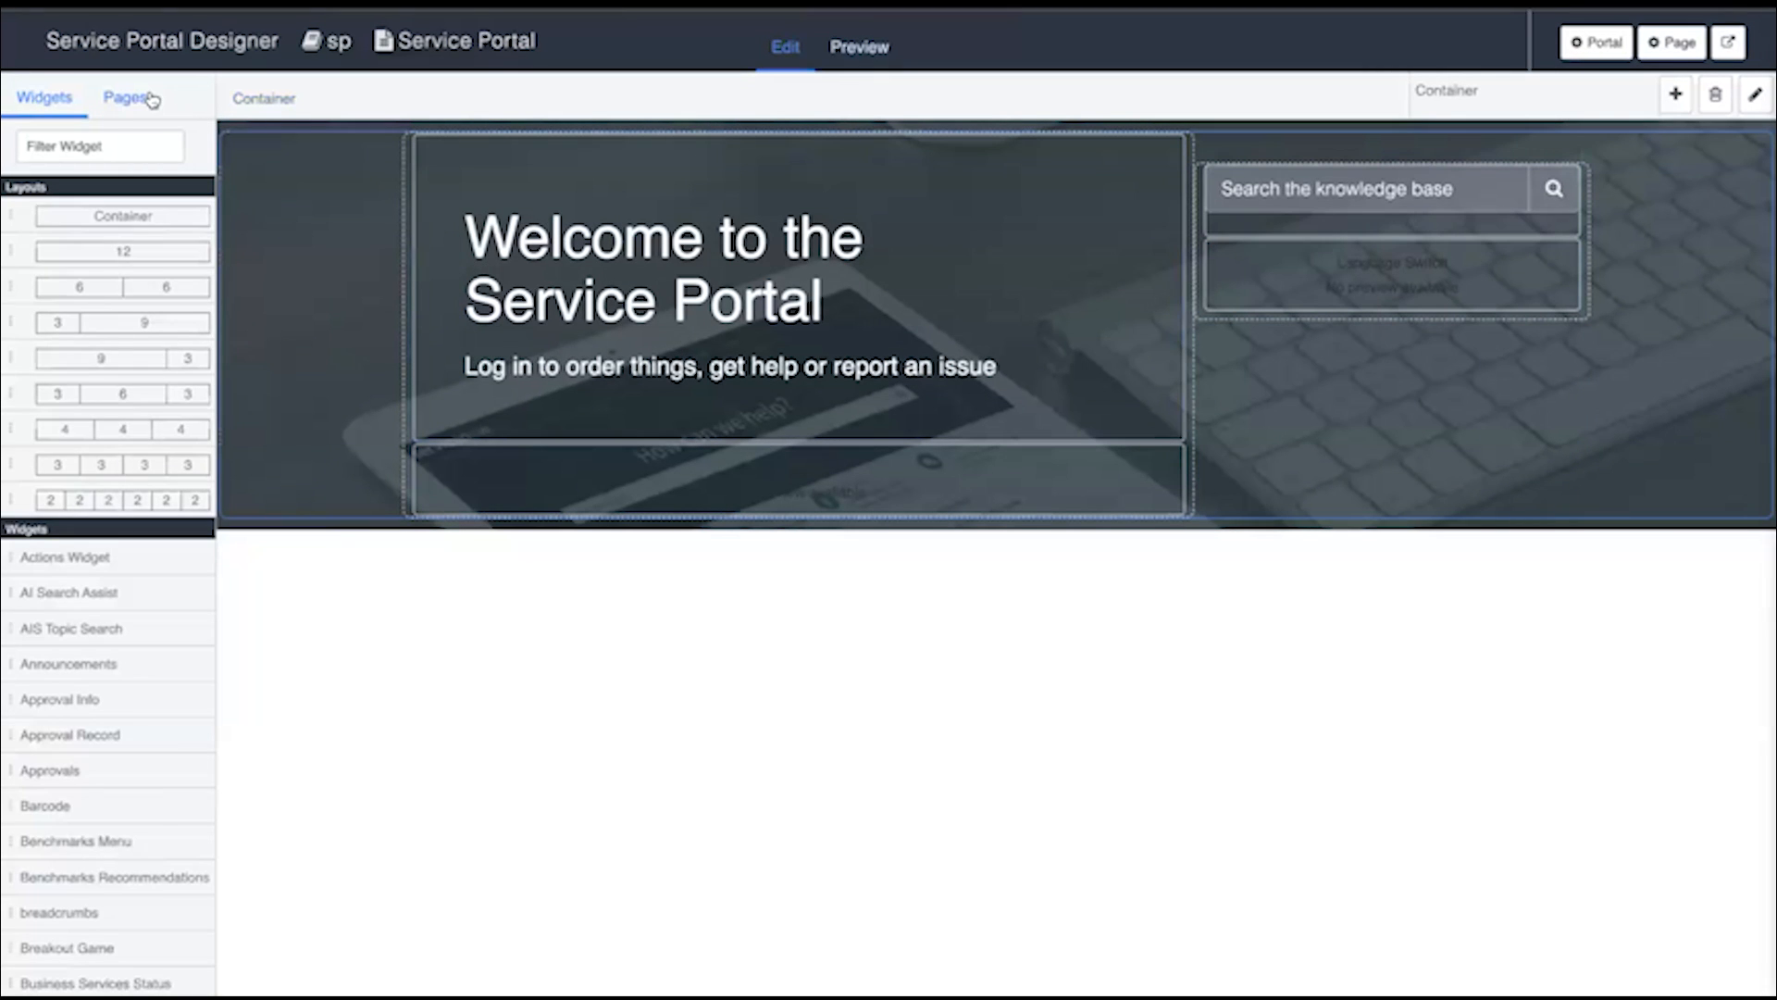
click(124, 98)
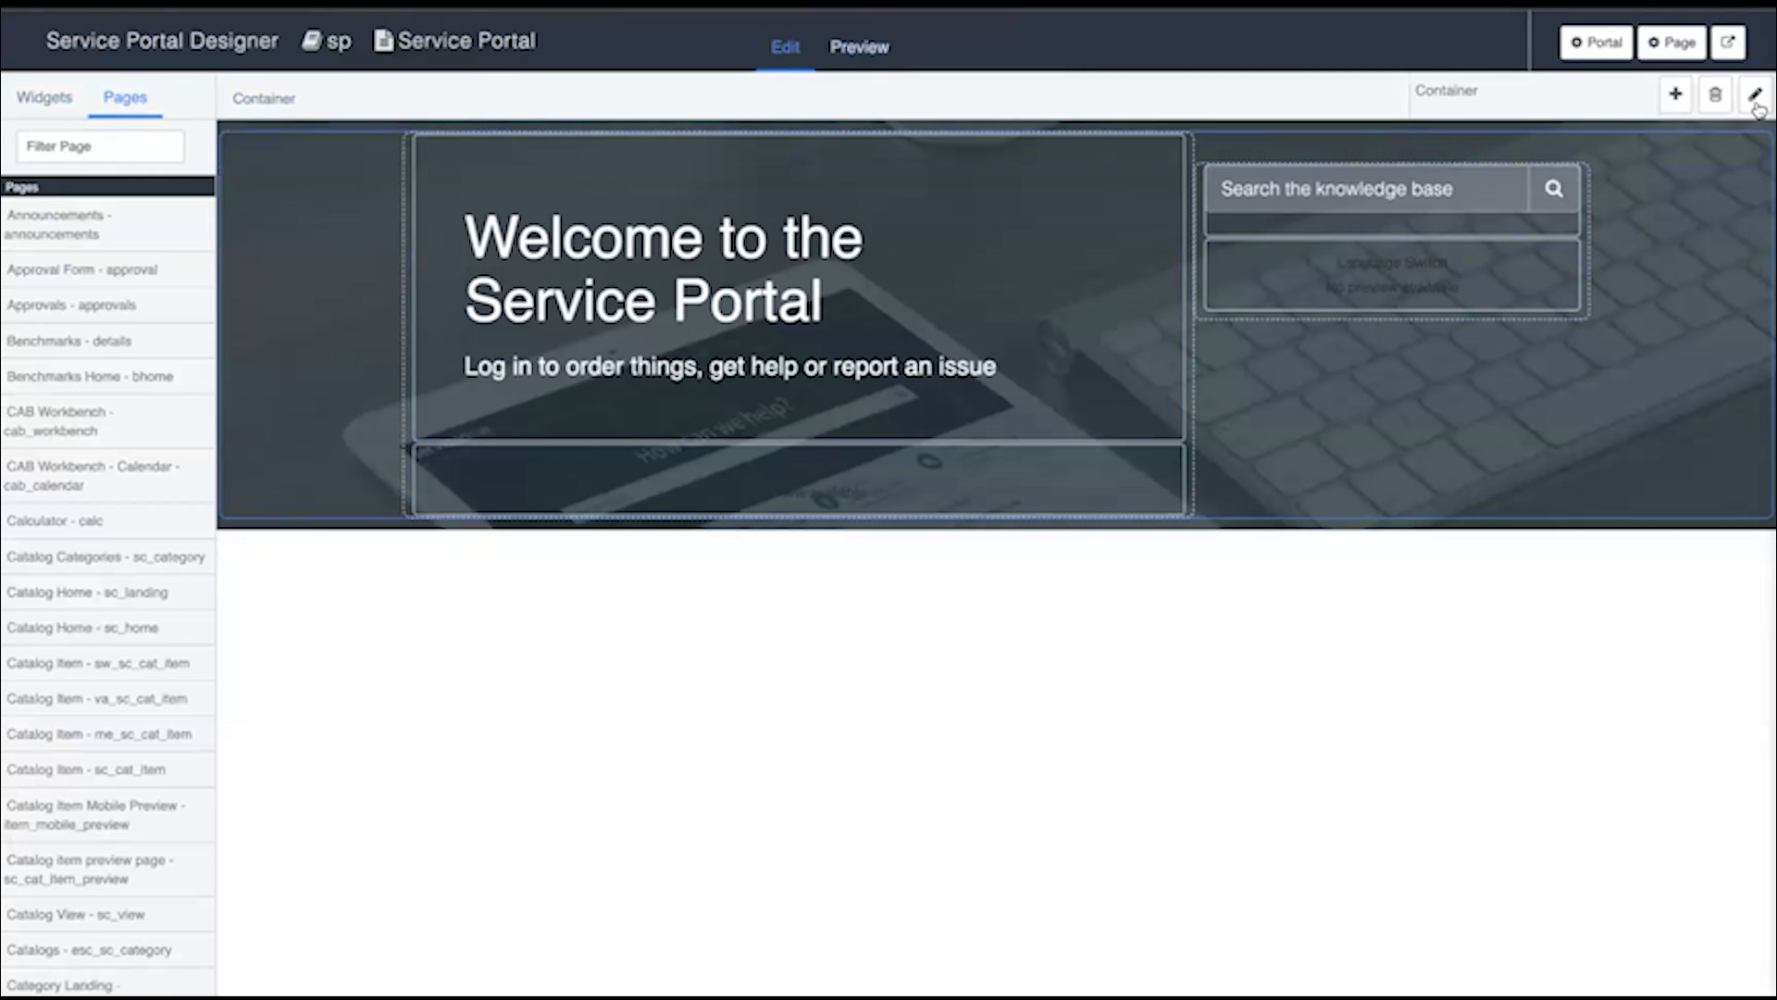
click(1755, 95)
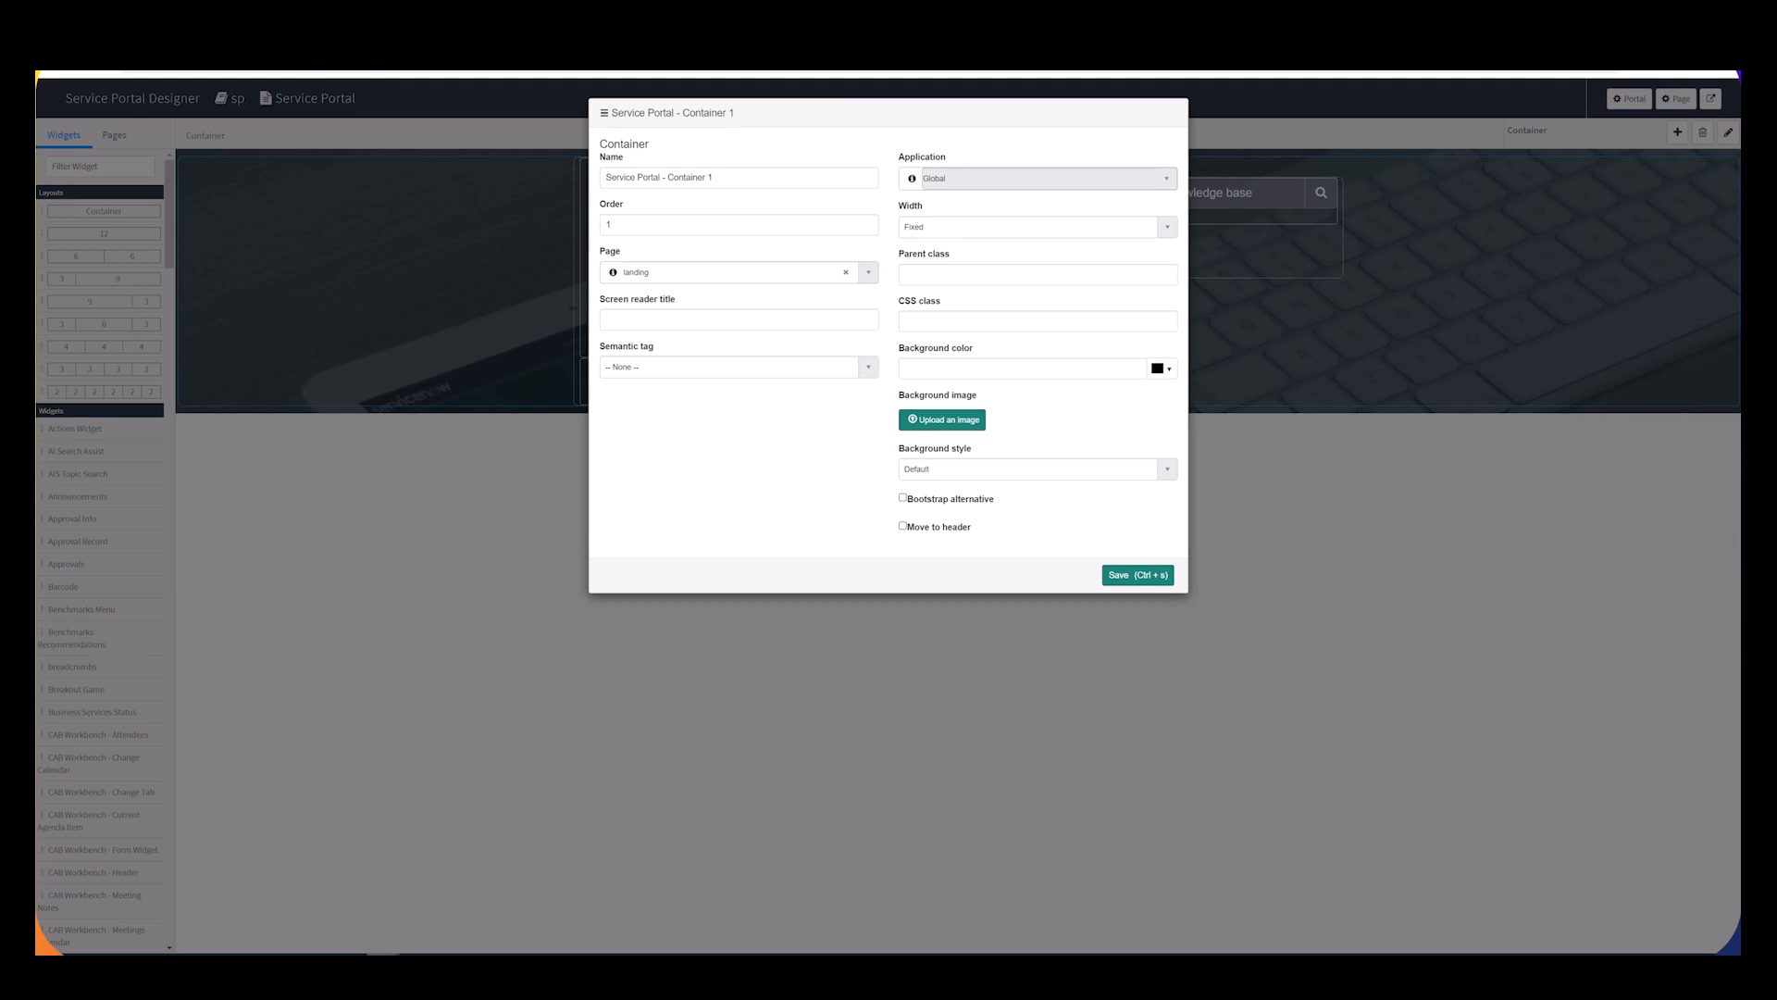
Step: Set the container background colour to 62D84E, upload a cloudy sky image, and save
click(1166, 367)
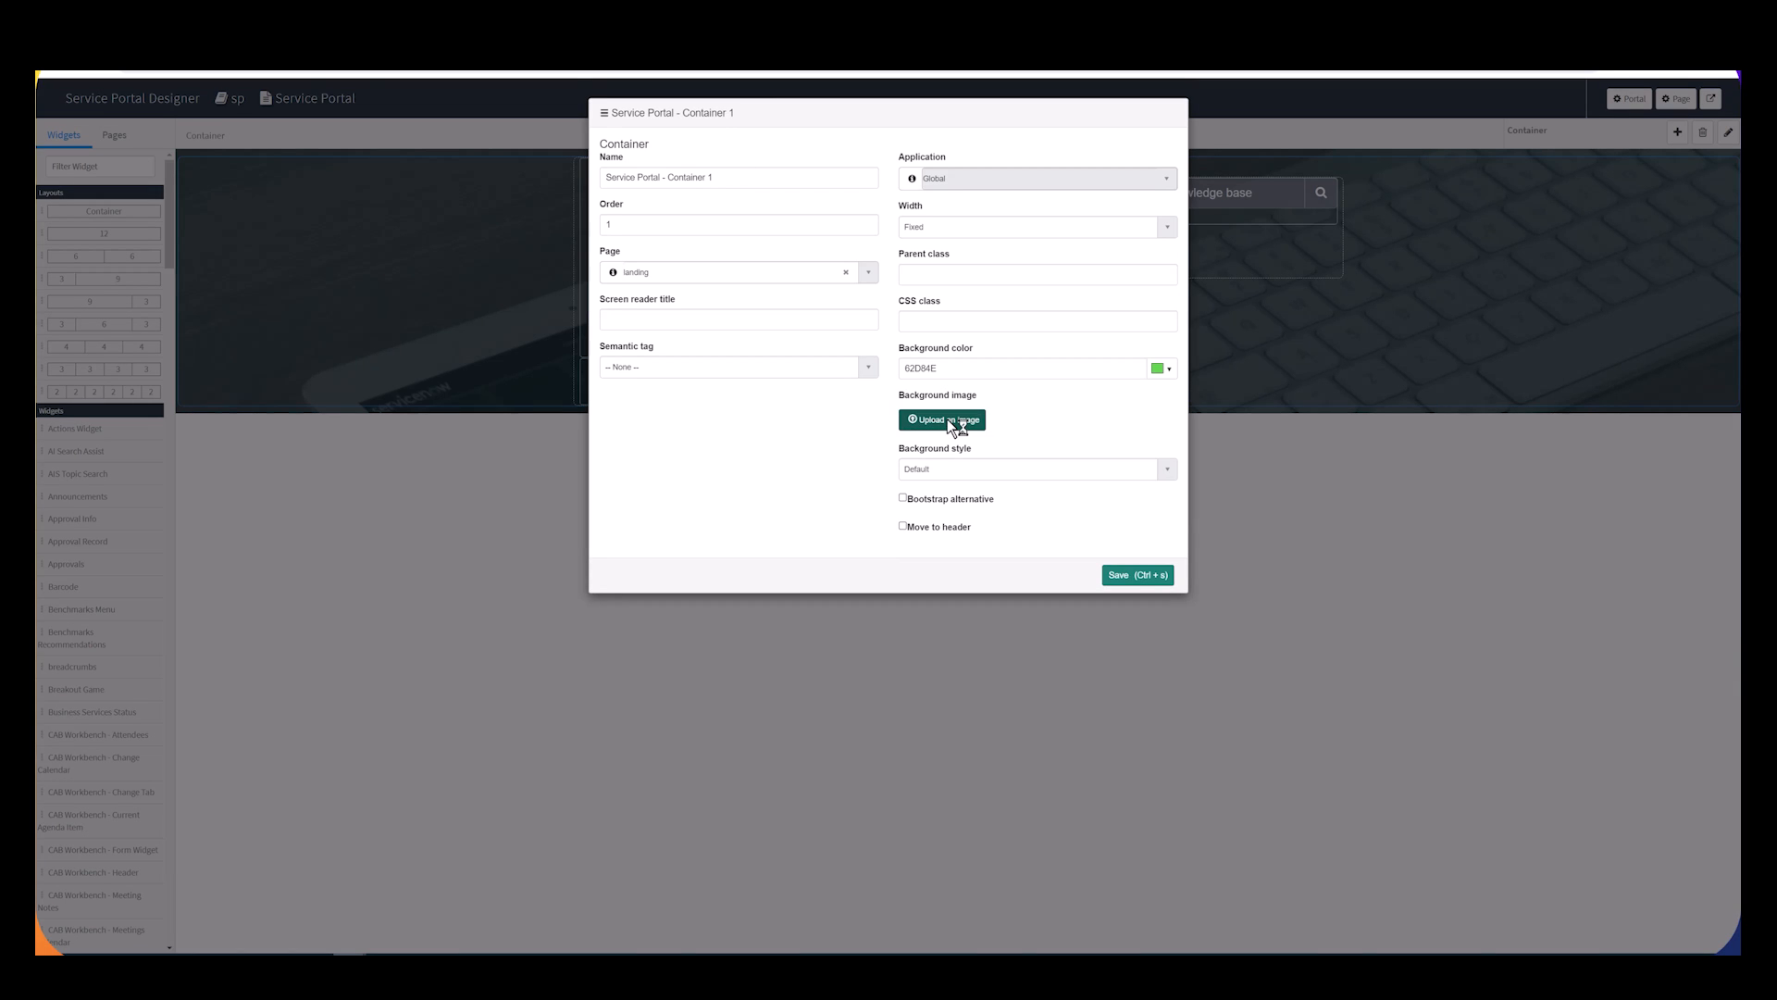
click(942, 420)
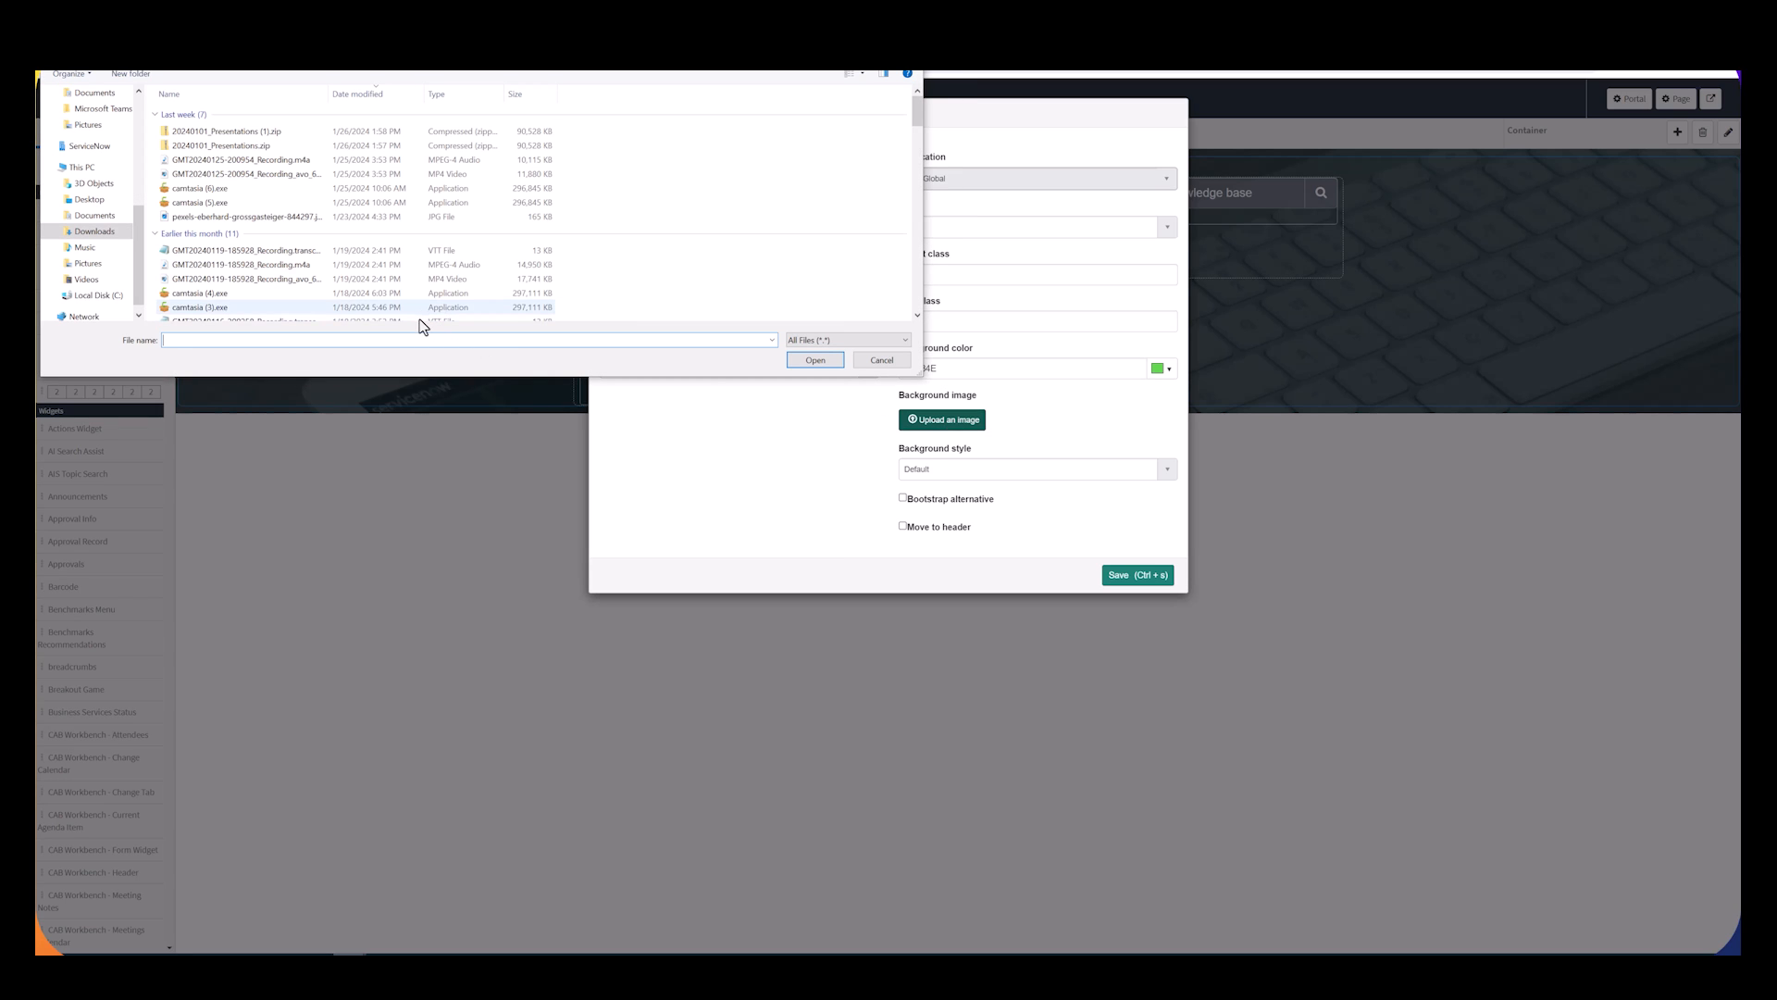
click(246, 216)
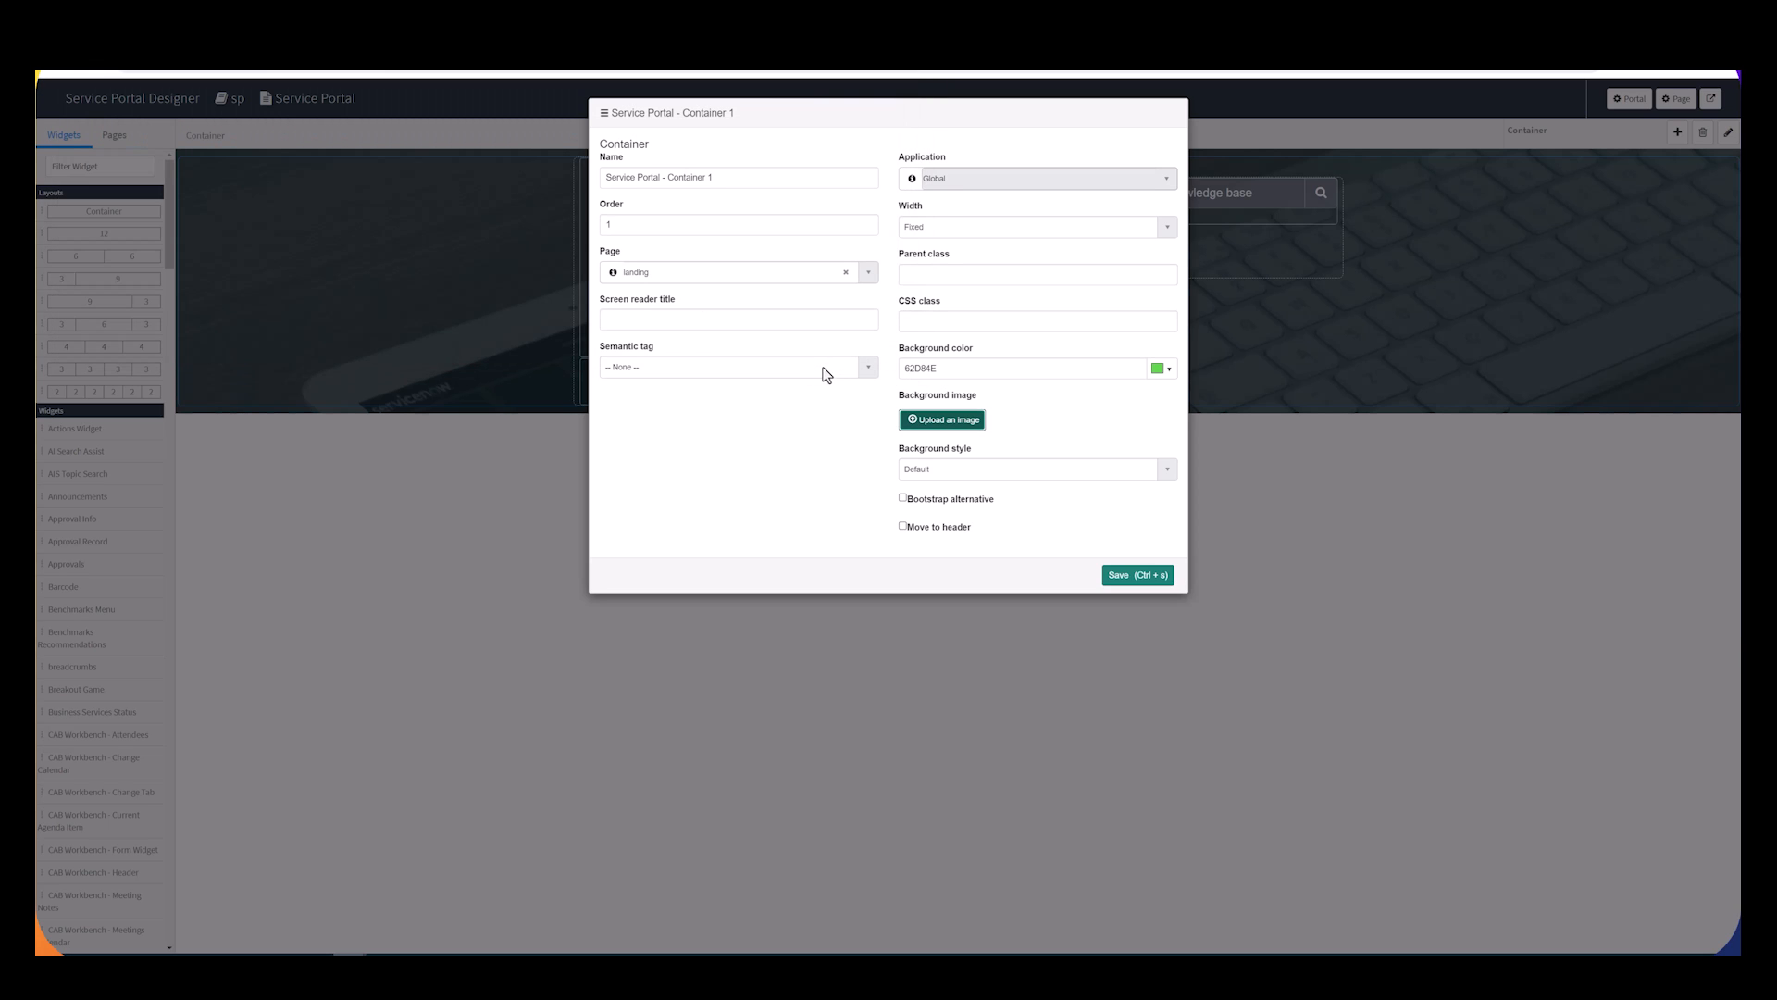
click(942, 420)
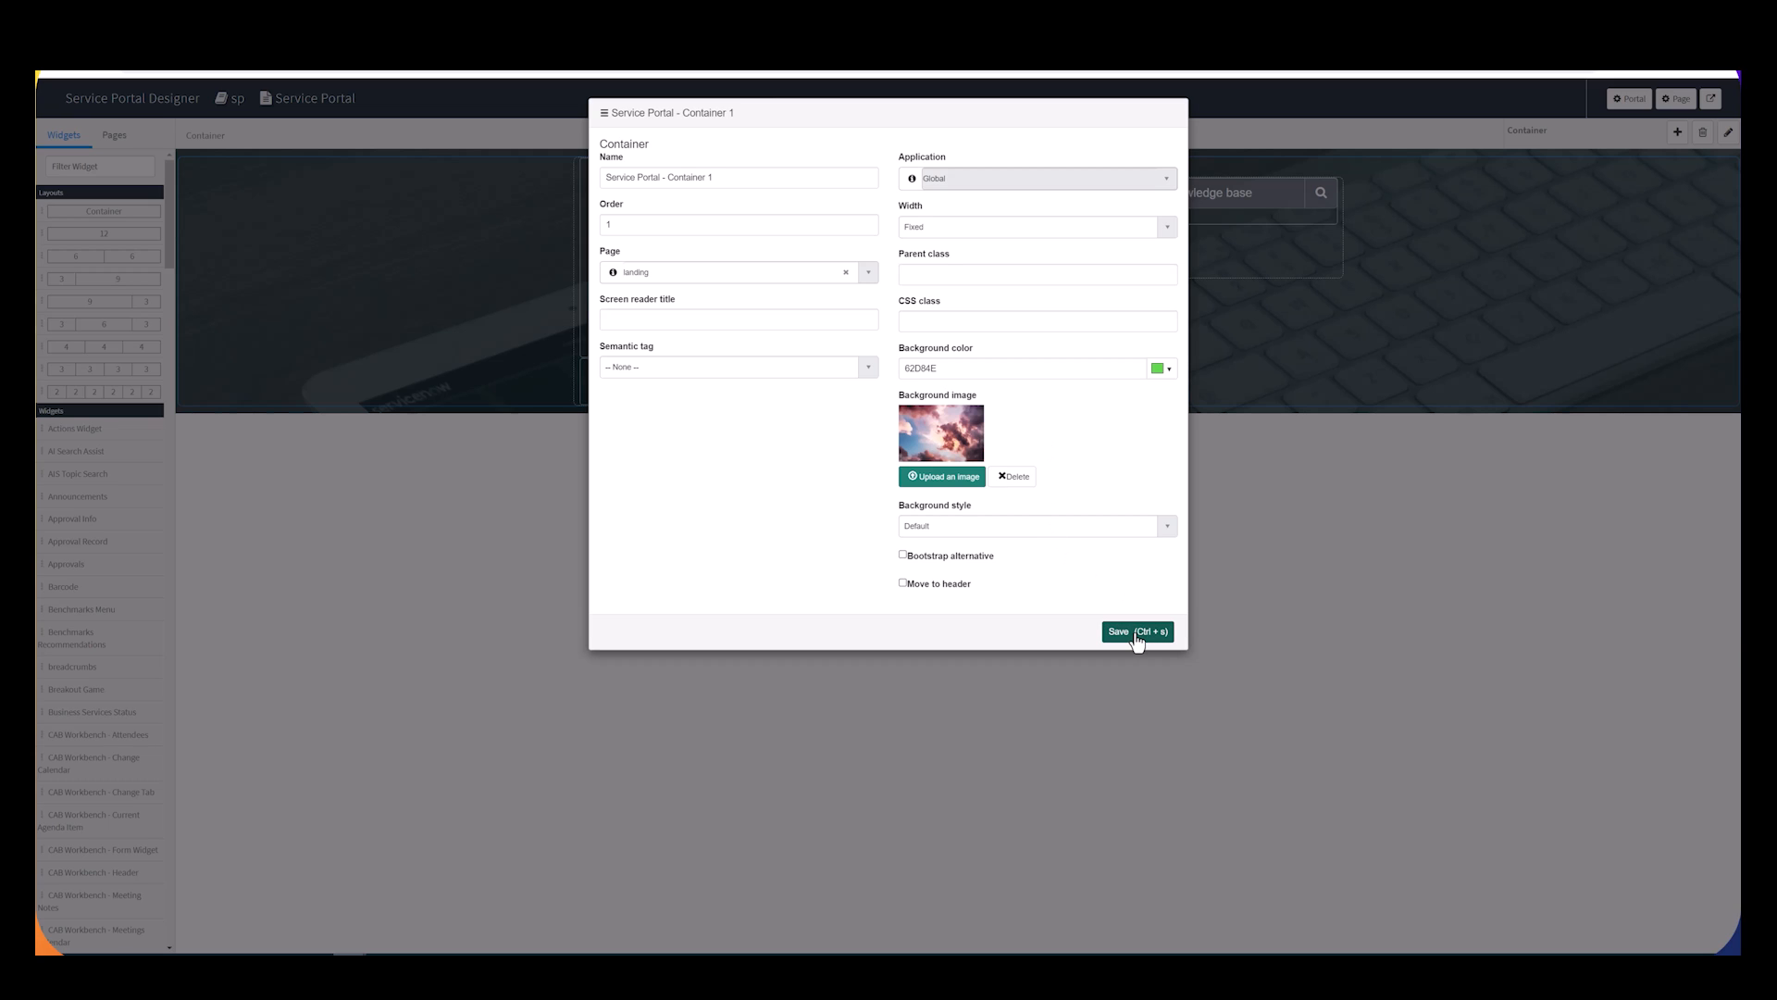
click(1135, 631)
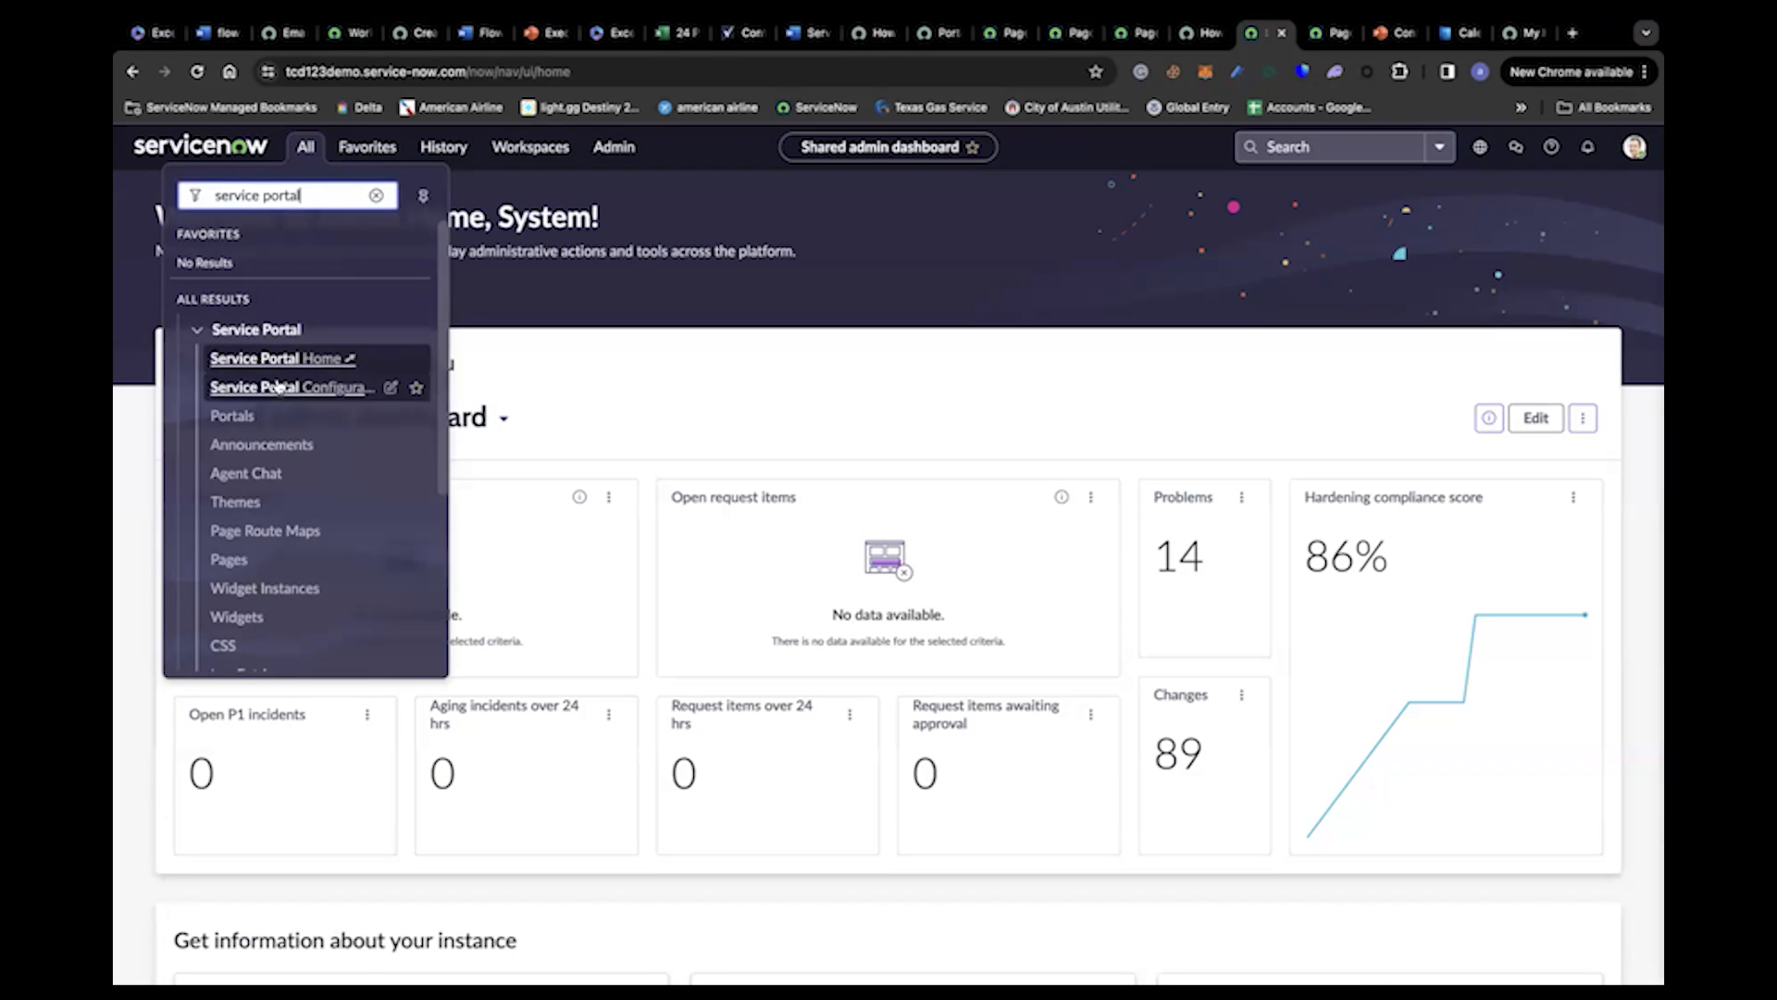
Step: Go to Service Portal Configuration from the navigator
click(289, 387)
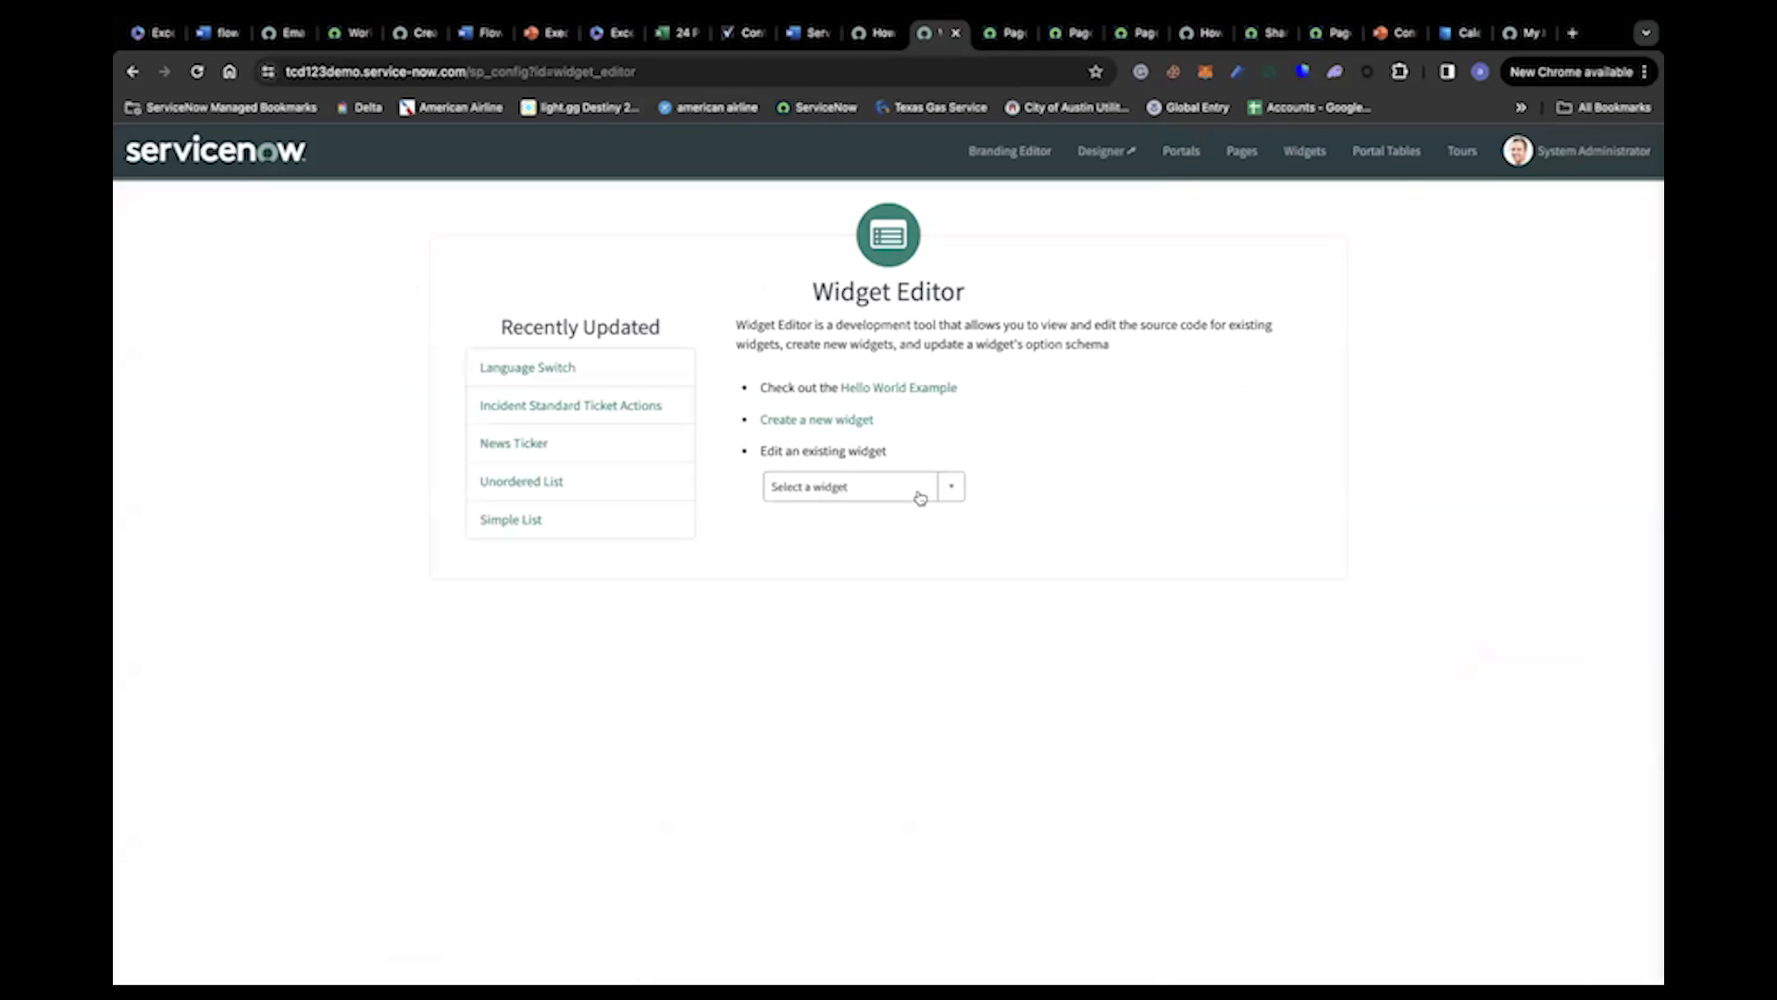
Step: Filter the existing widgets by 'lang' and pick the Language Switch widget
click(844, 487)
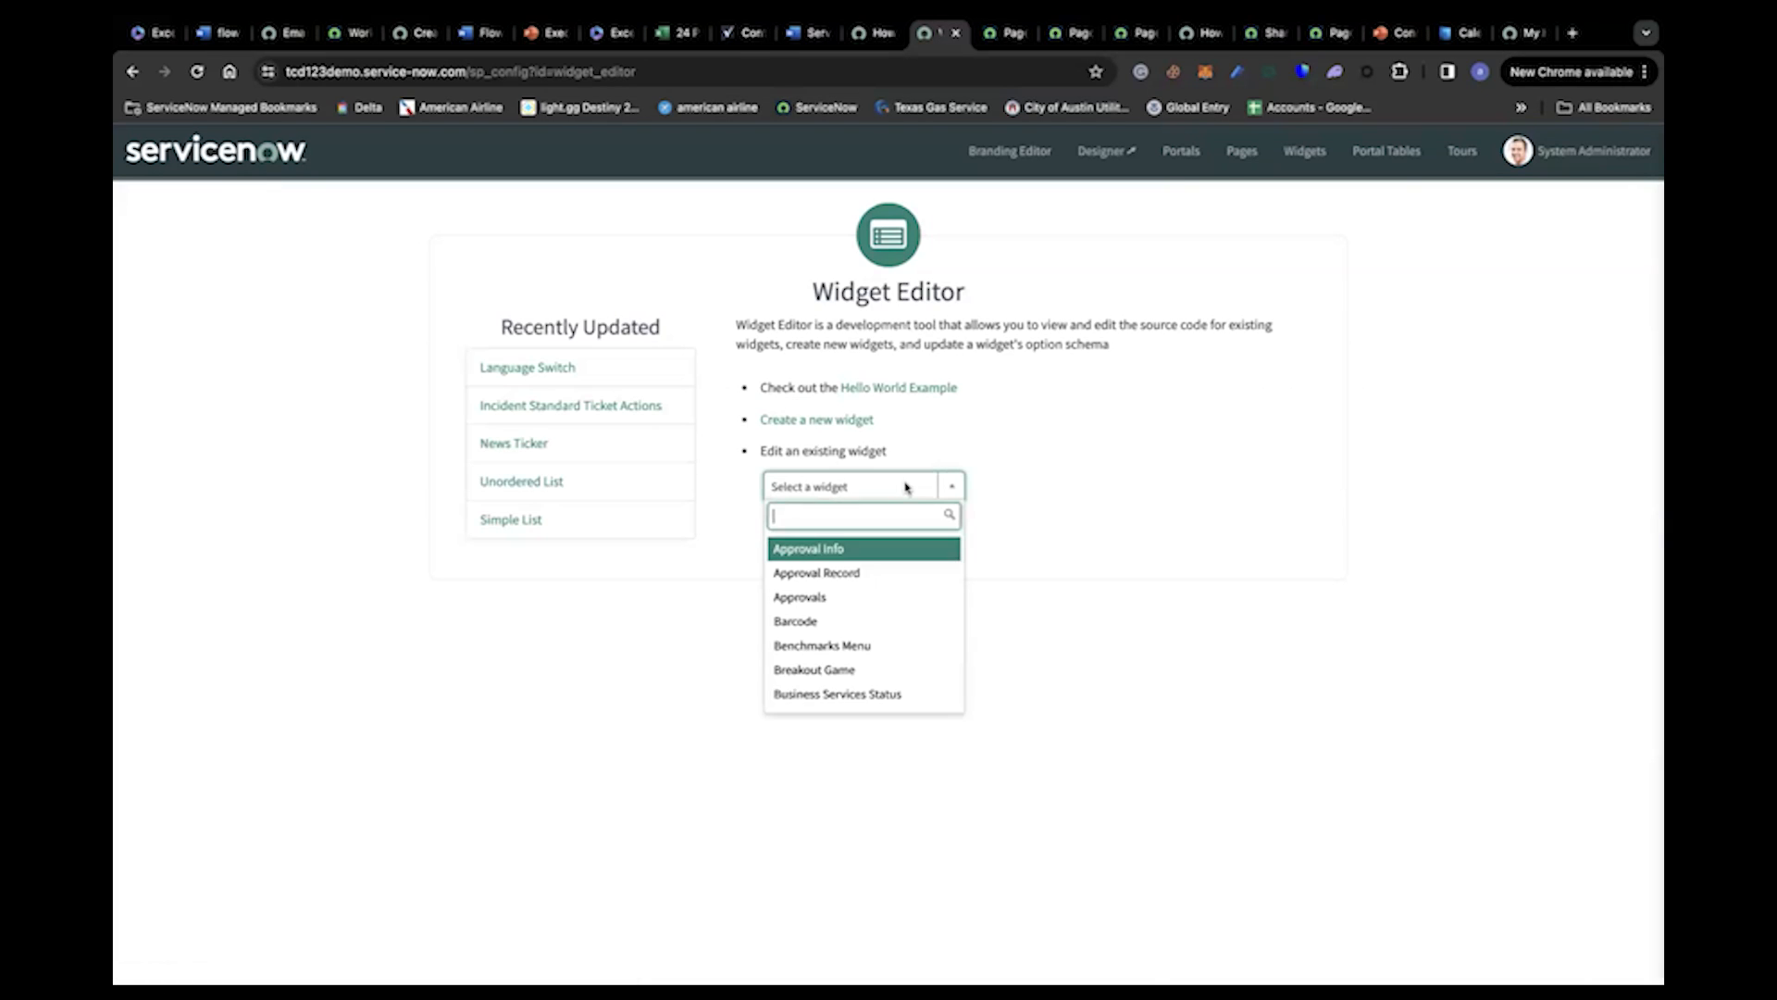
text(lang)
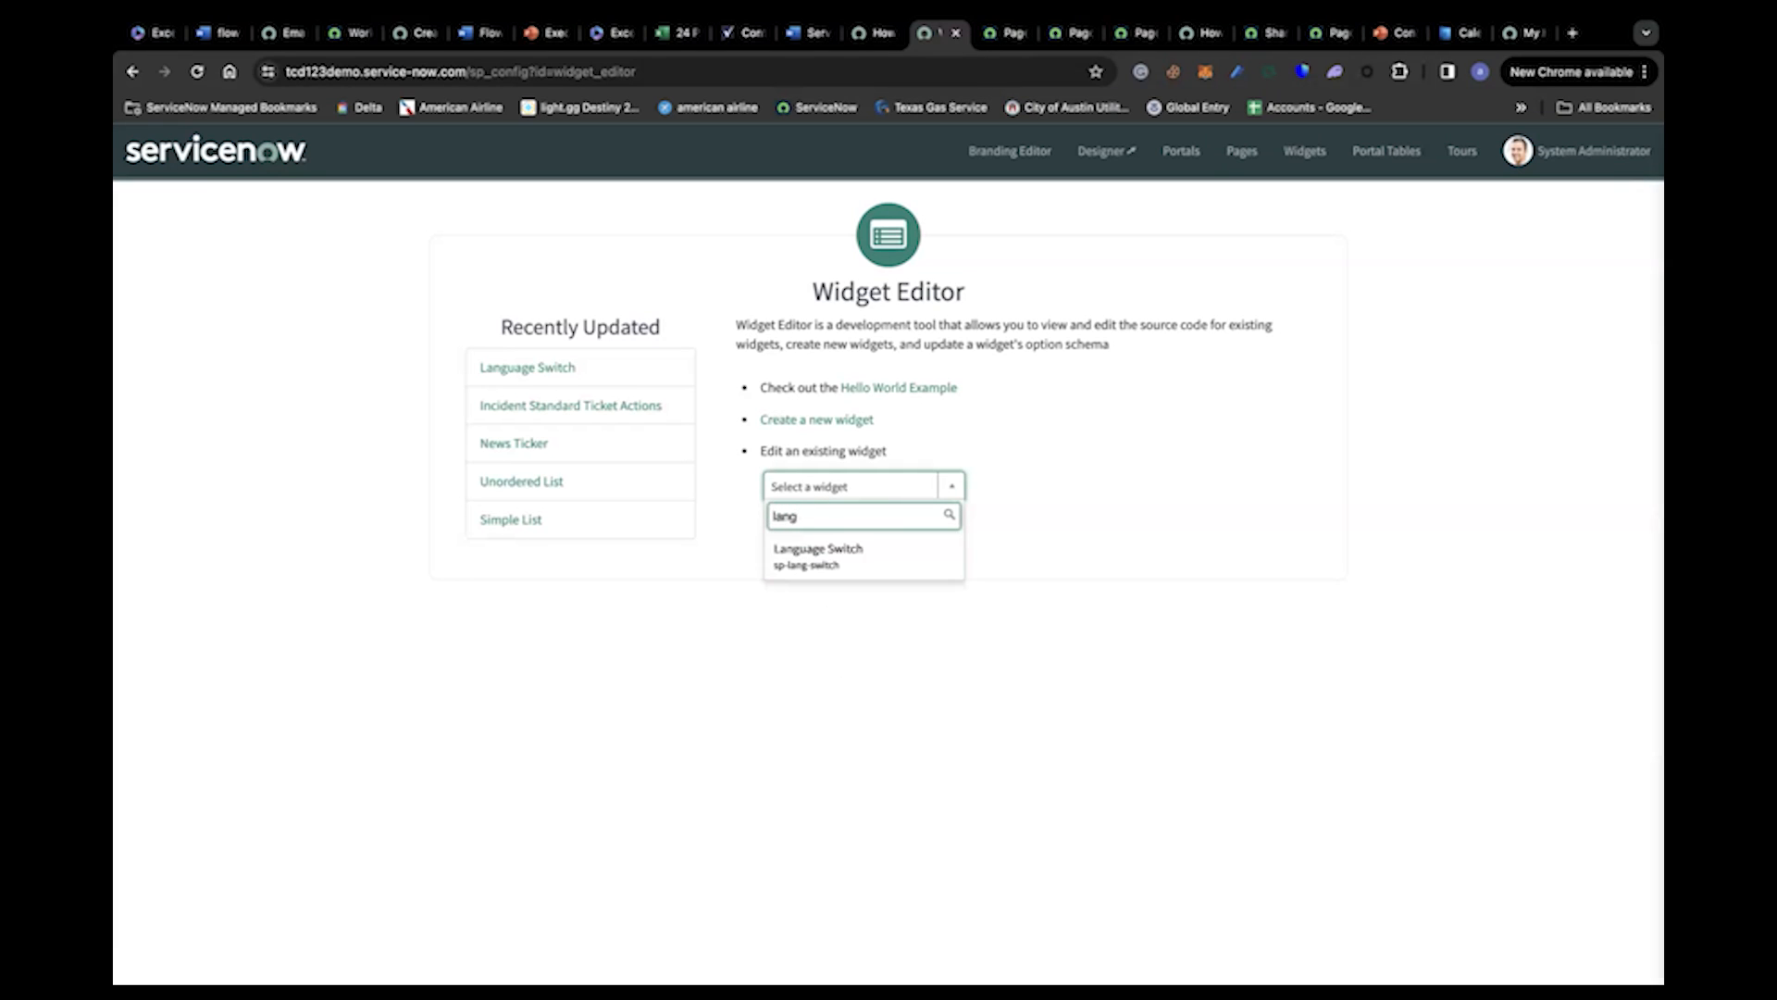
click(817, 549)
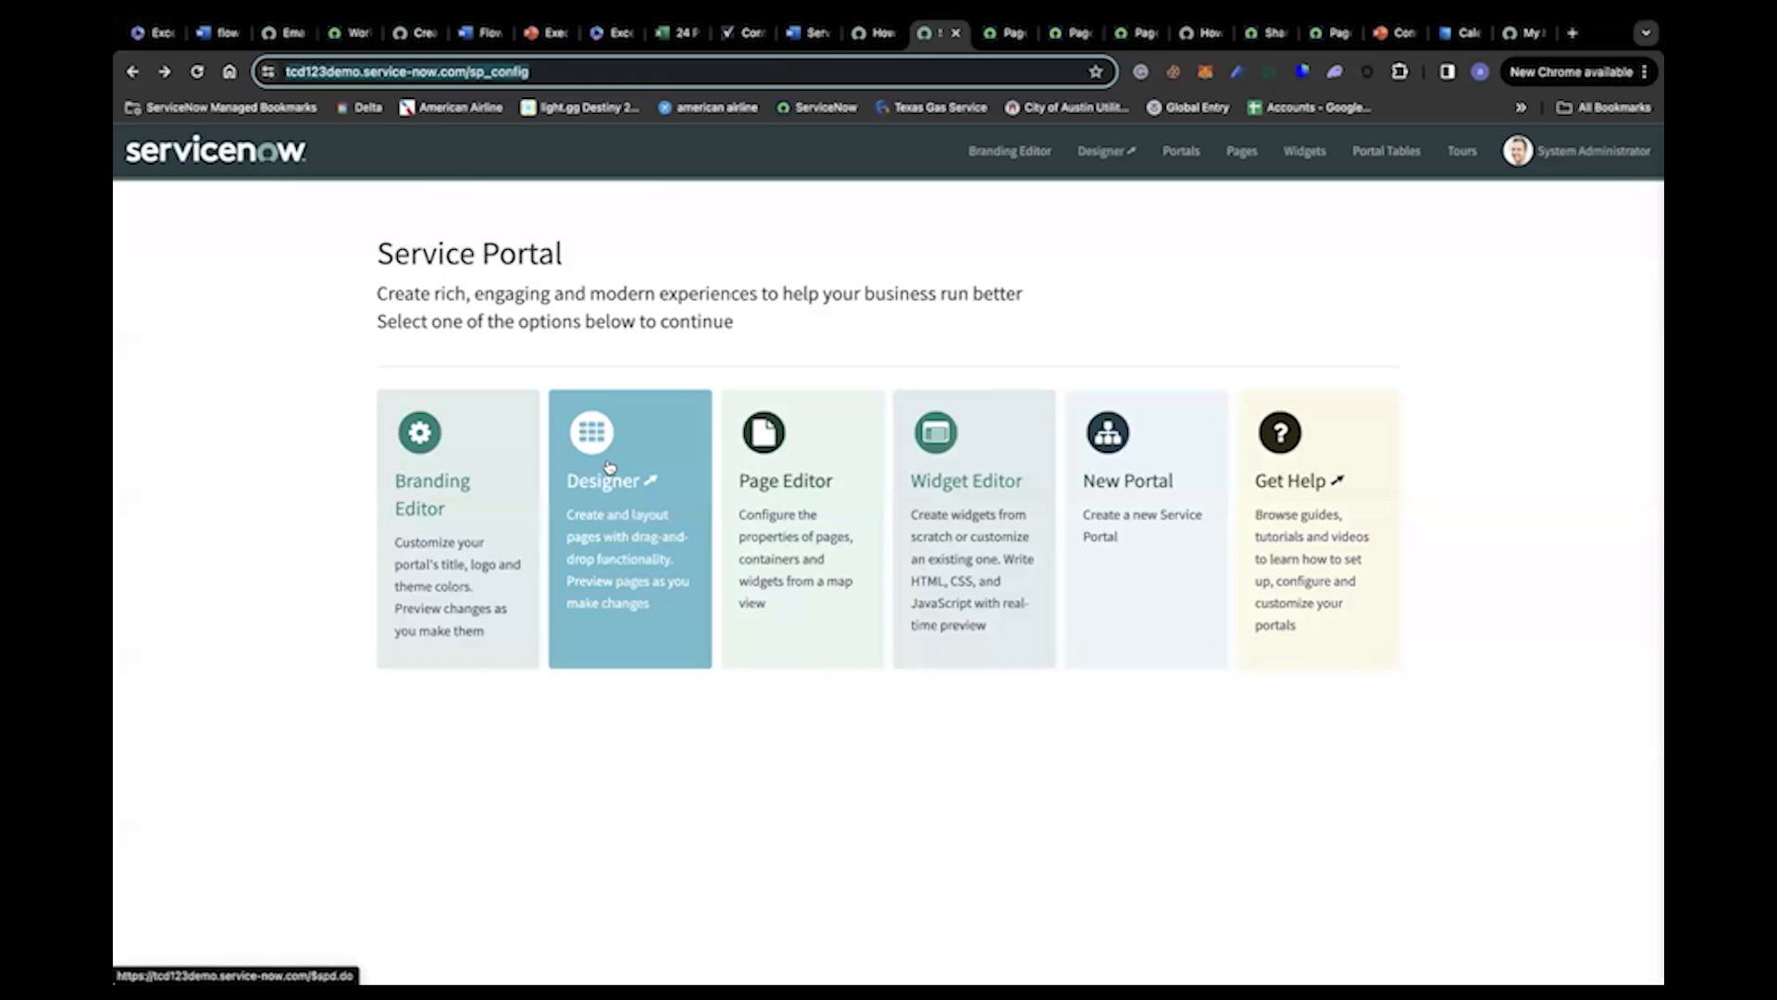
Step: In the Designer, filter pages for 'service portal' and open the Service Portal landing page
click(627, 480)
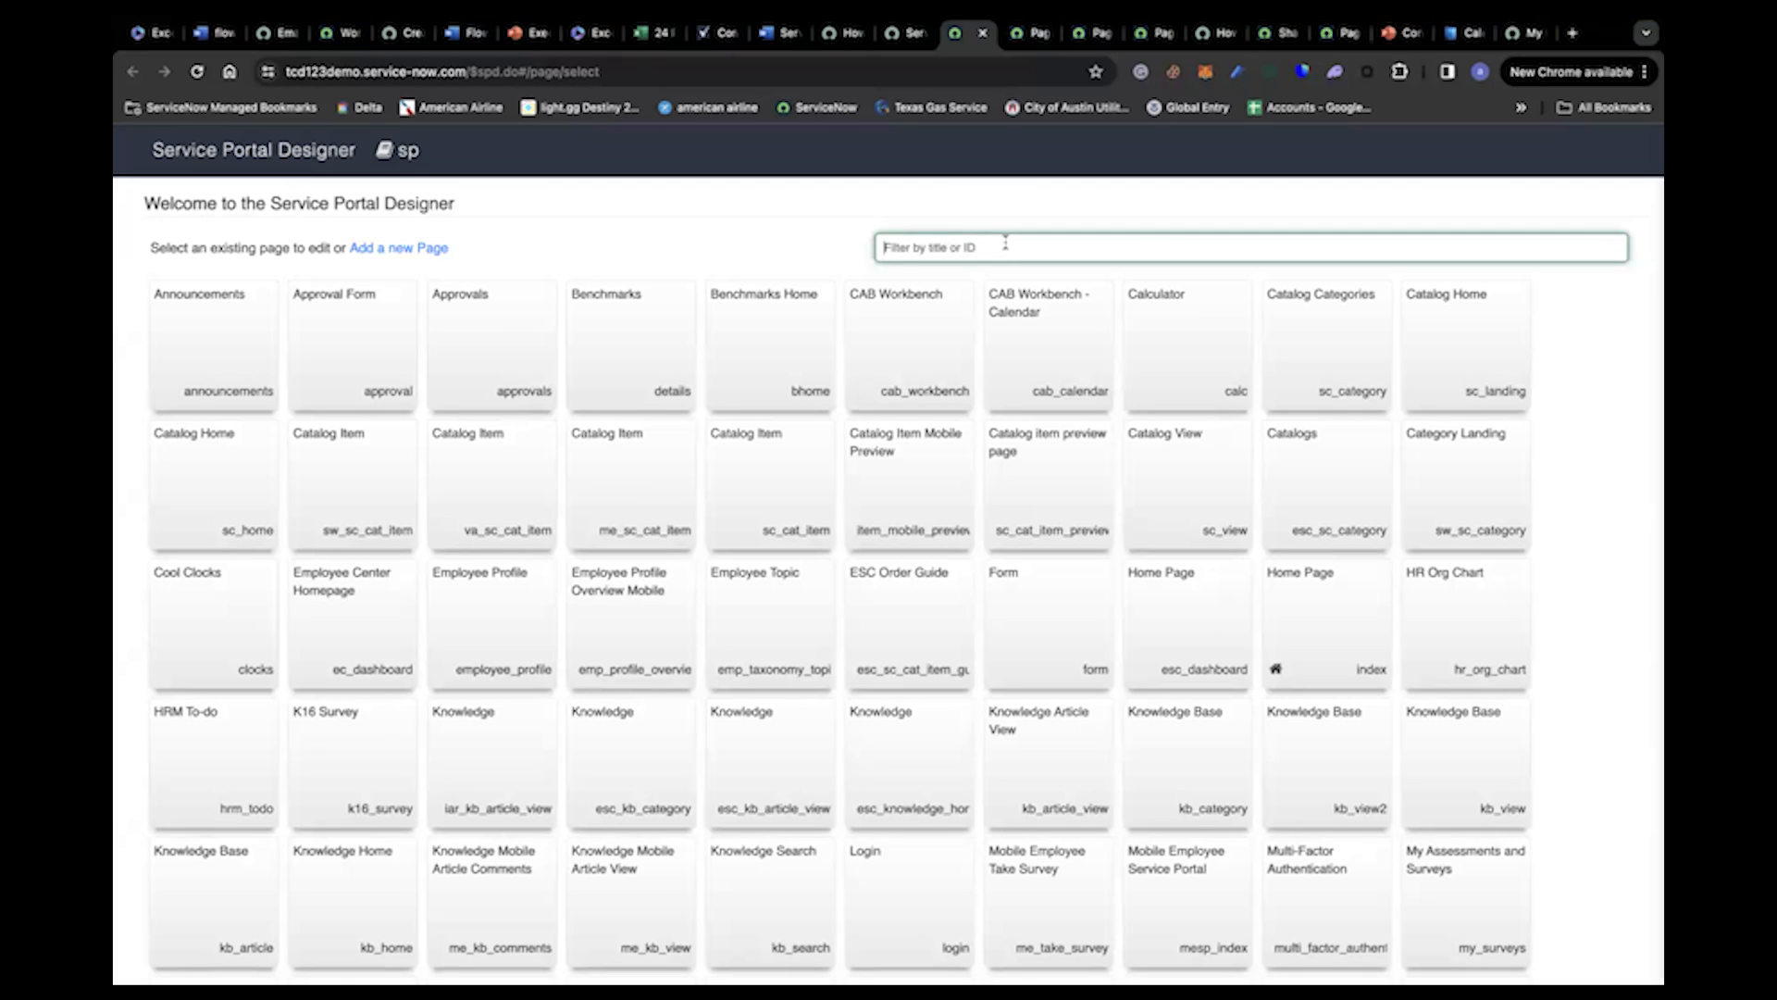
text(service po)
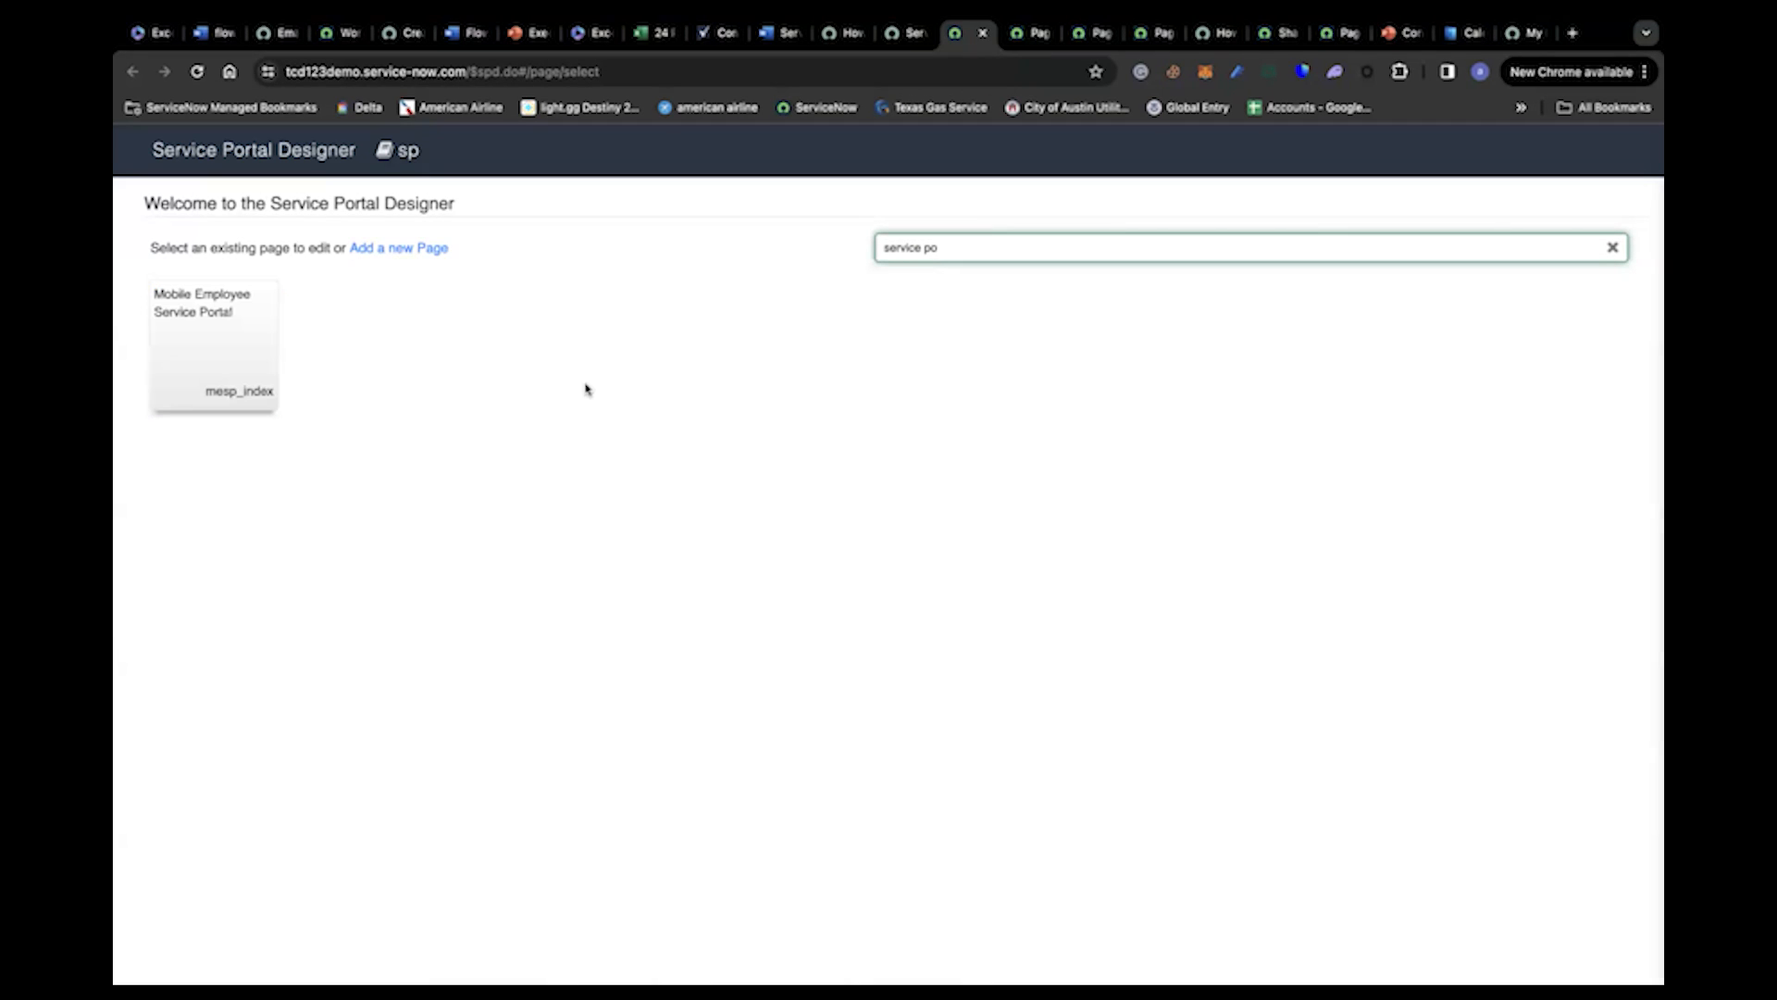
key(Backspace)
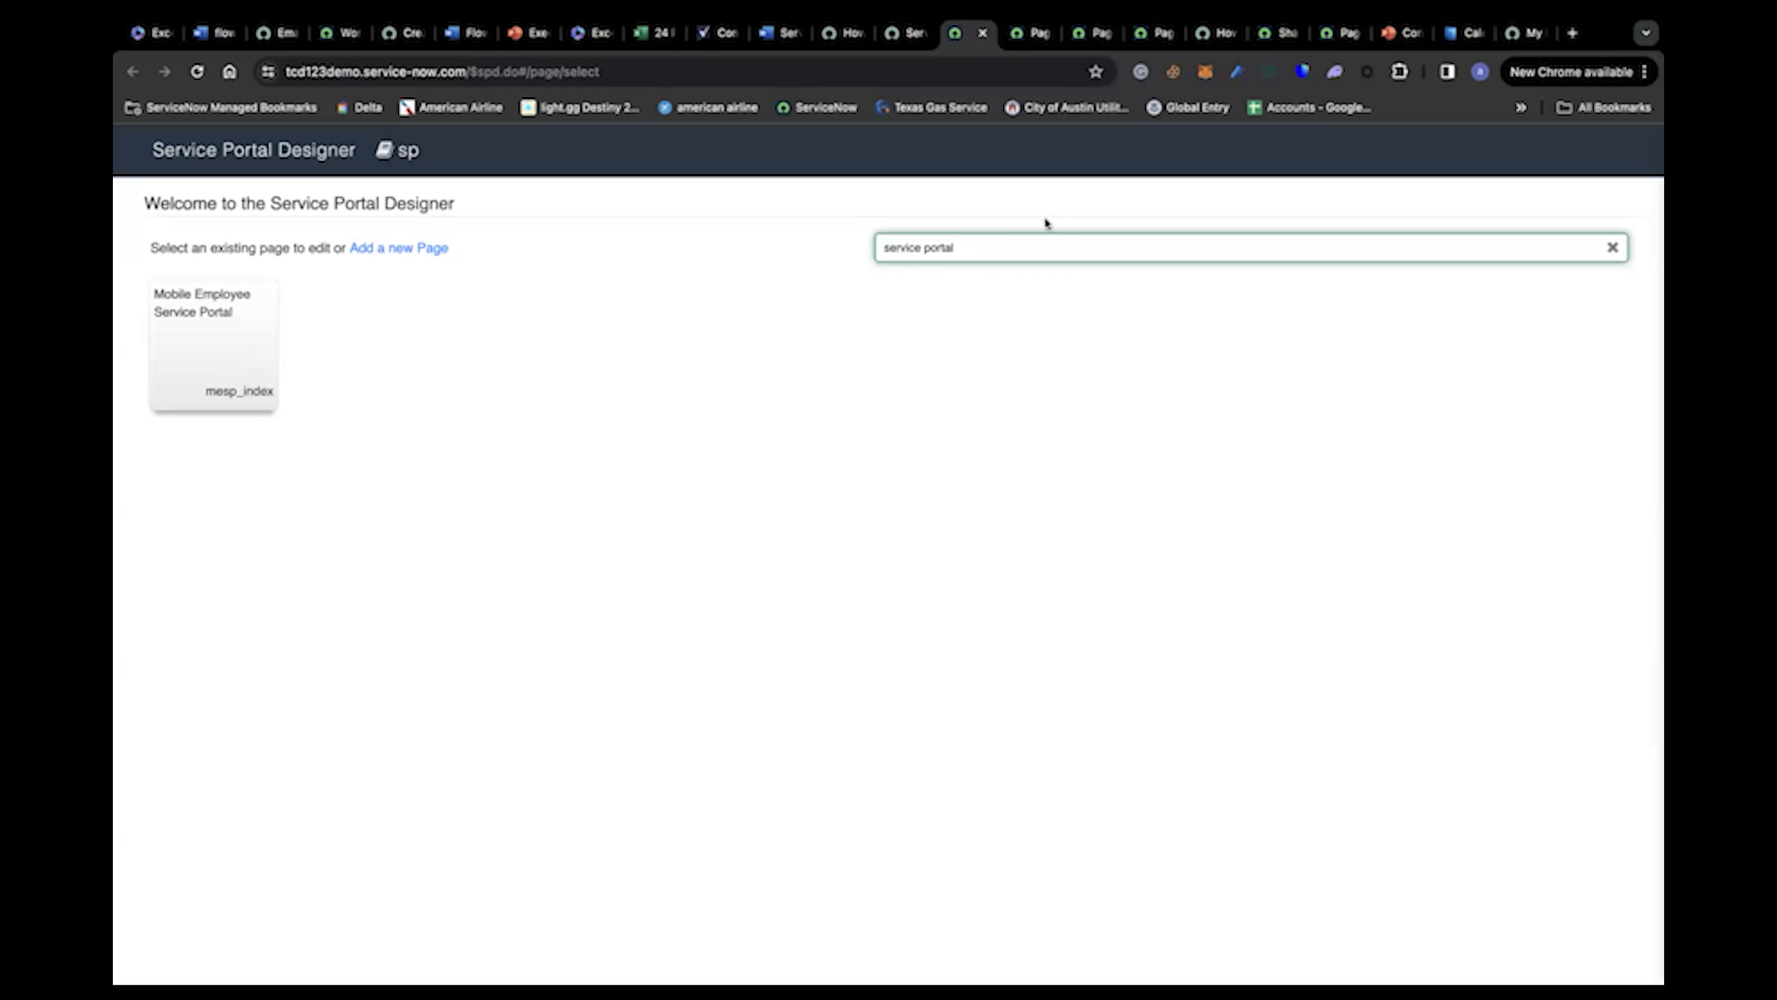
key(Backspace)
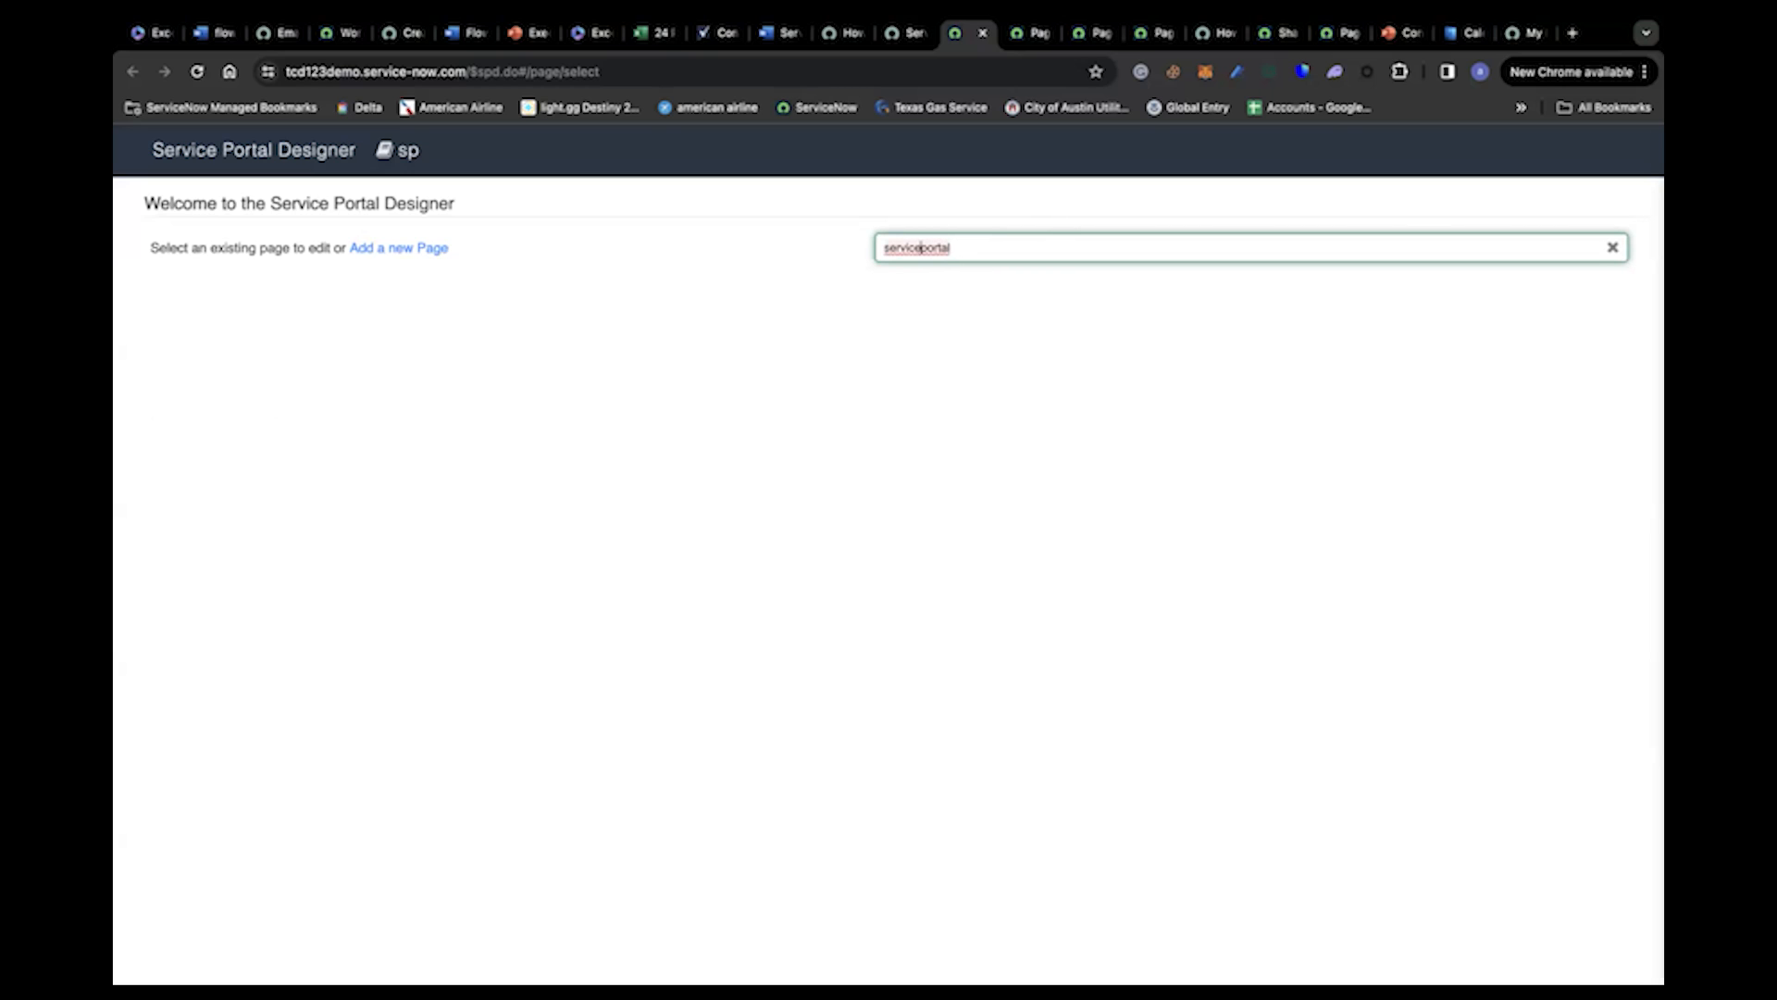
text(service portal)
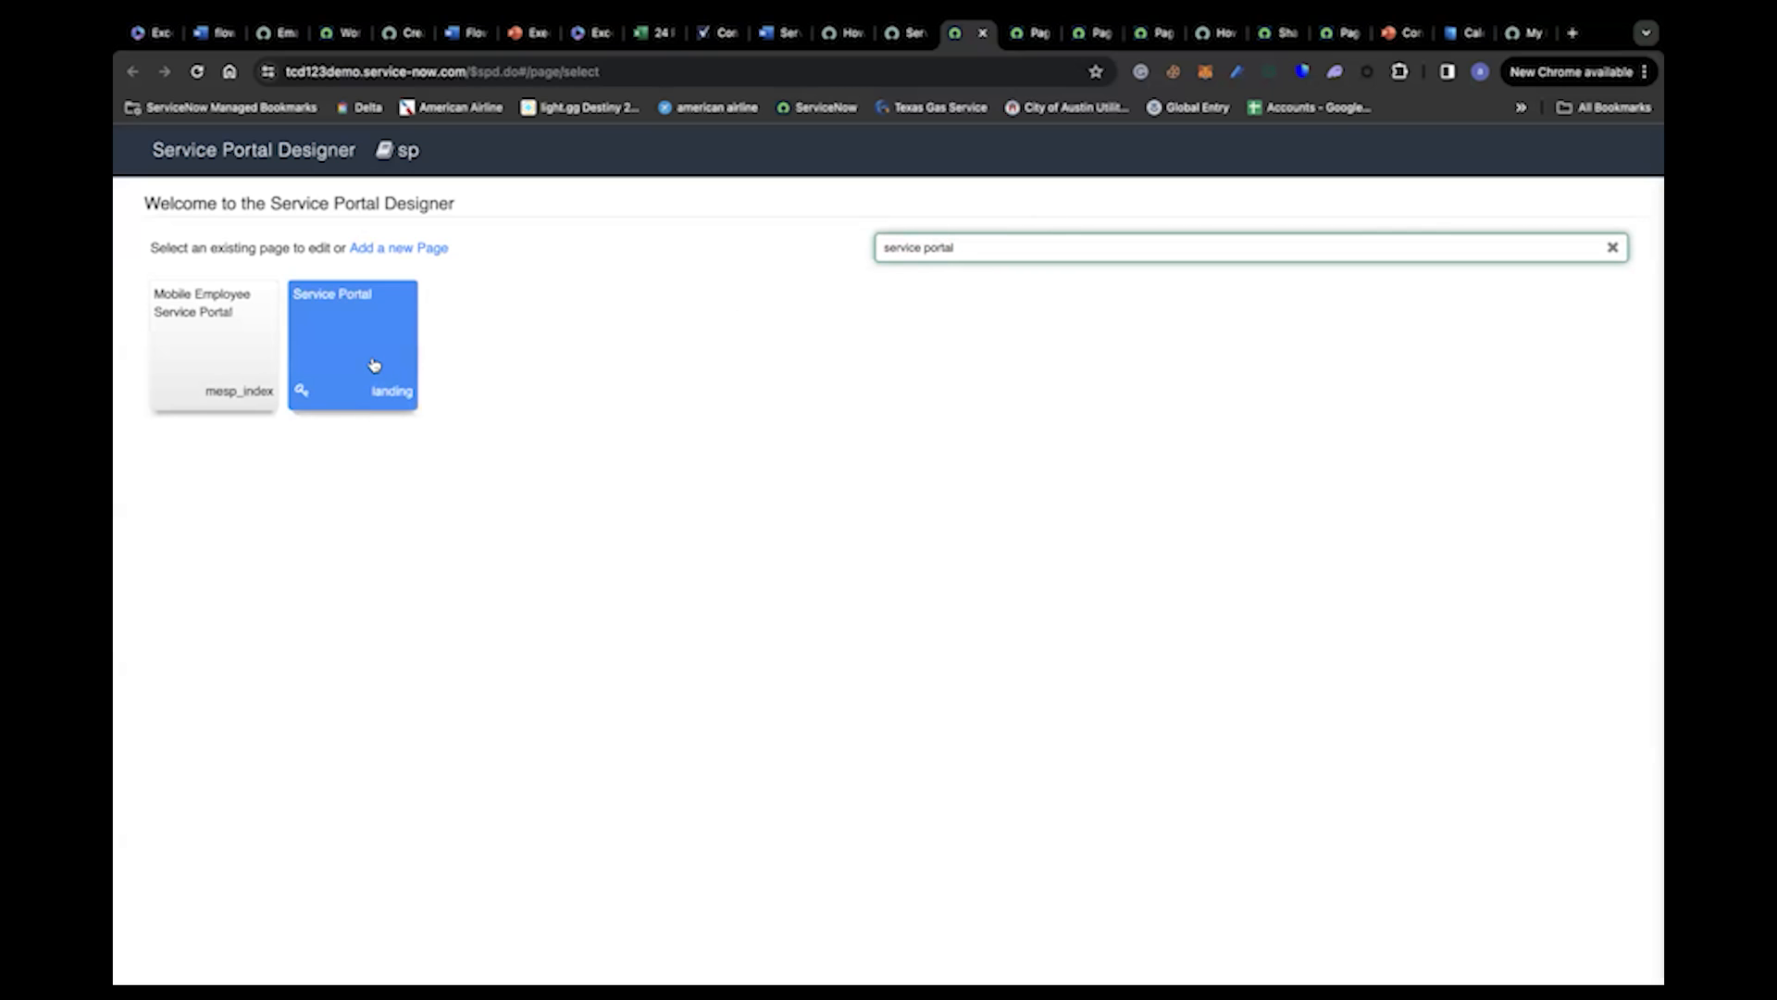
click(352, 344)
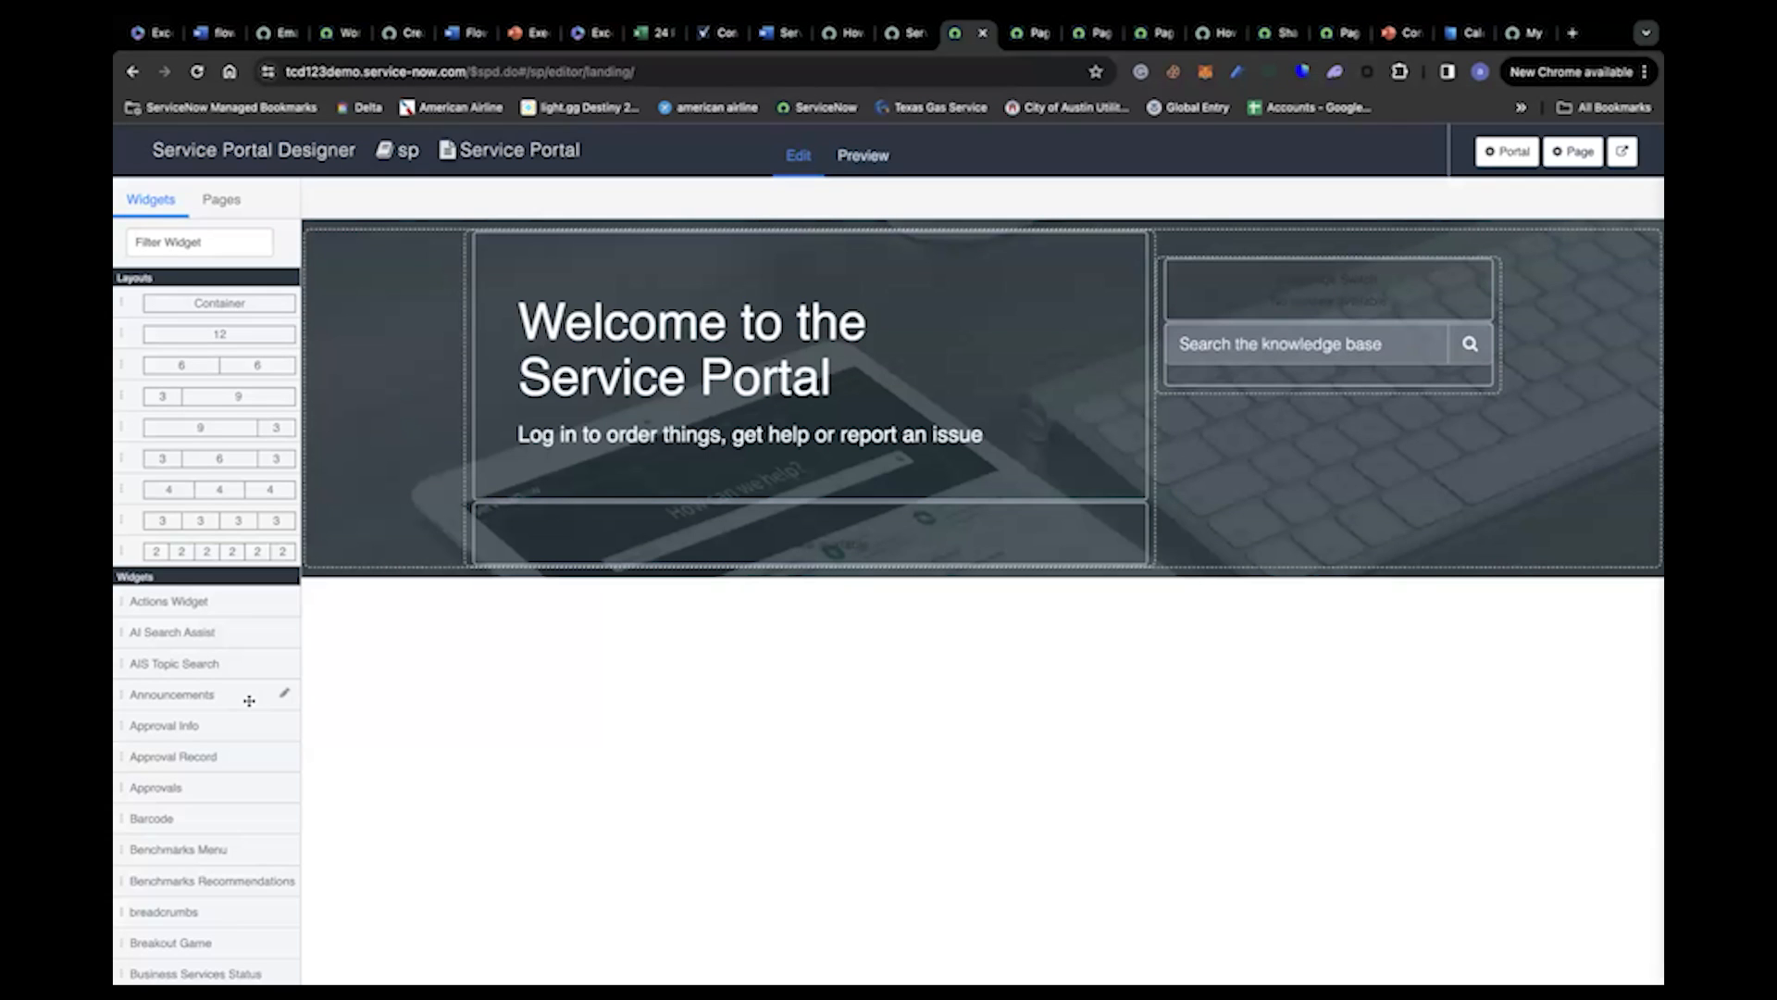
Step: Filter widgets by 'lan', drop Language Switch below the knowledge search and select it
scroll(down, 3)
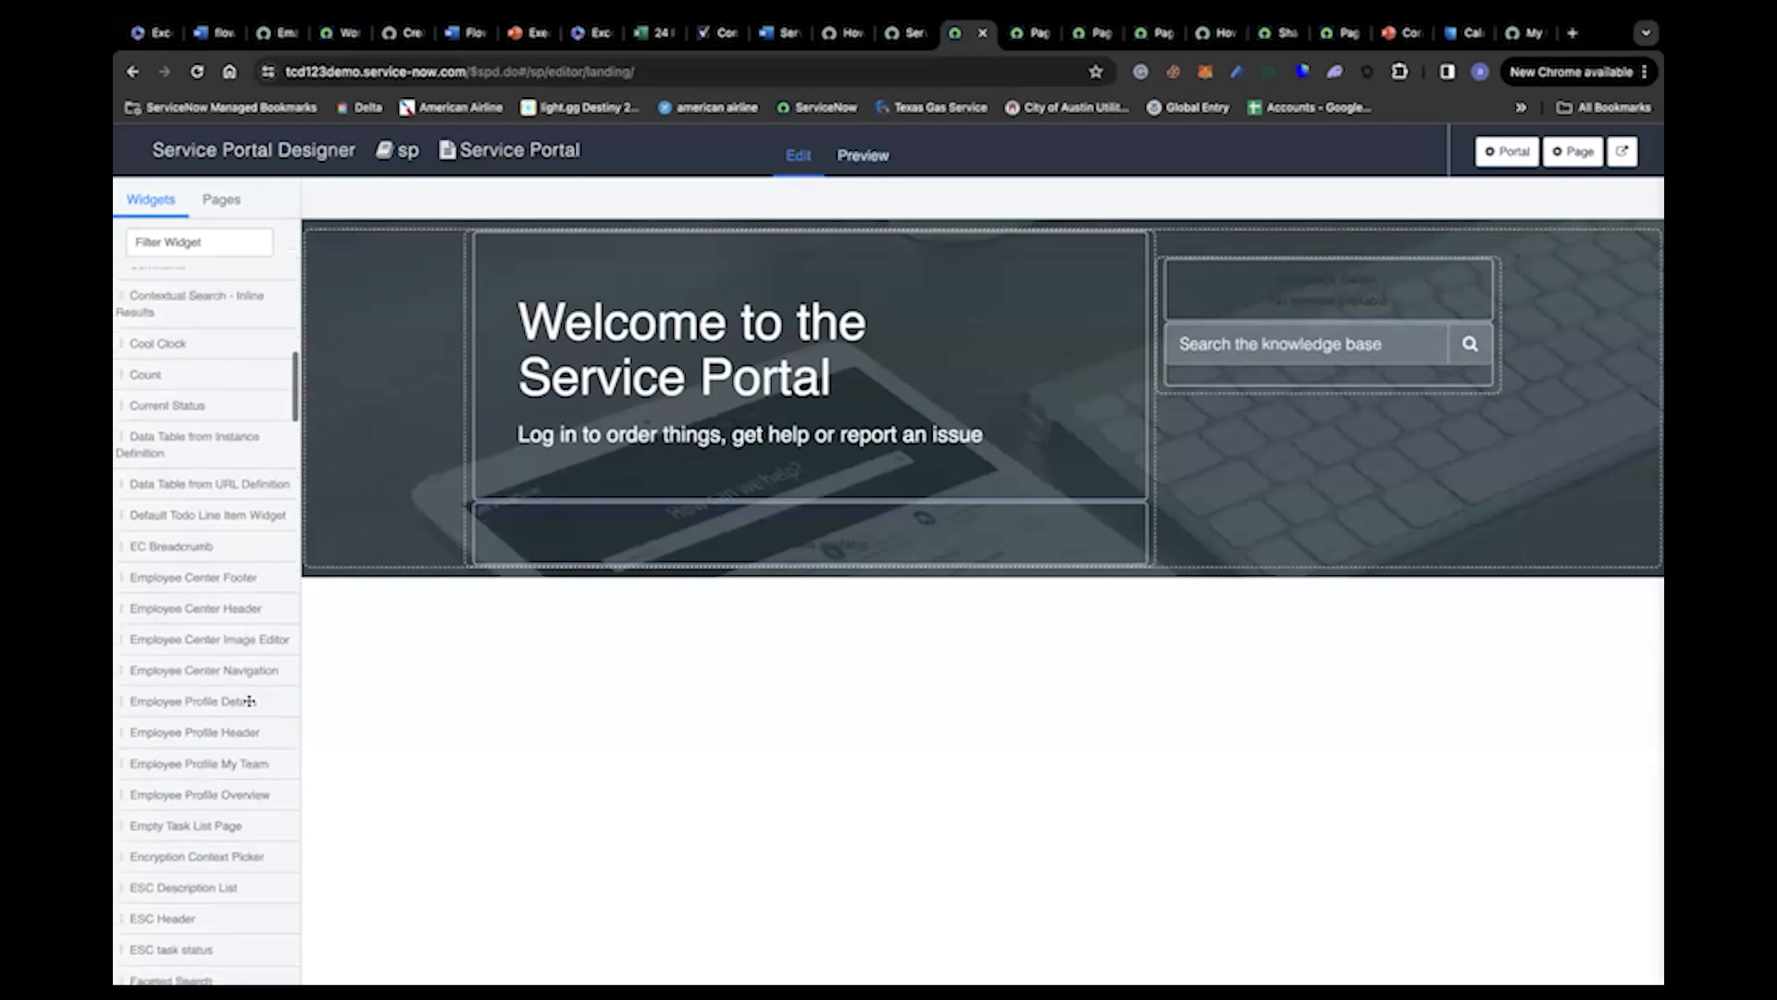
scroll(down, 3)
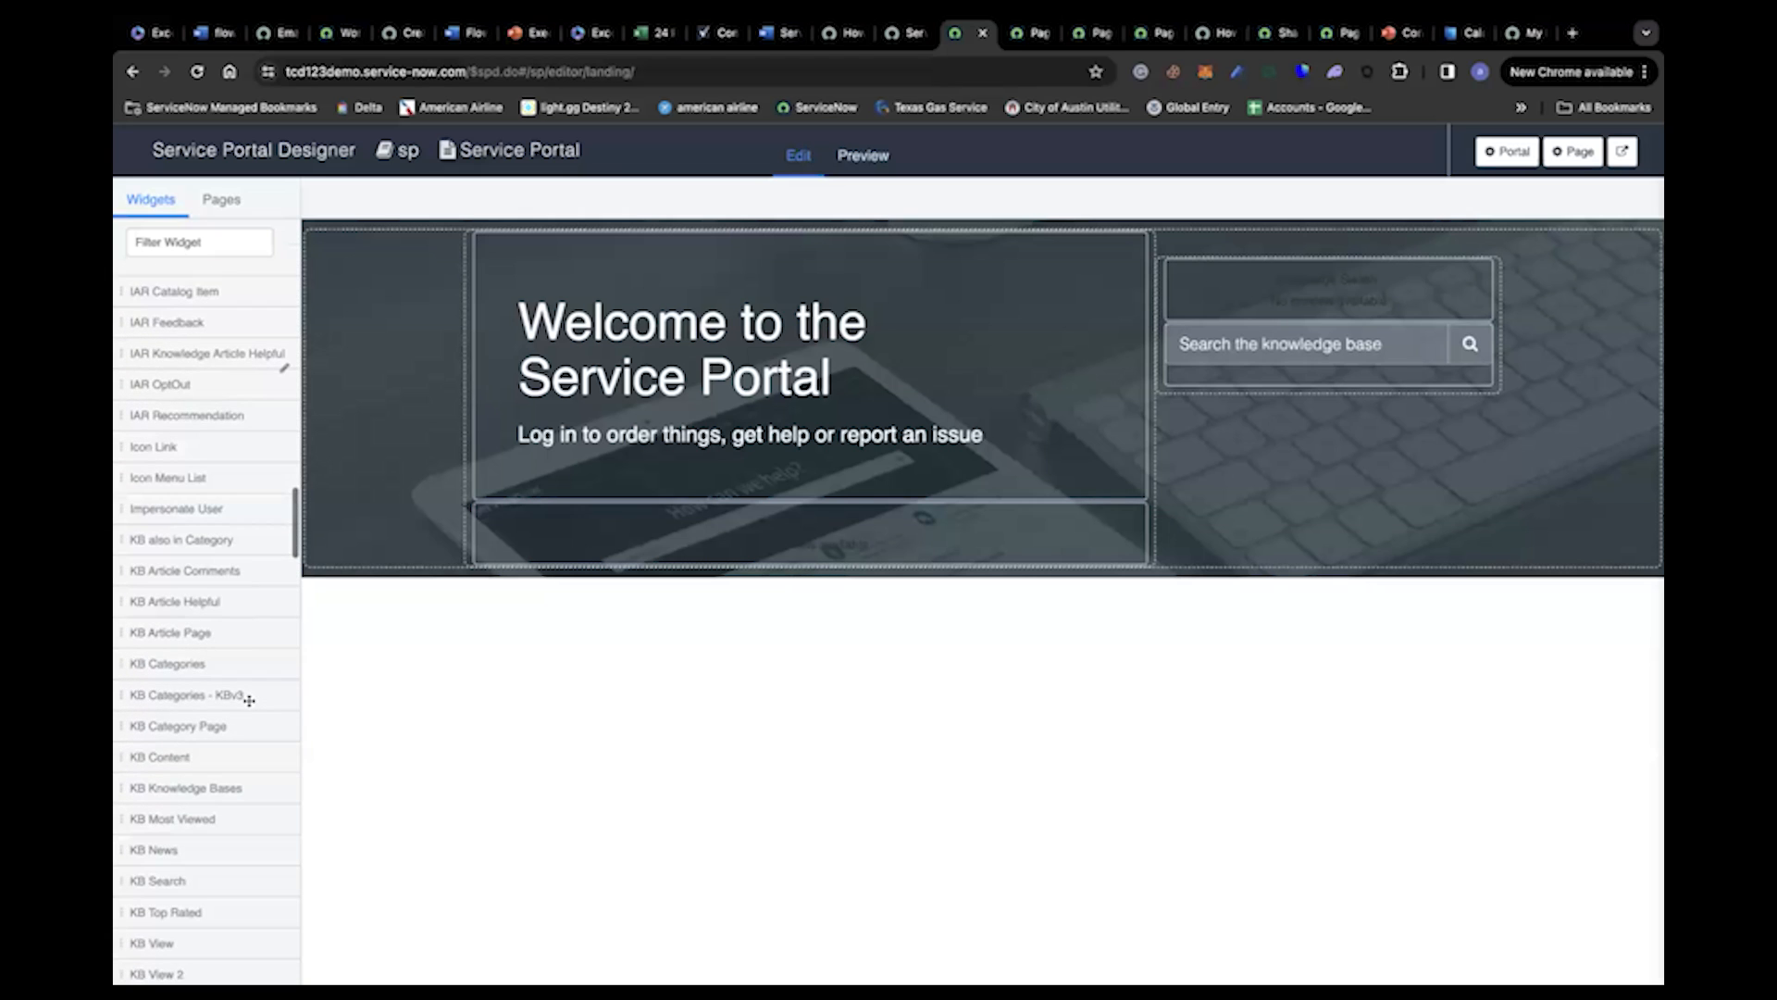
text(lan)
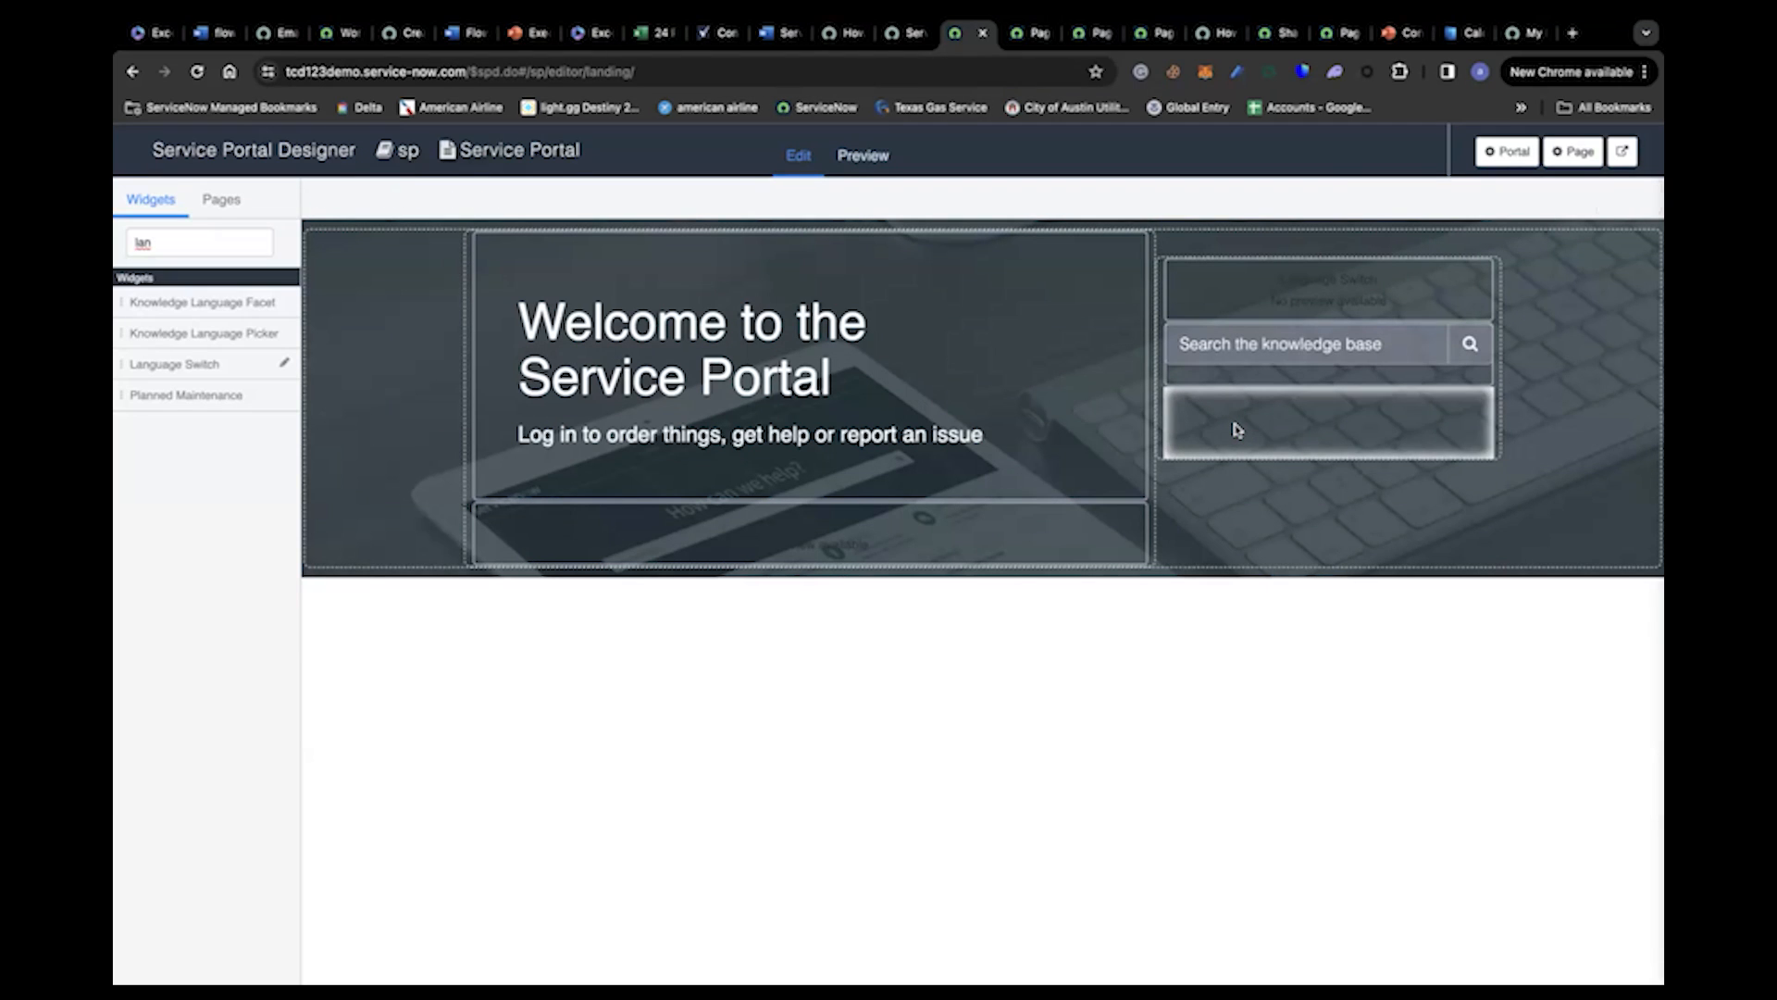
click(1281, 344)
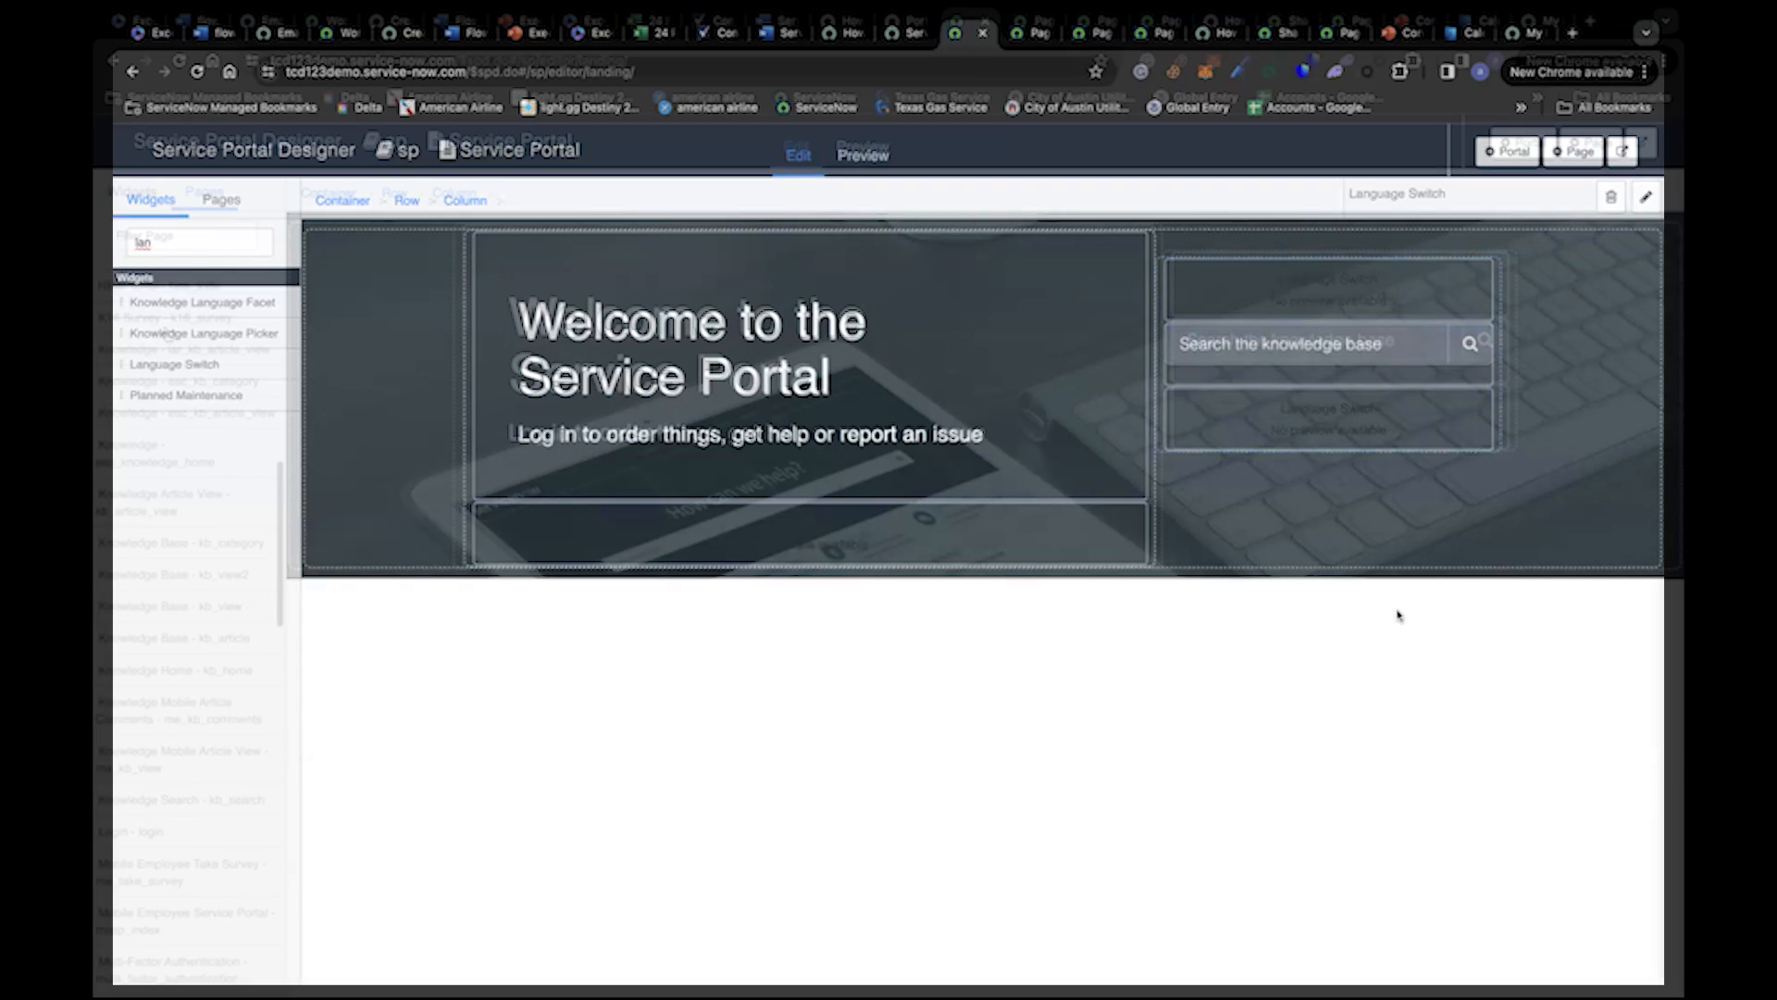
click(204, 189)
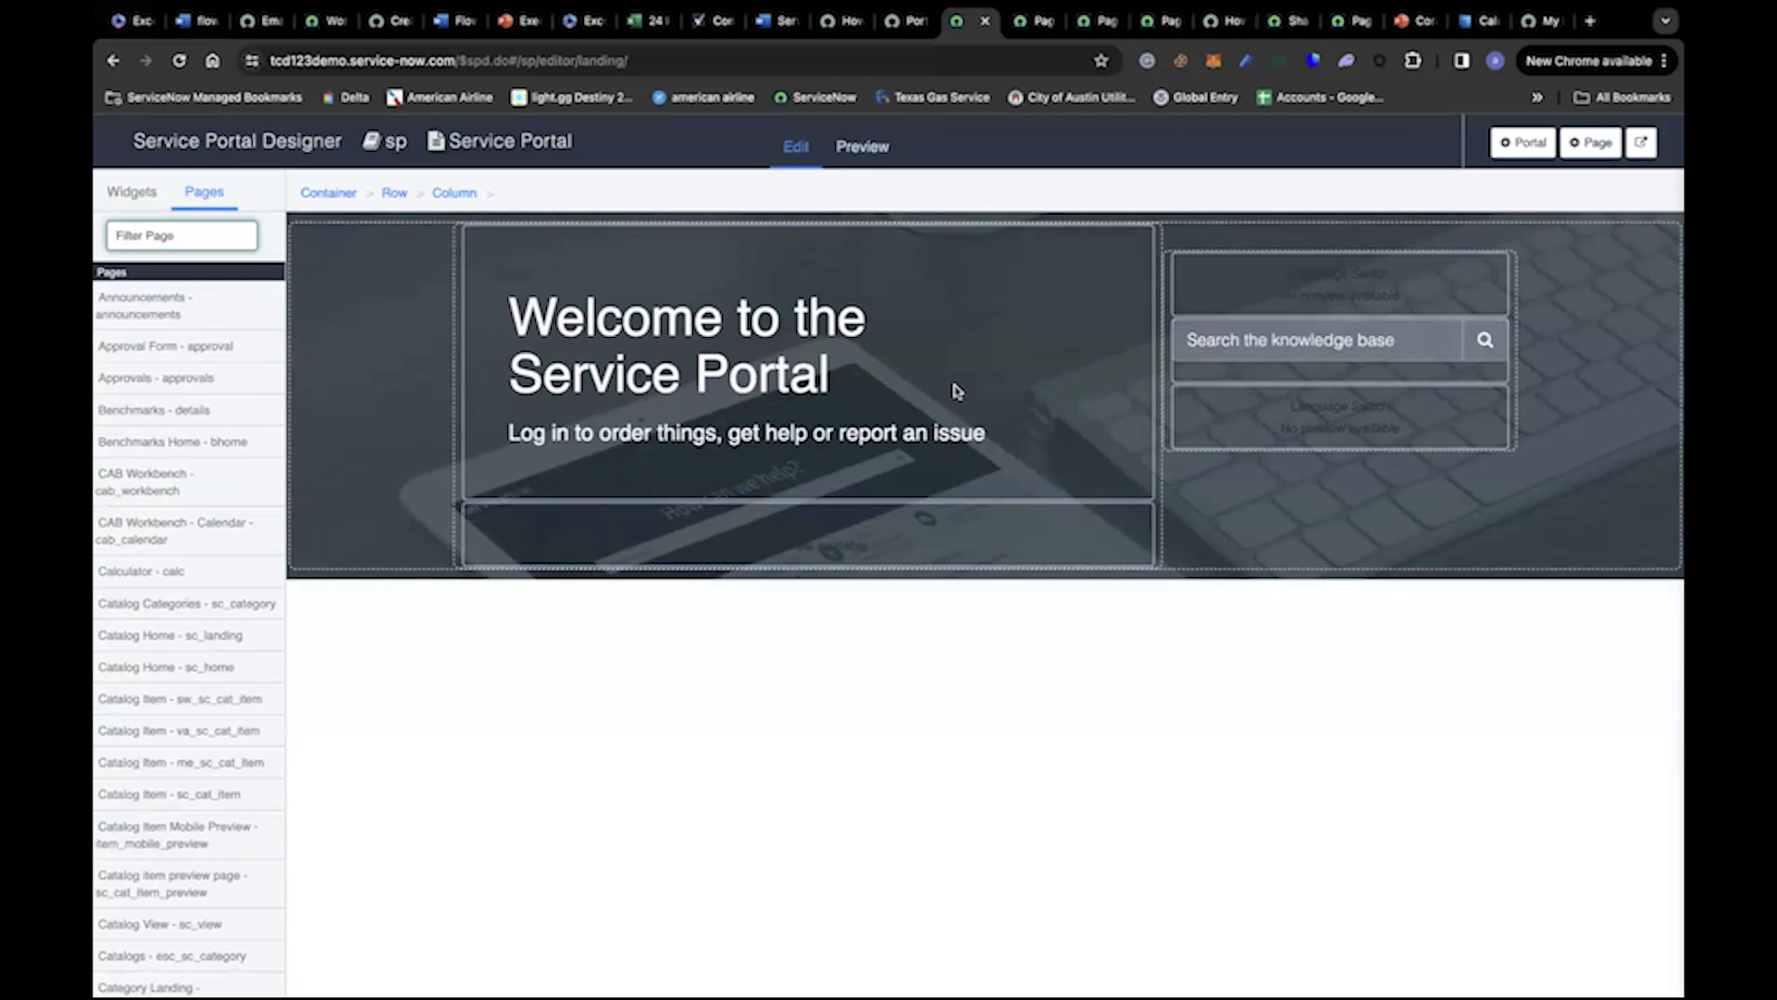
click(1337, 420)
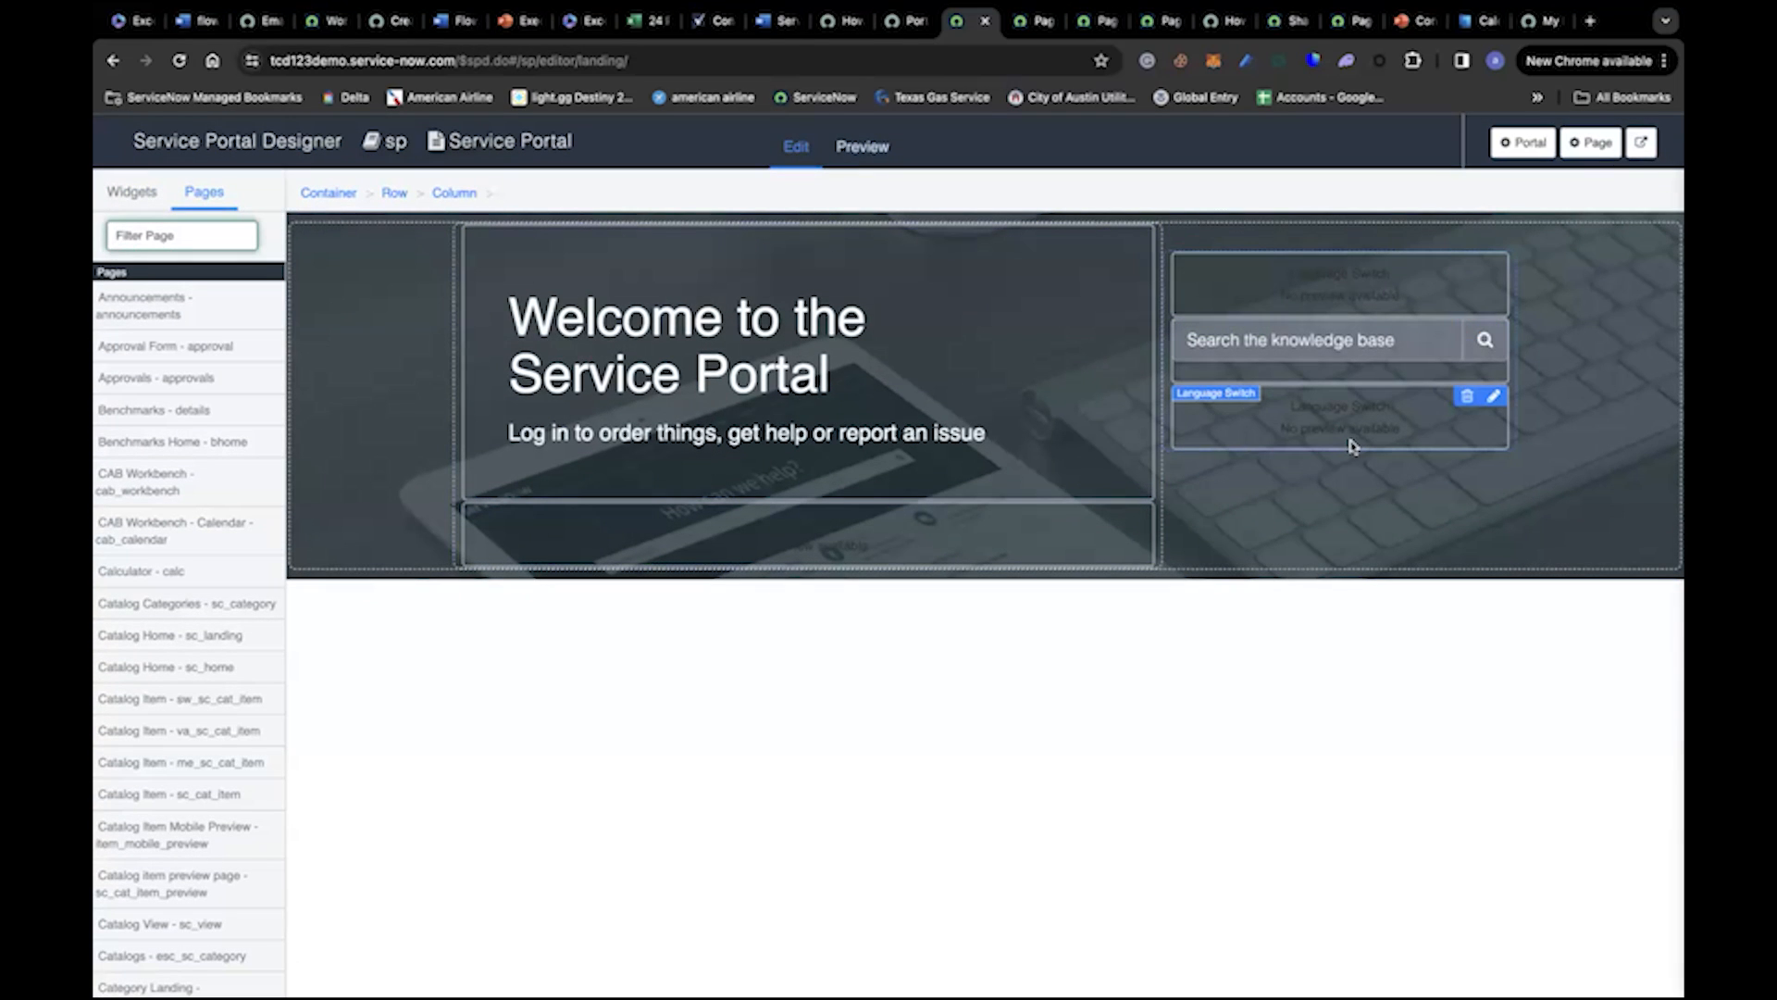